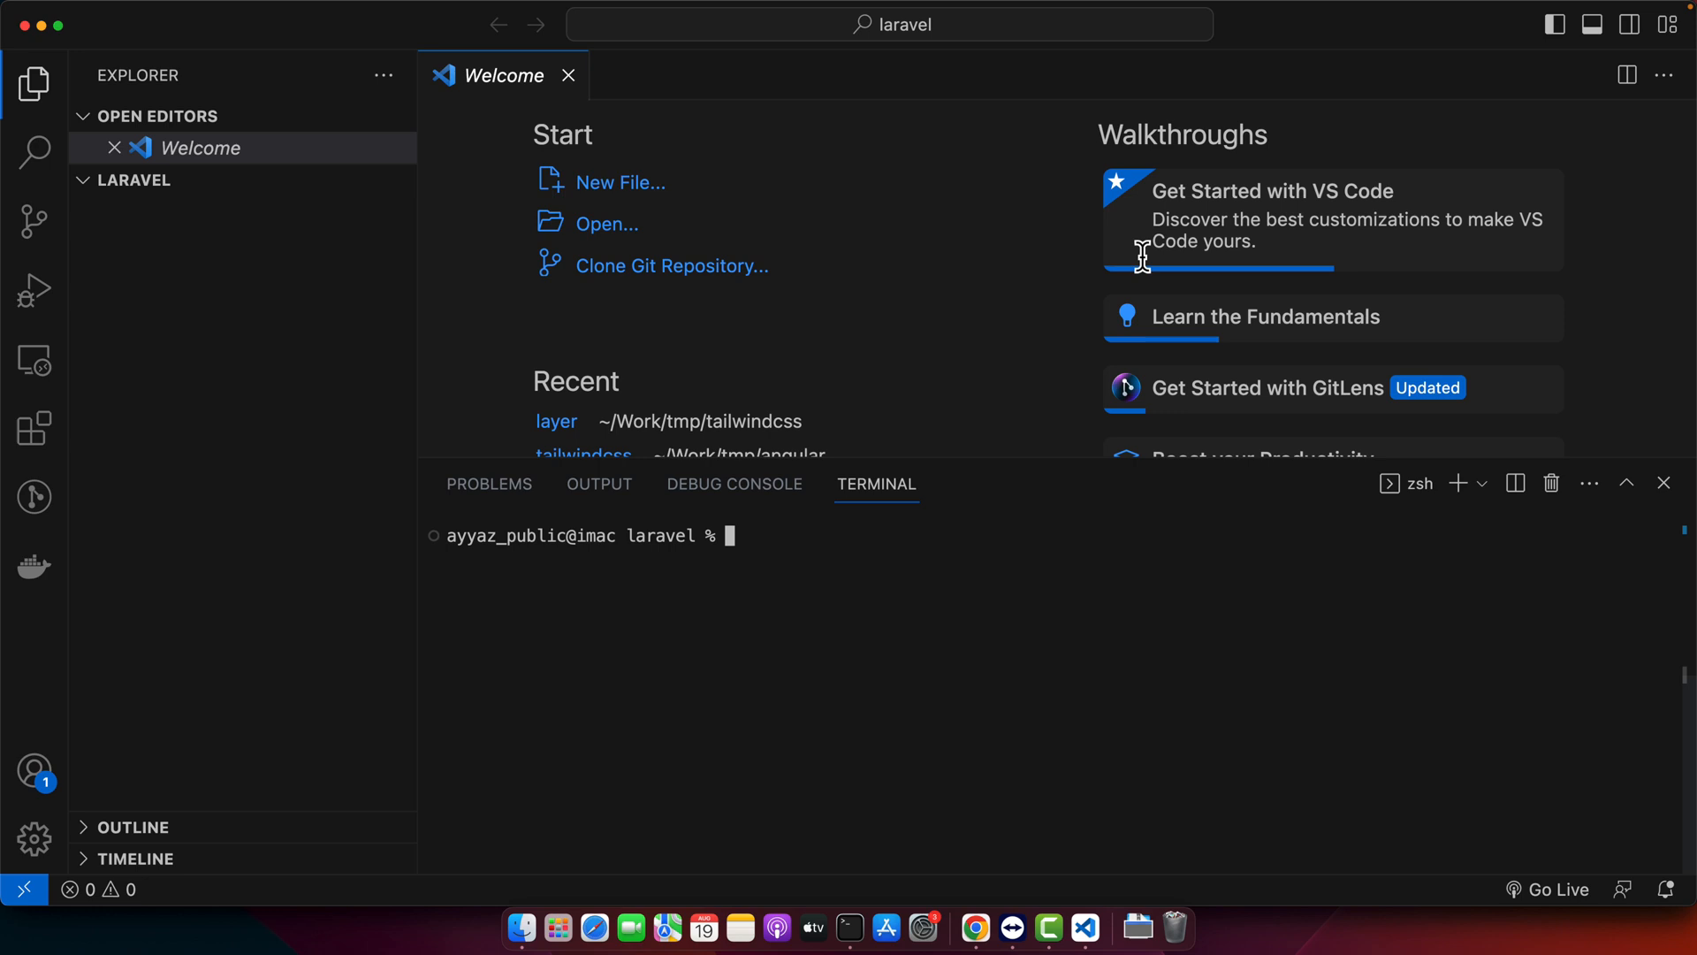
mouse_move(1361, 11)
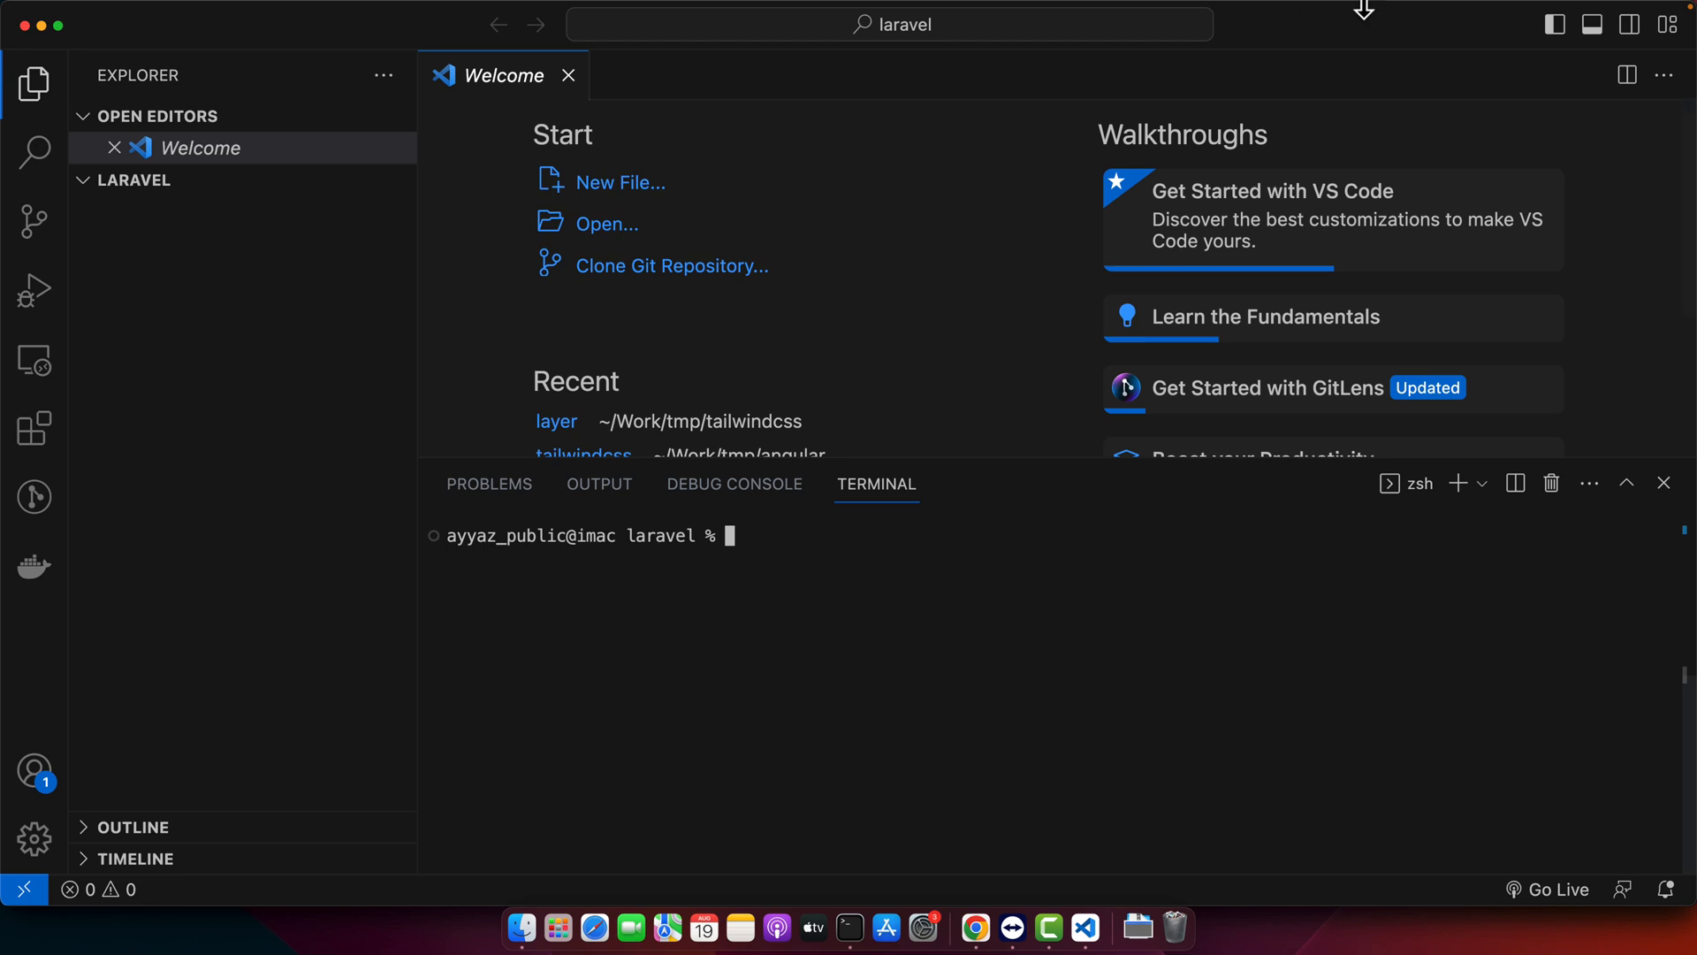
Confirm Docker is running from the Docker Desktop menu bar icon, then close its dashboard
click(1196, 10)
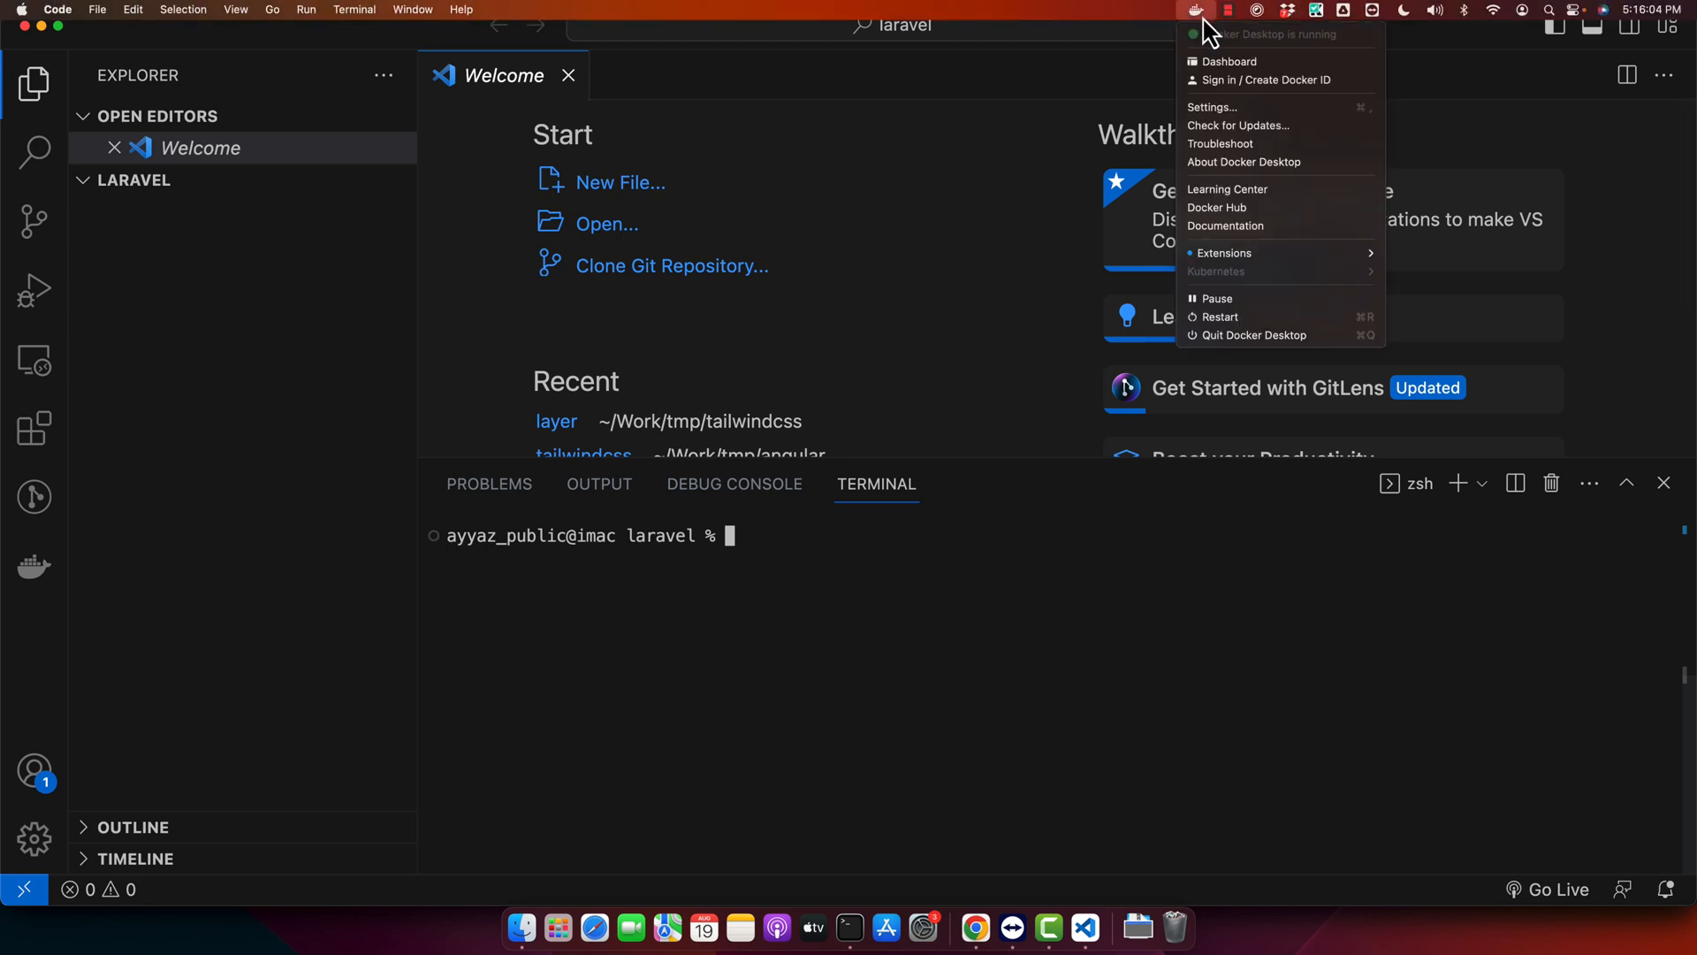
click(1229, 62)
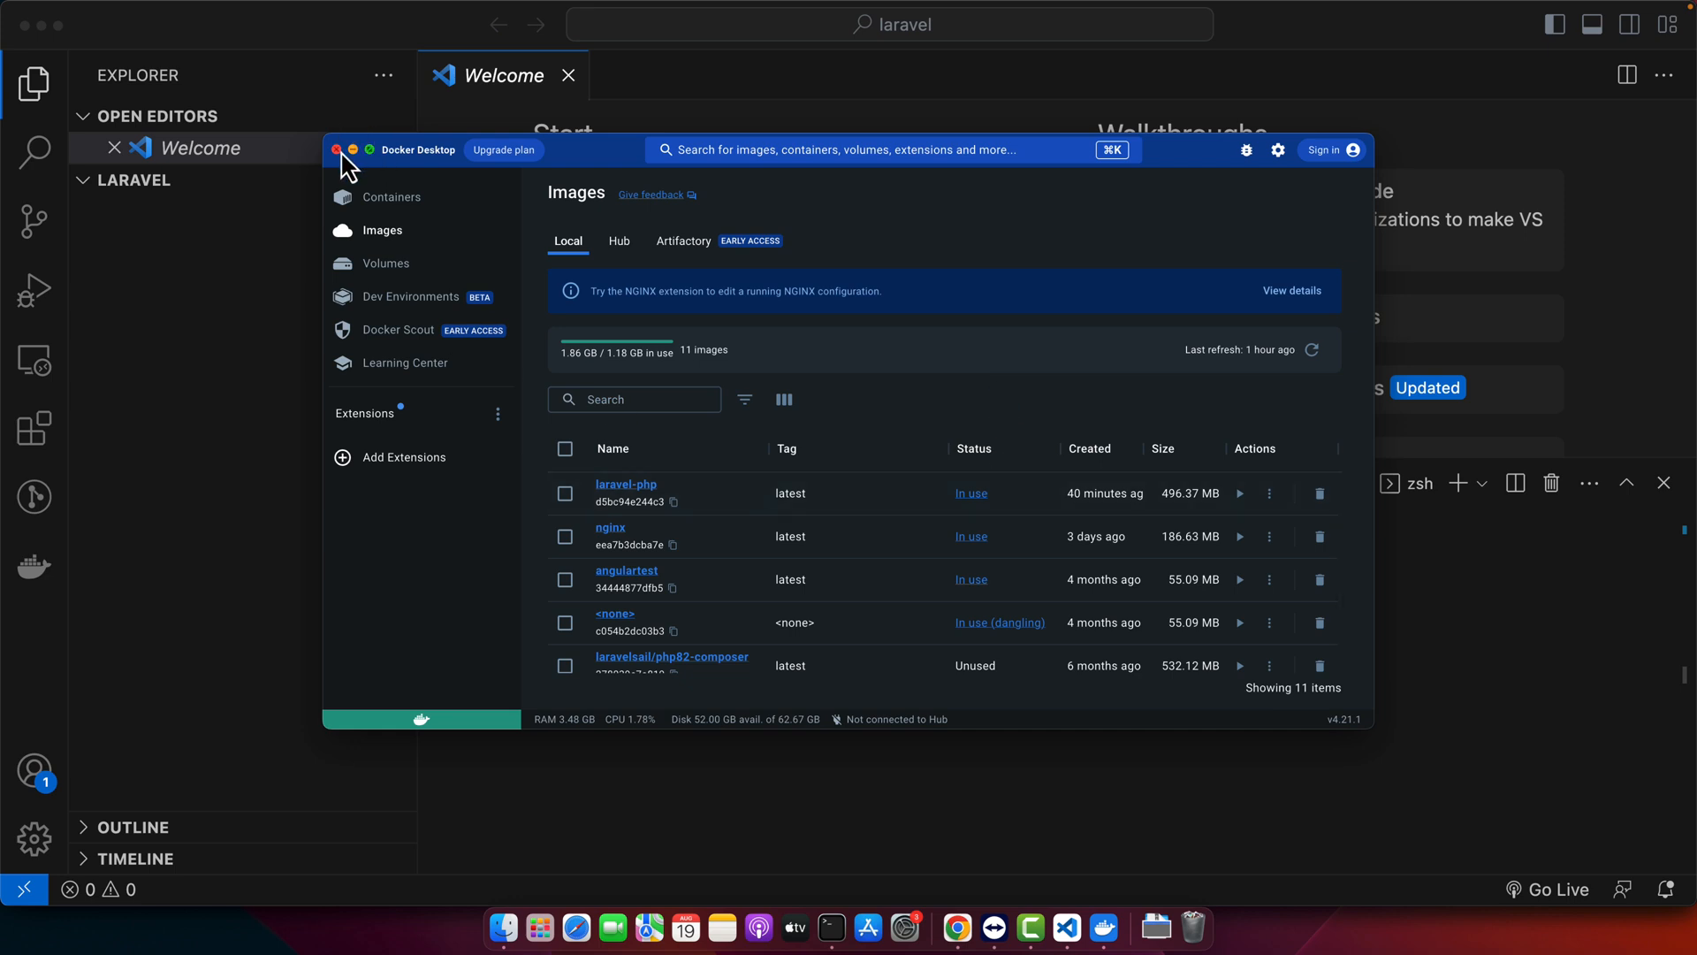
click(336, 149)
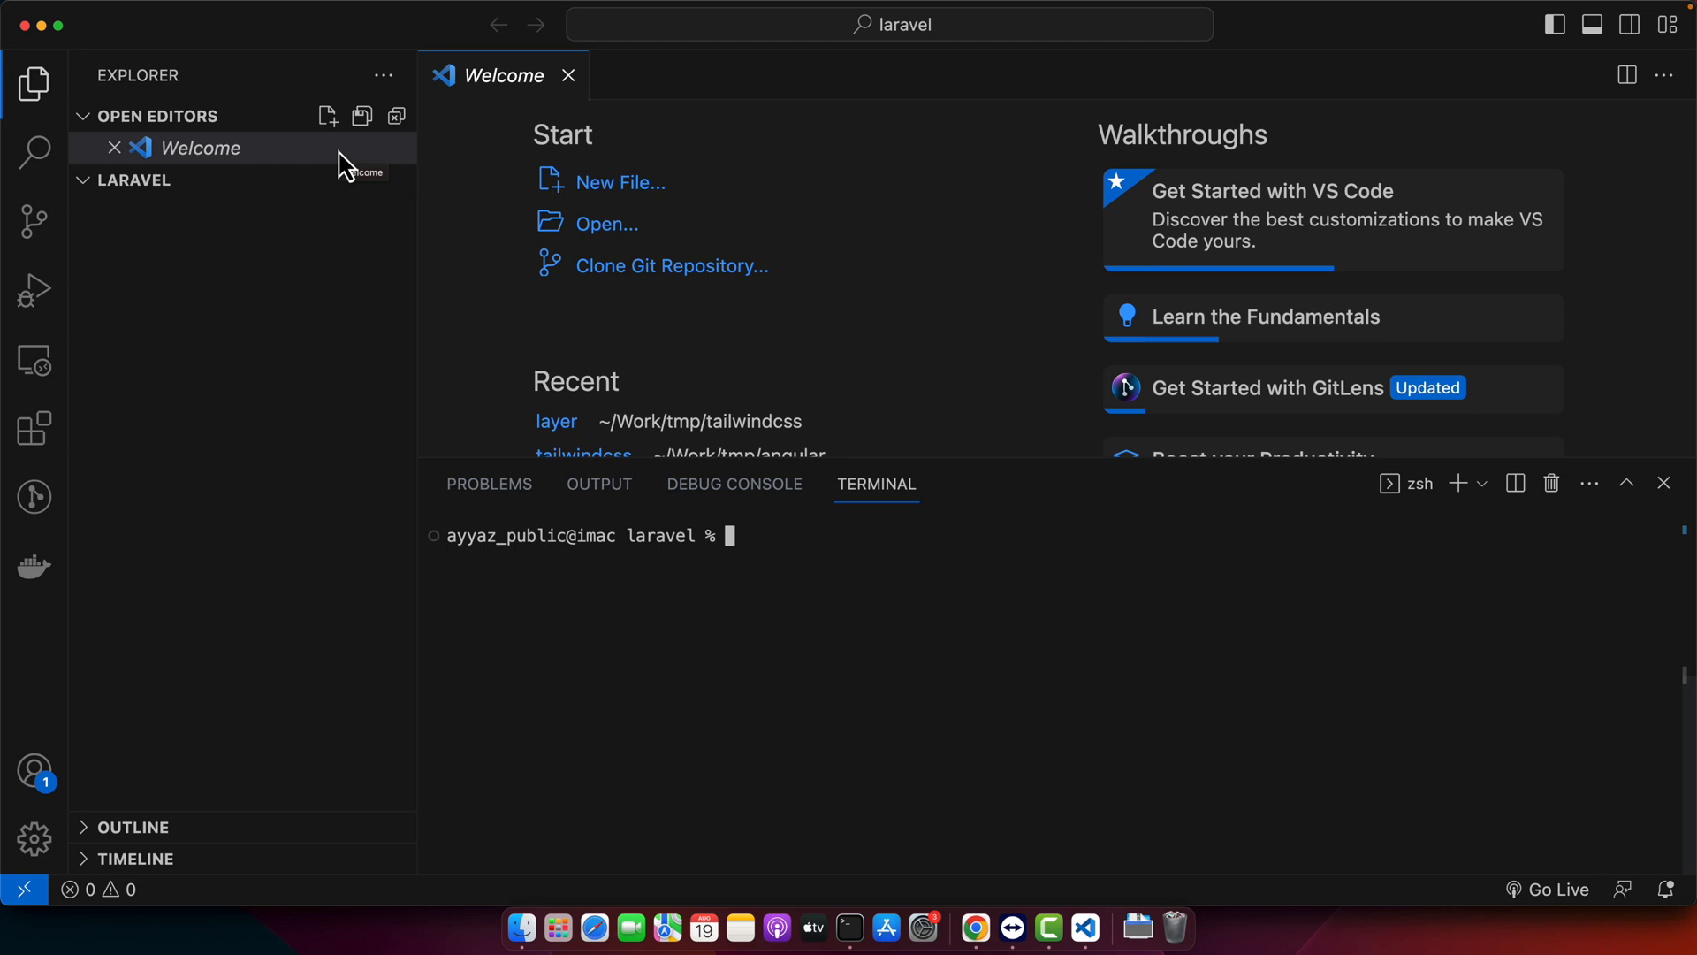
text(curl -s)
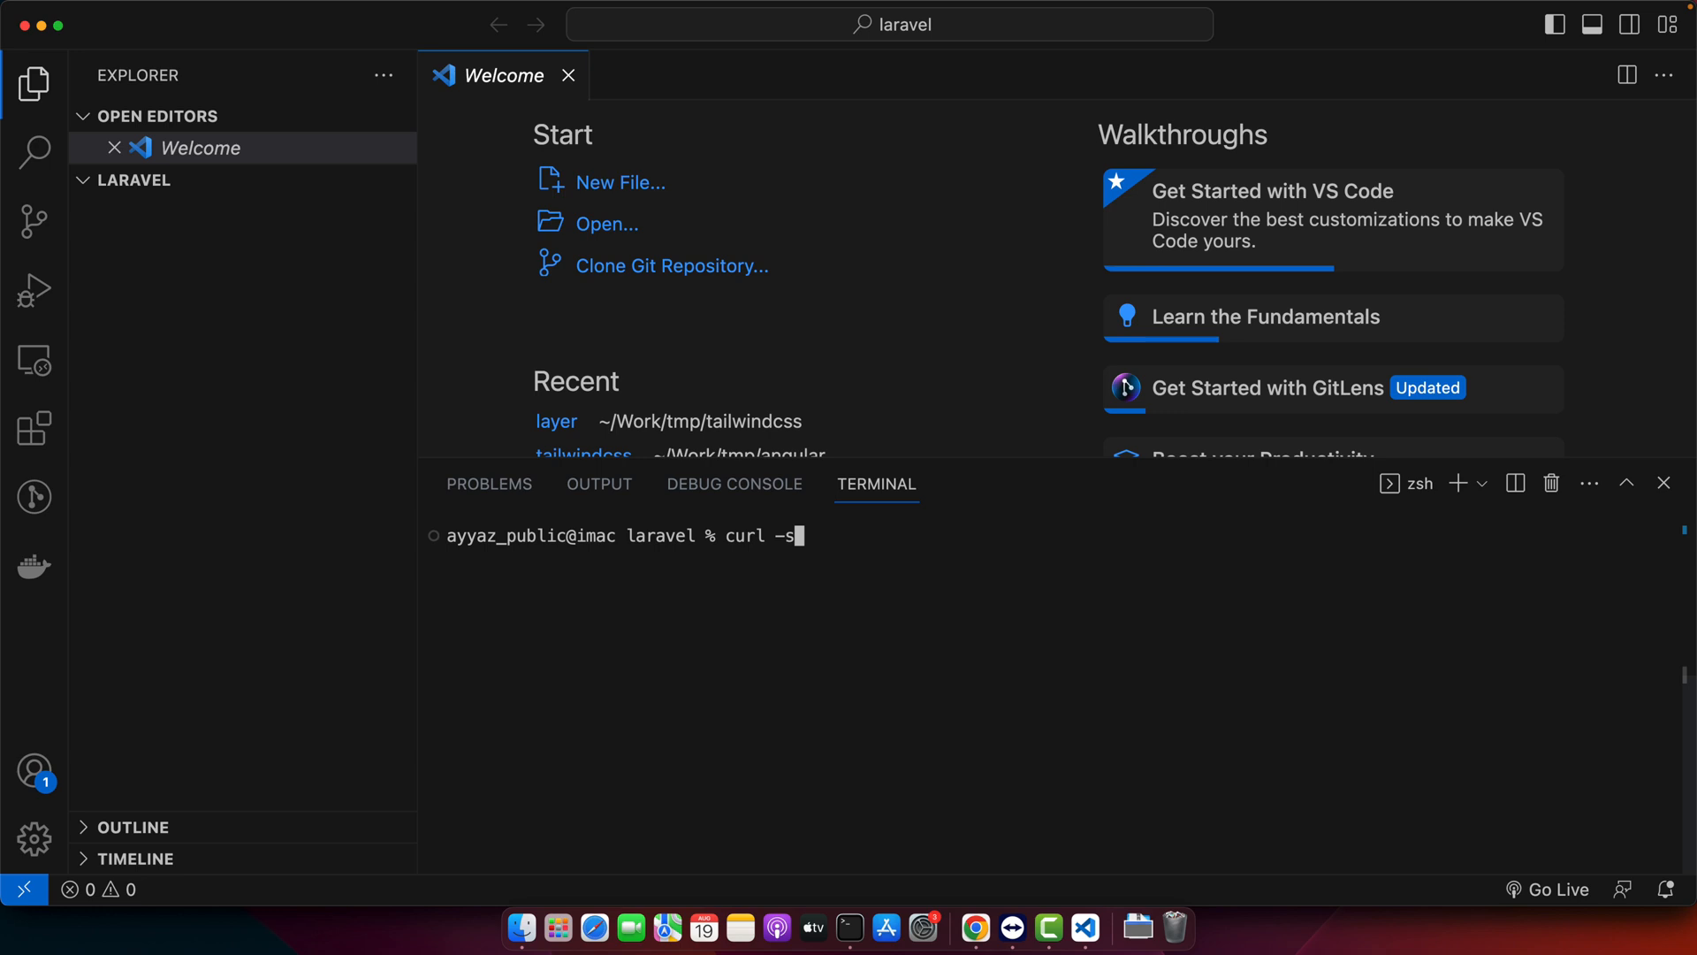
text("https:)
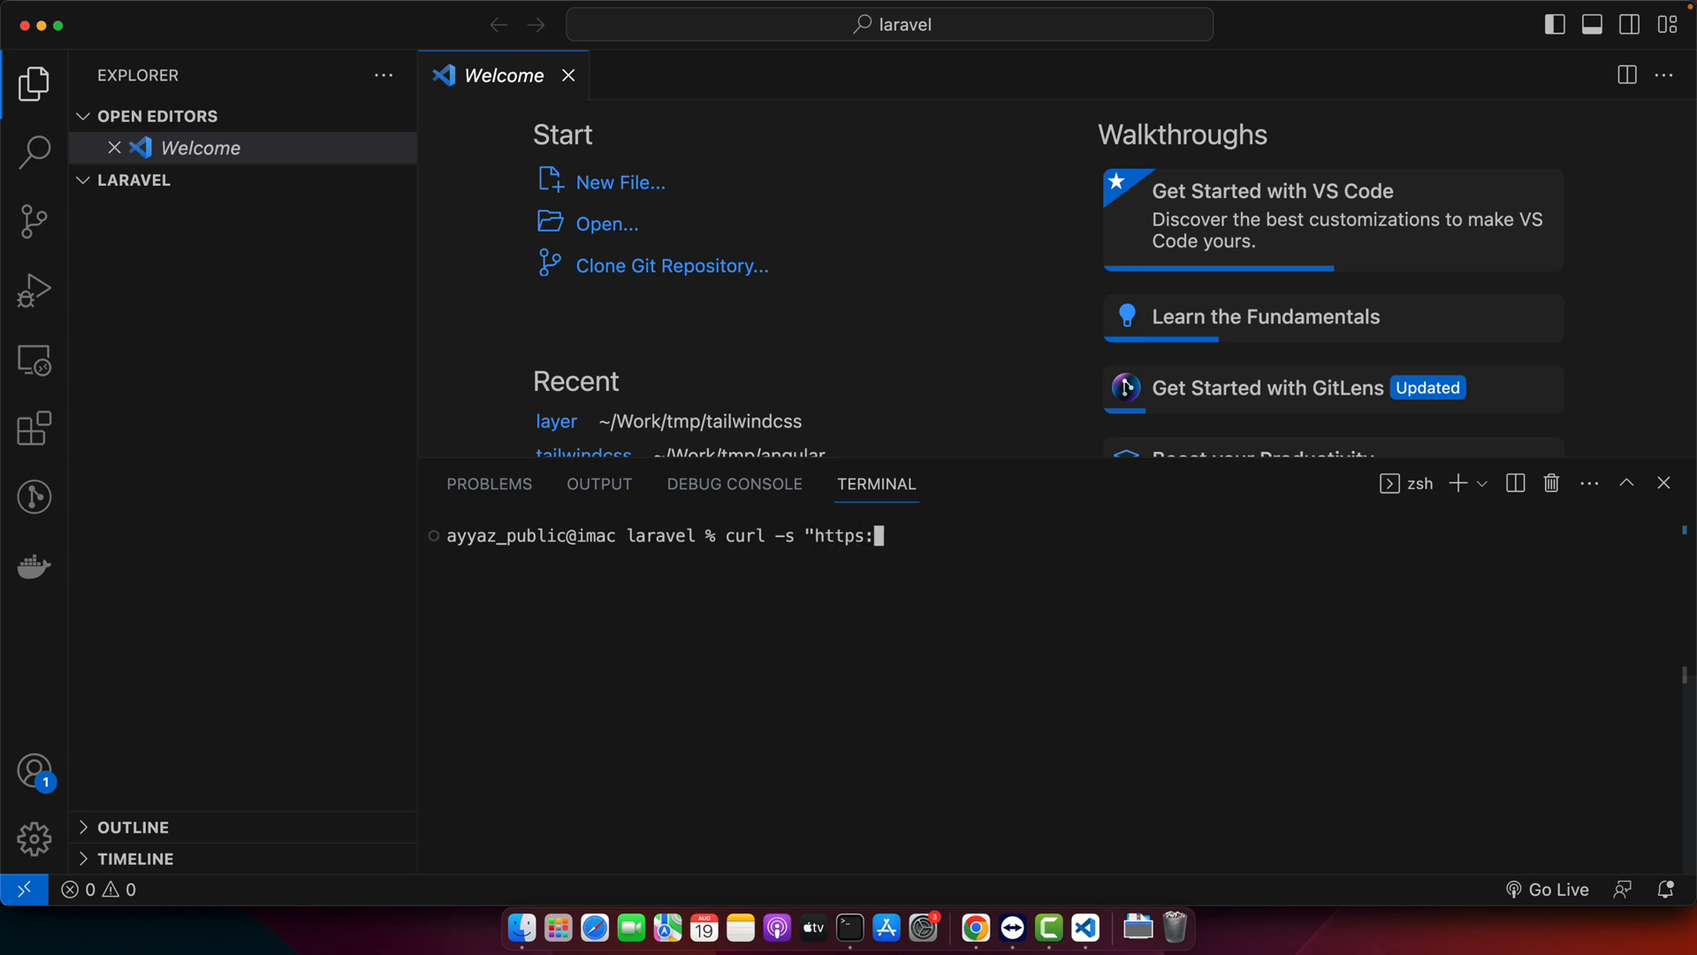
text(//laravel.build)
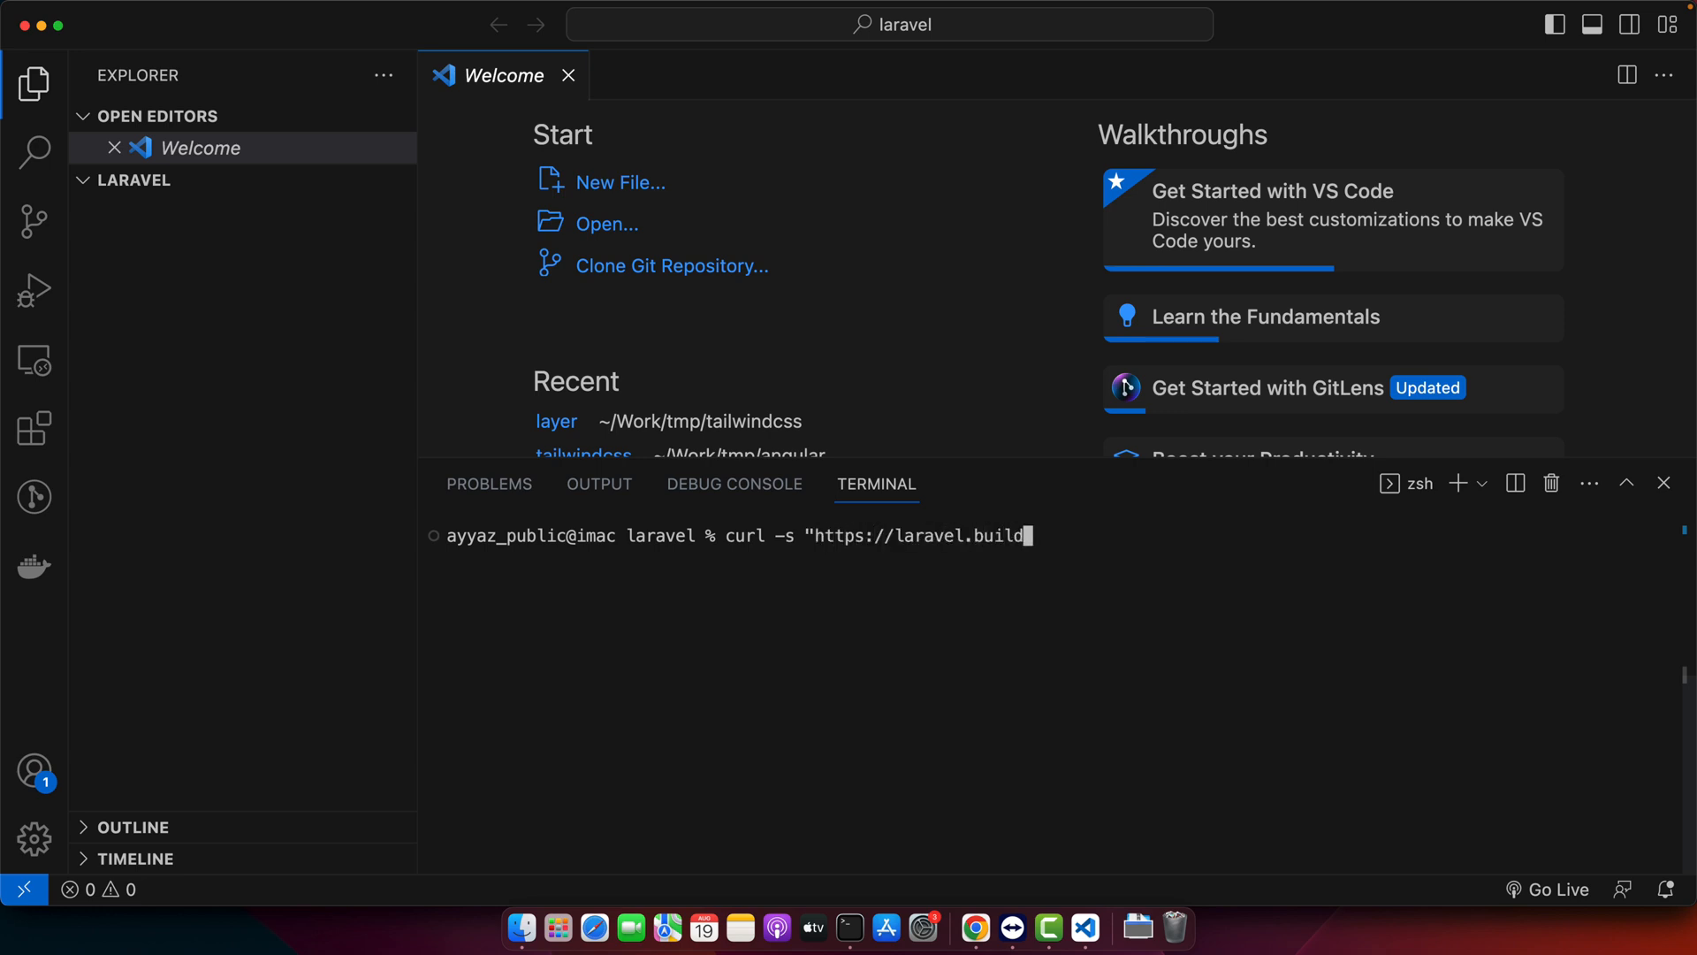
text(/example)
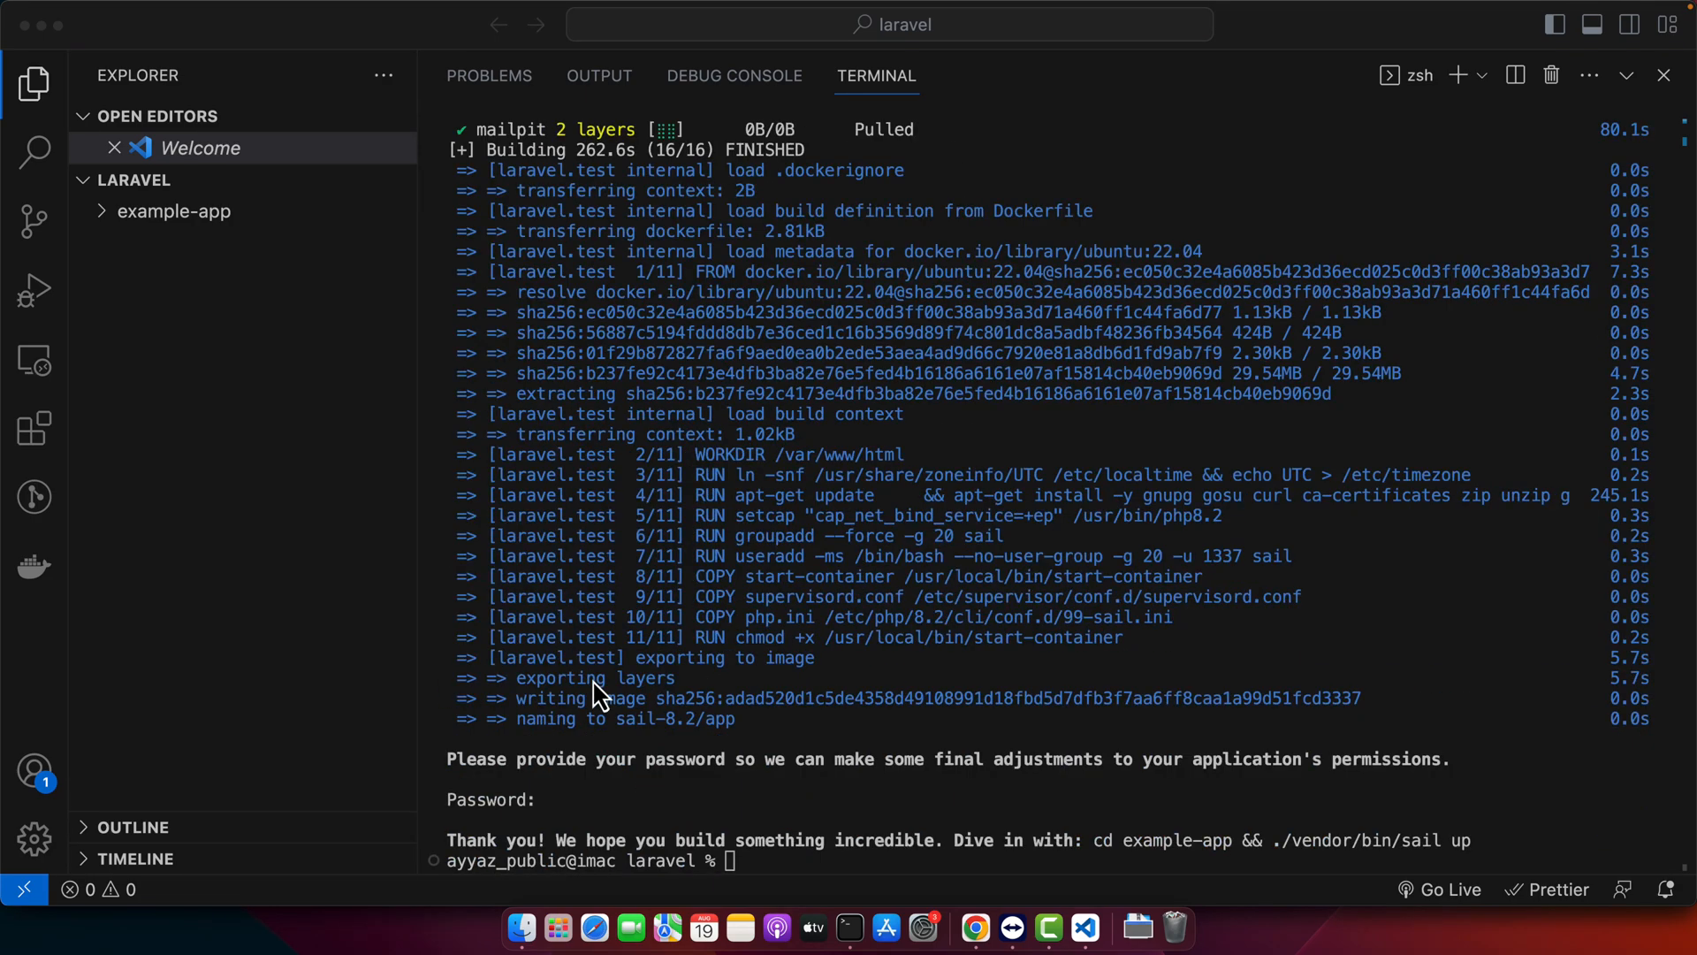
mouse_move(365, 635)
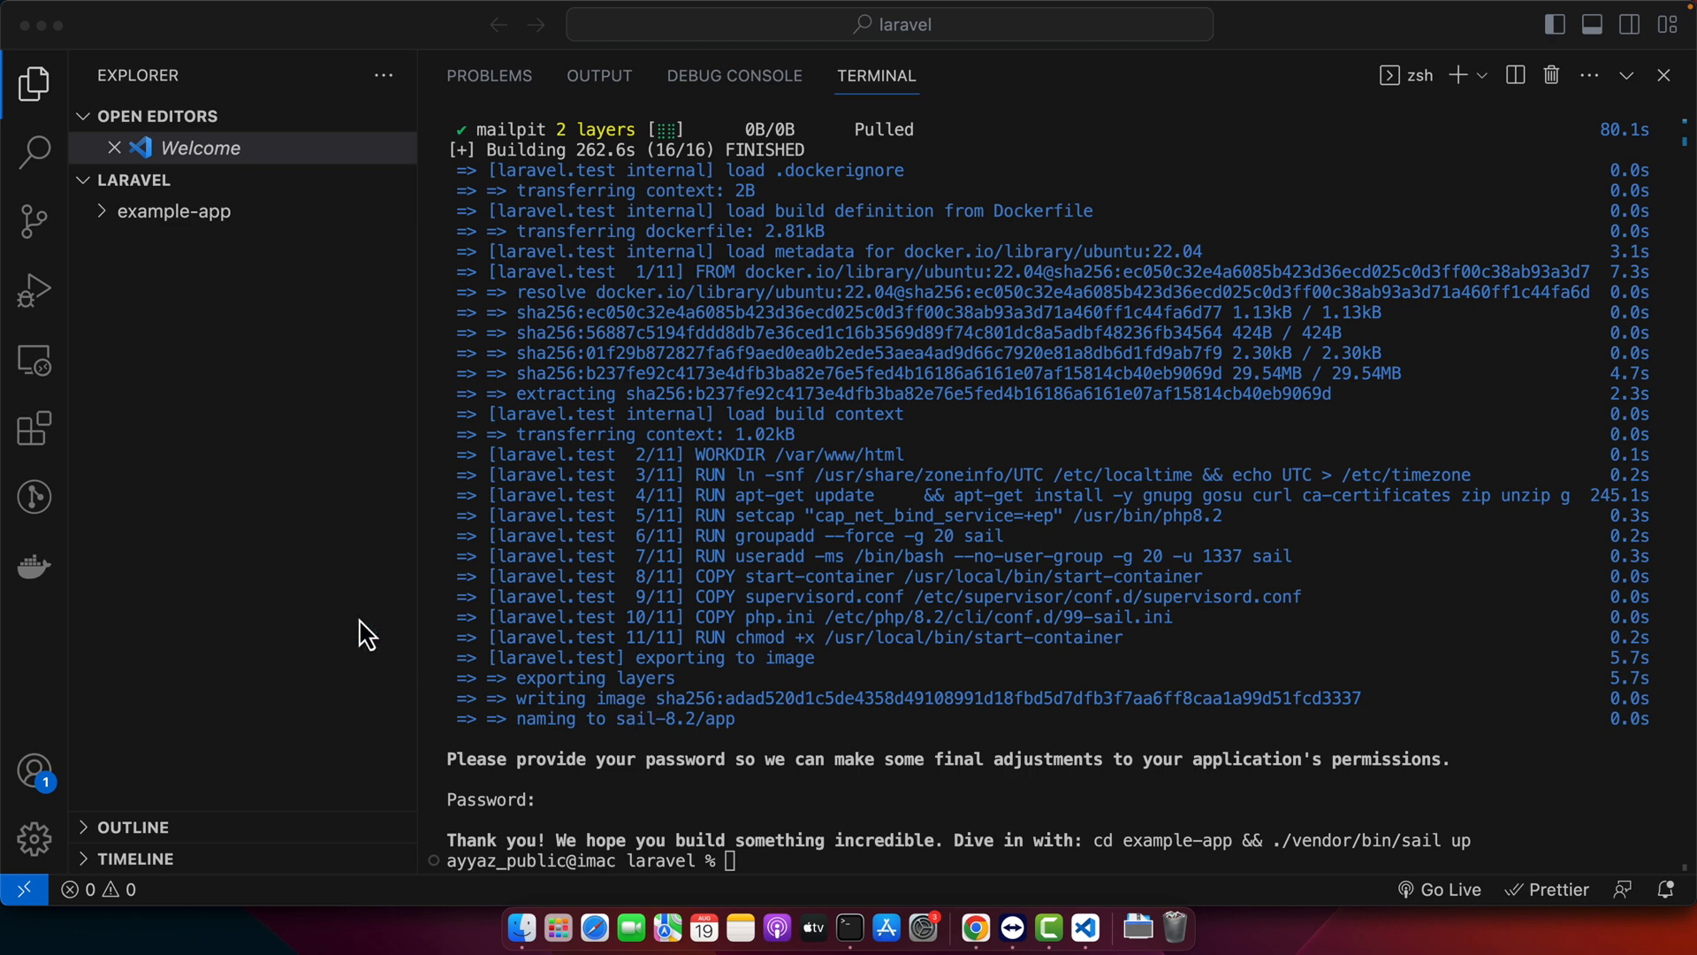
Expand example-app and browse its app, config, routes, vendor and composer.json files
click(177, 211)
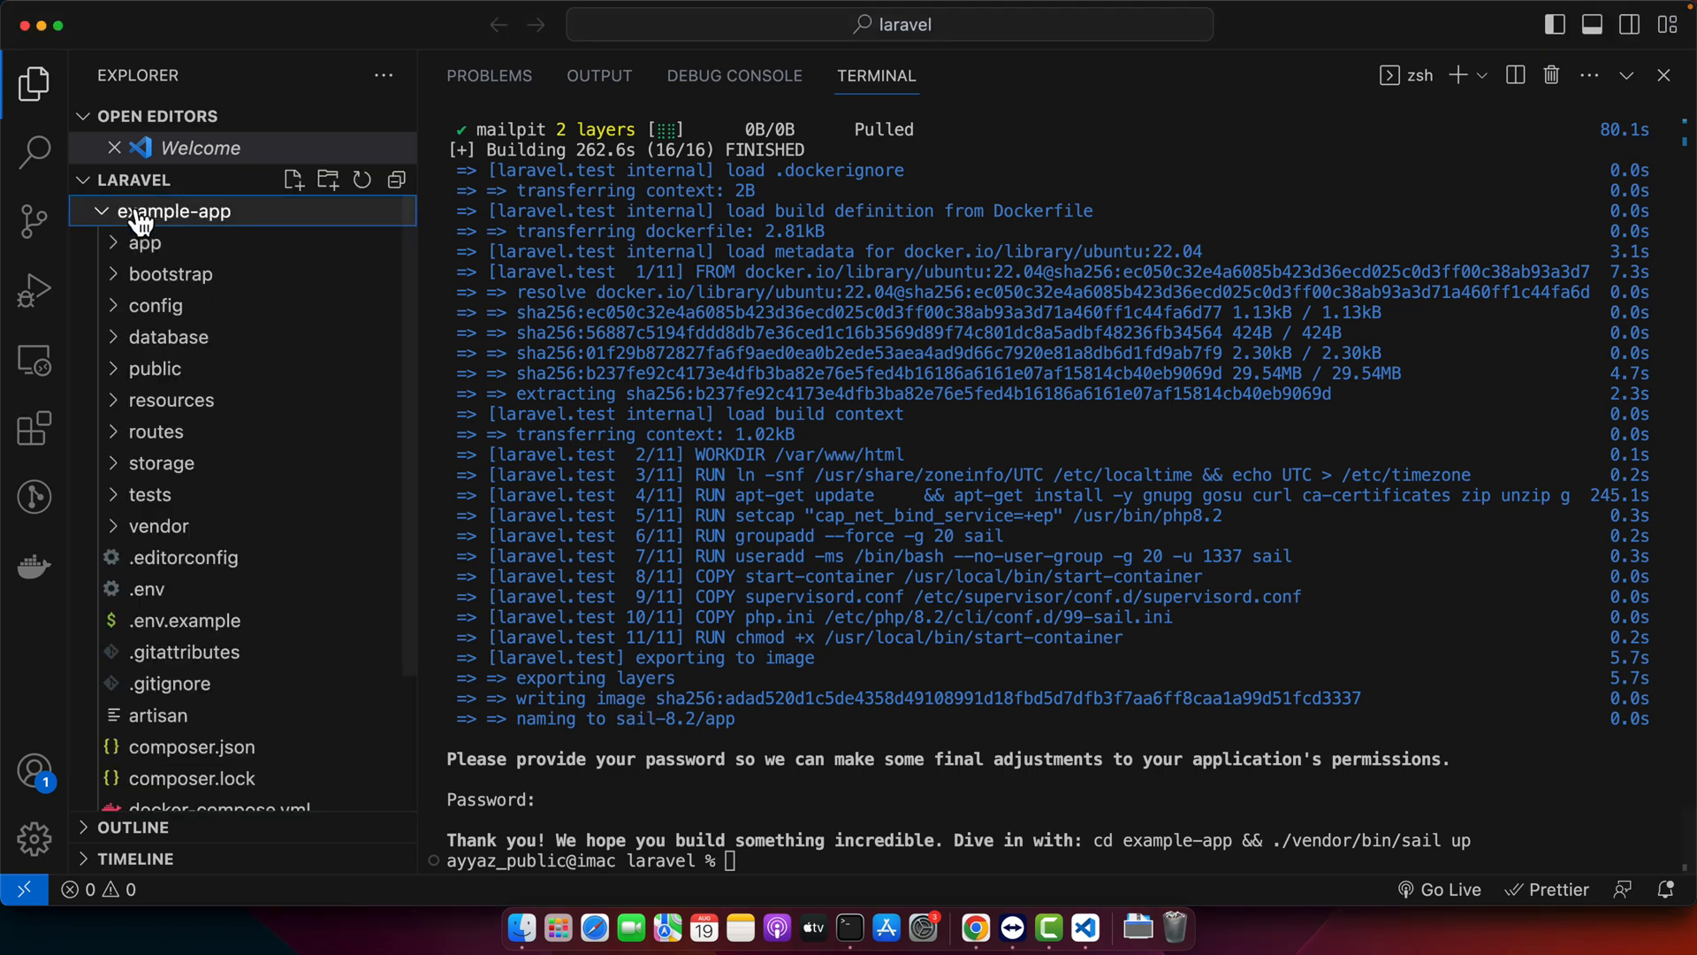
mouse_move(328, 336)
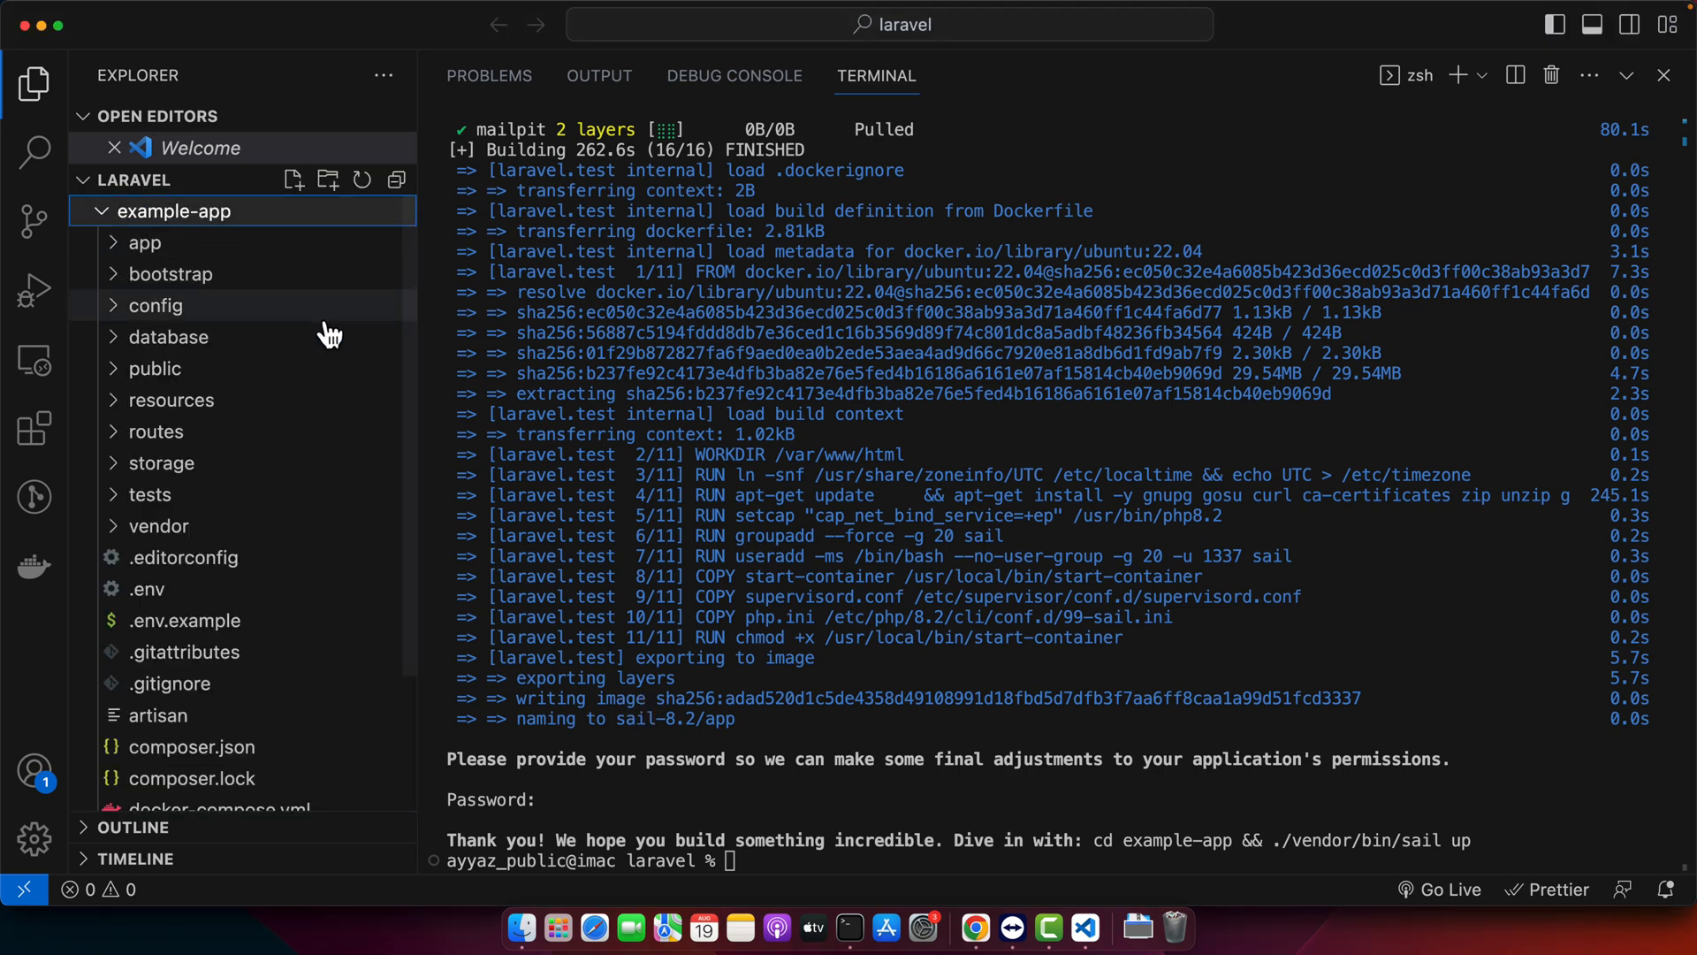
scroll(down, 3)
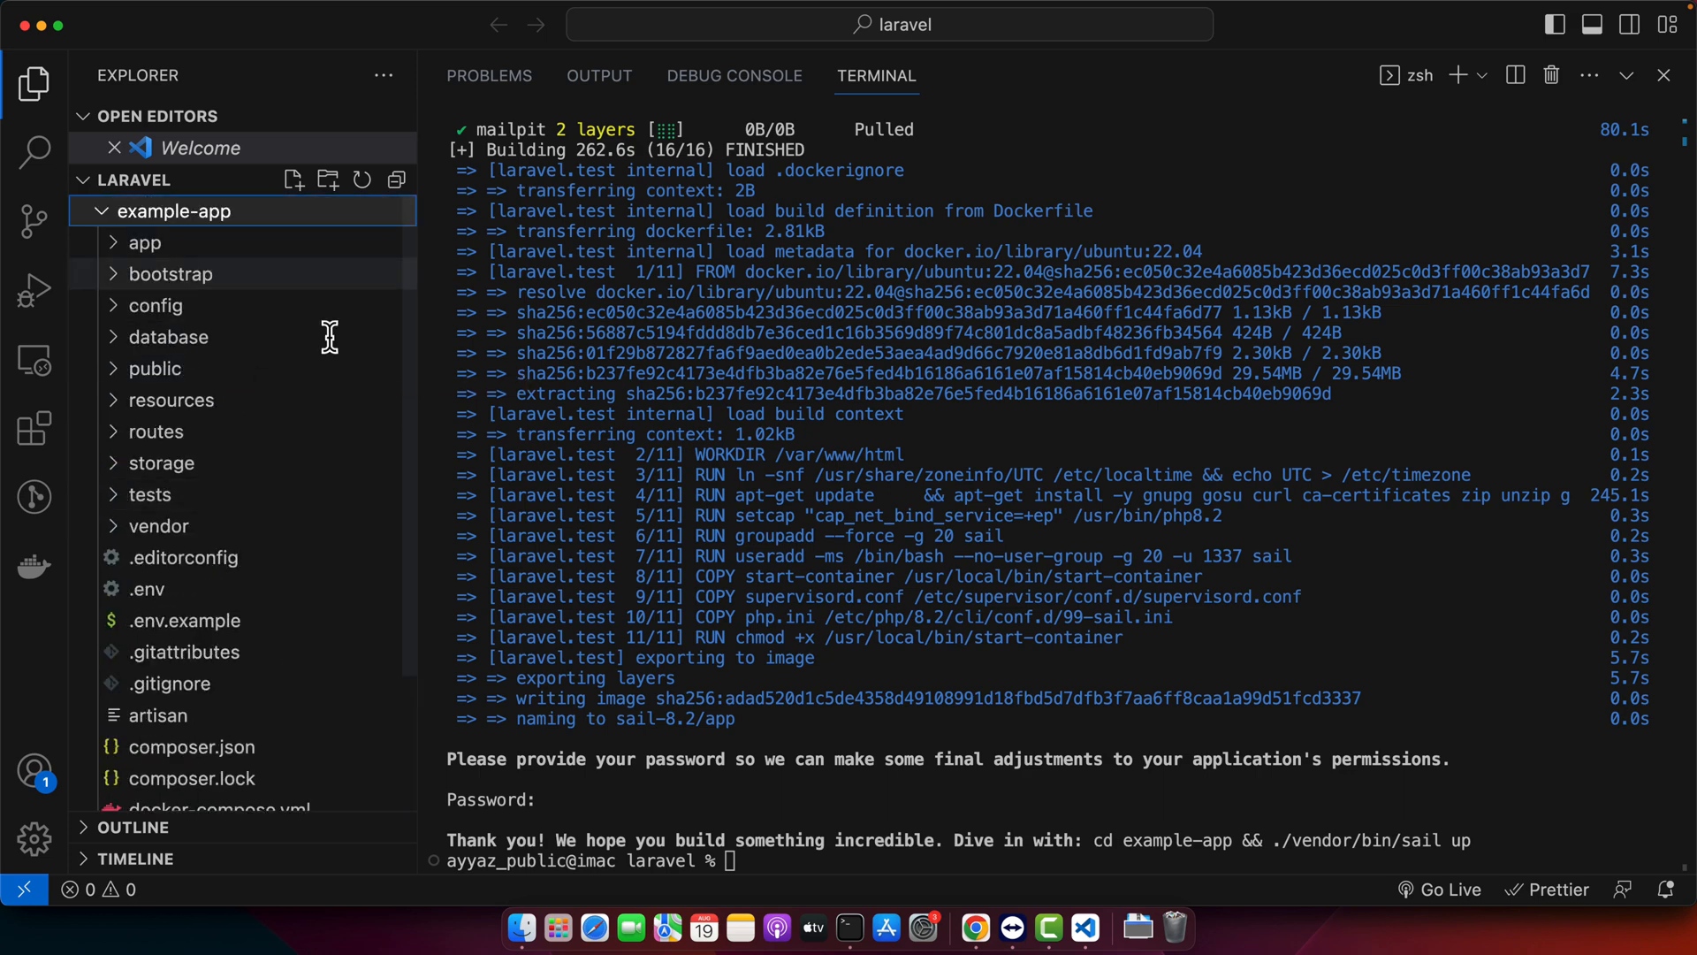
text(c)
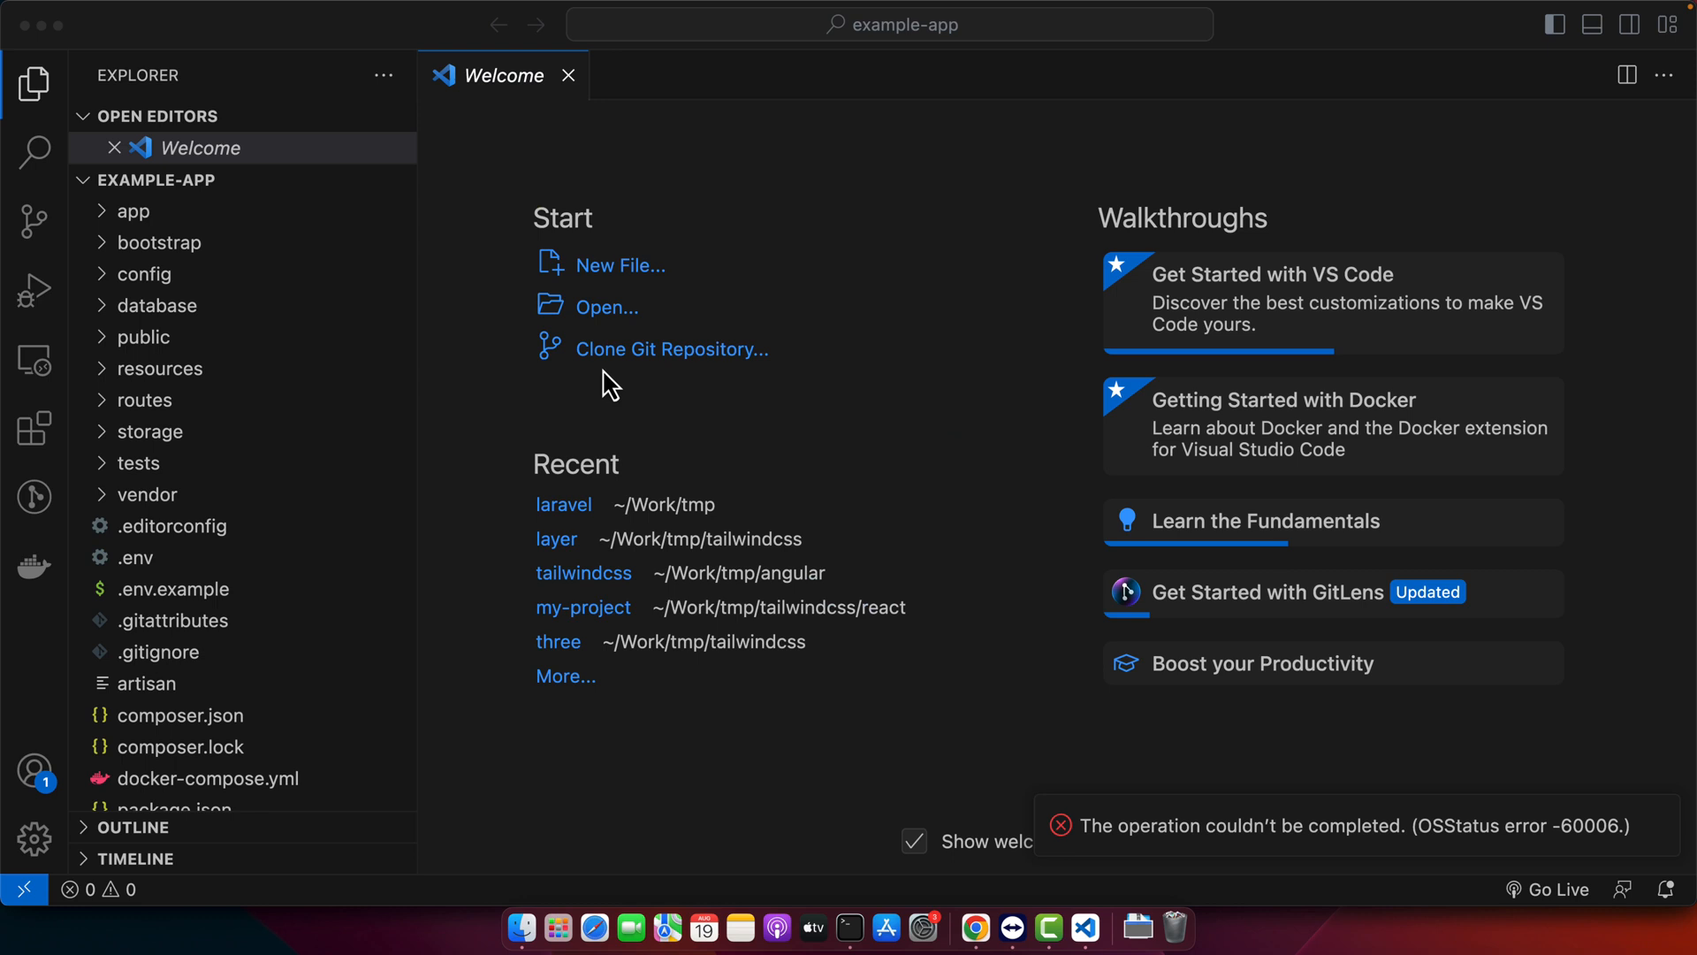
mouse_move(652, 530)
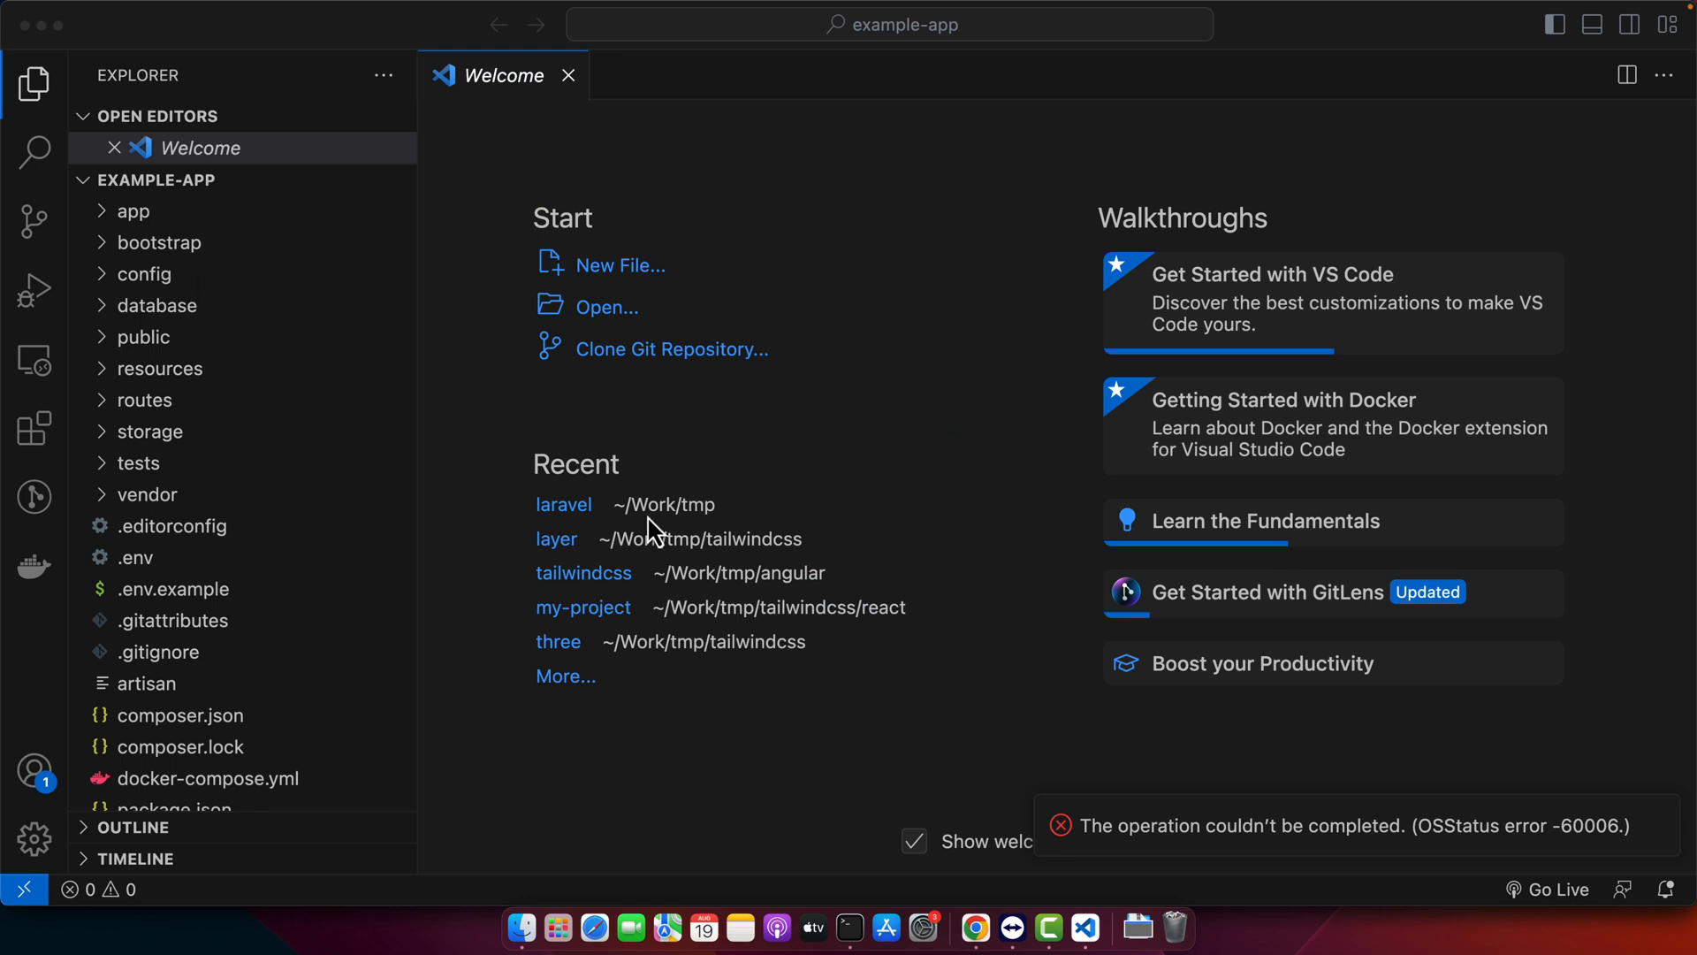
mouse_move(717, 816)
text(./)
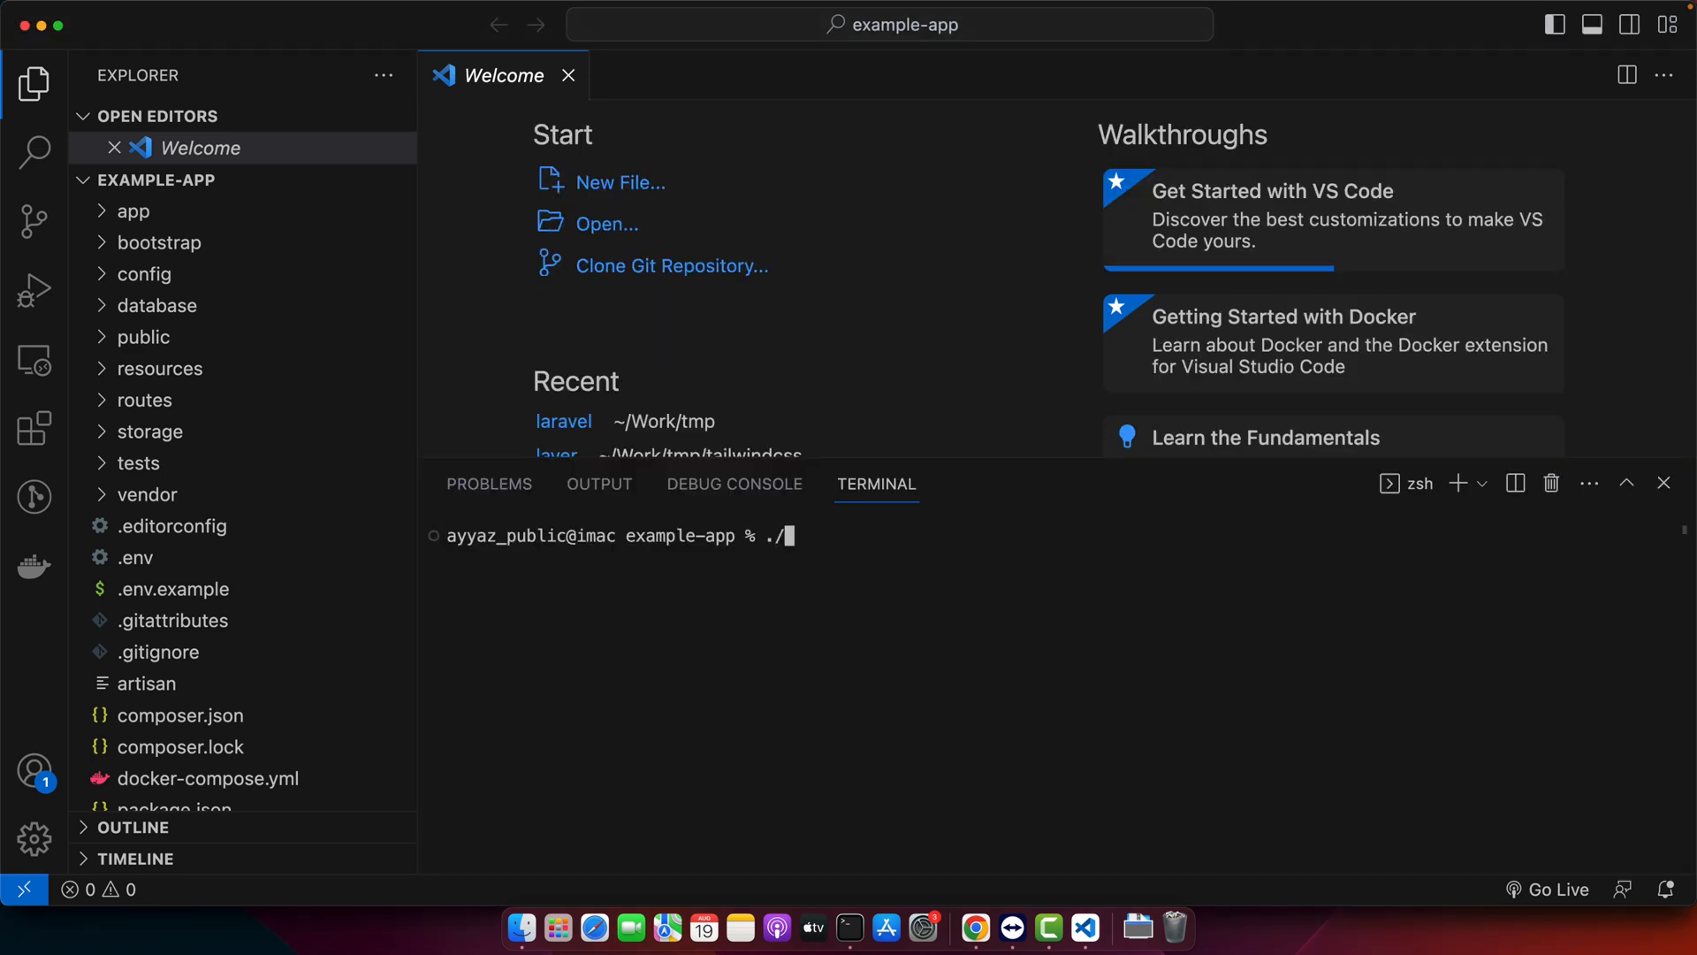
Run ./vendor/bin/sail up, which fails because port 1025 is already in use
text(vendor/bin)
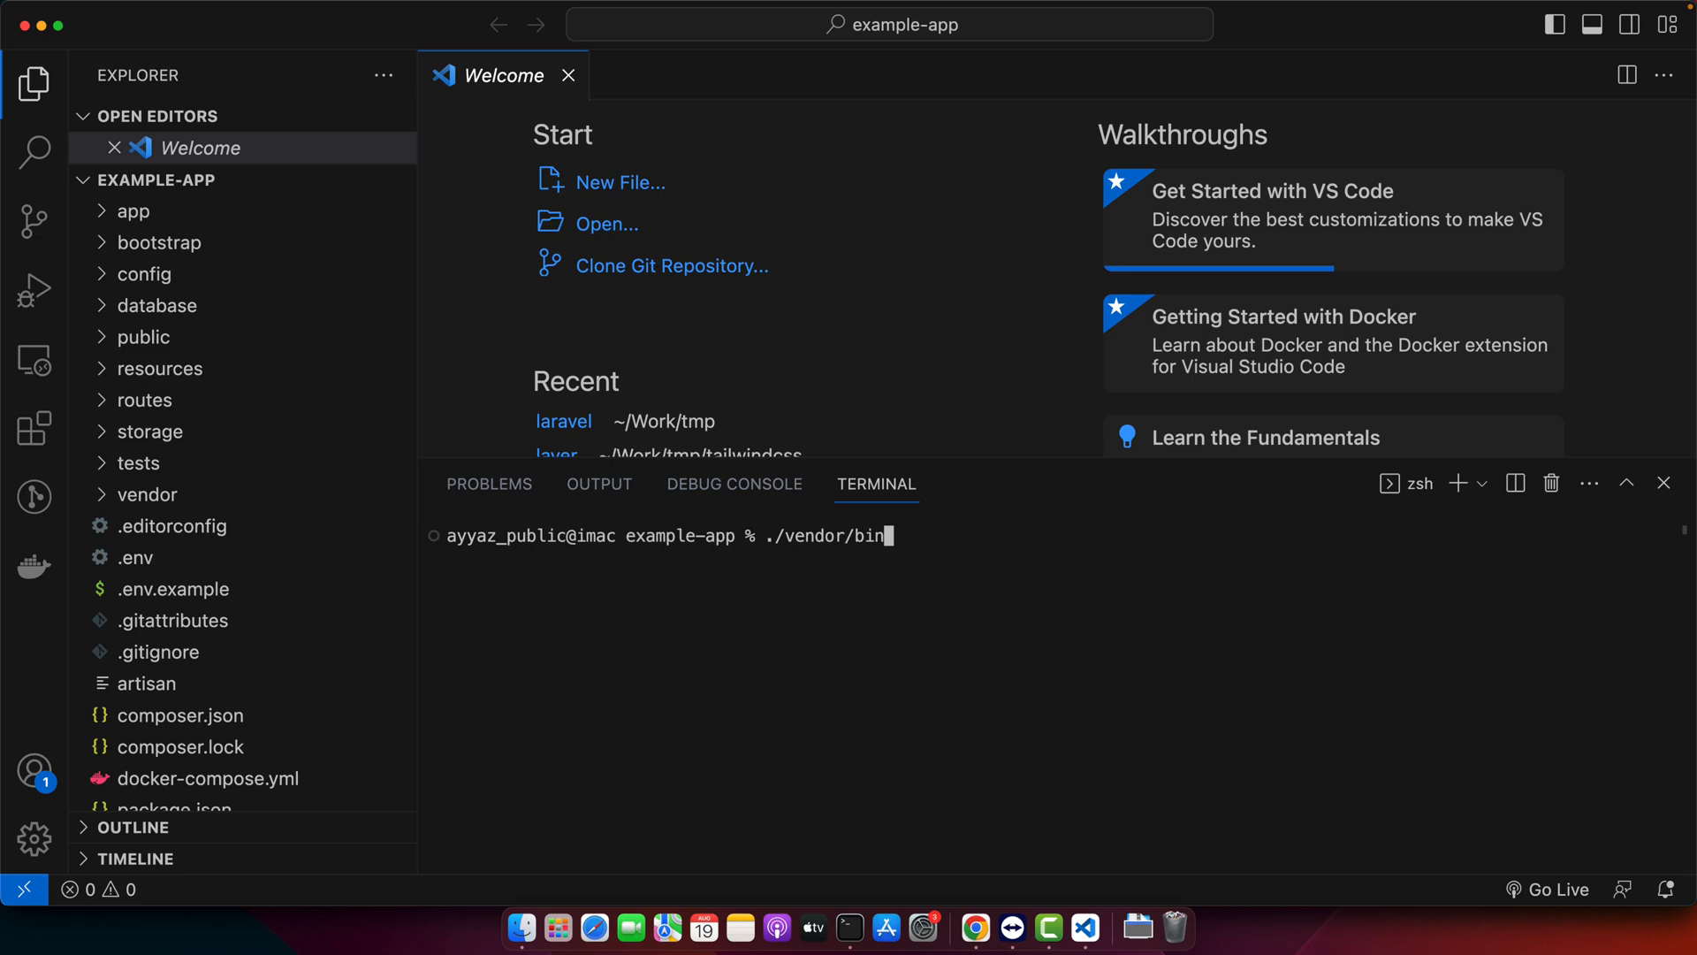
text(/sail up)
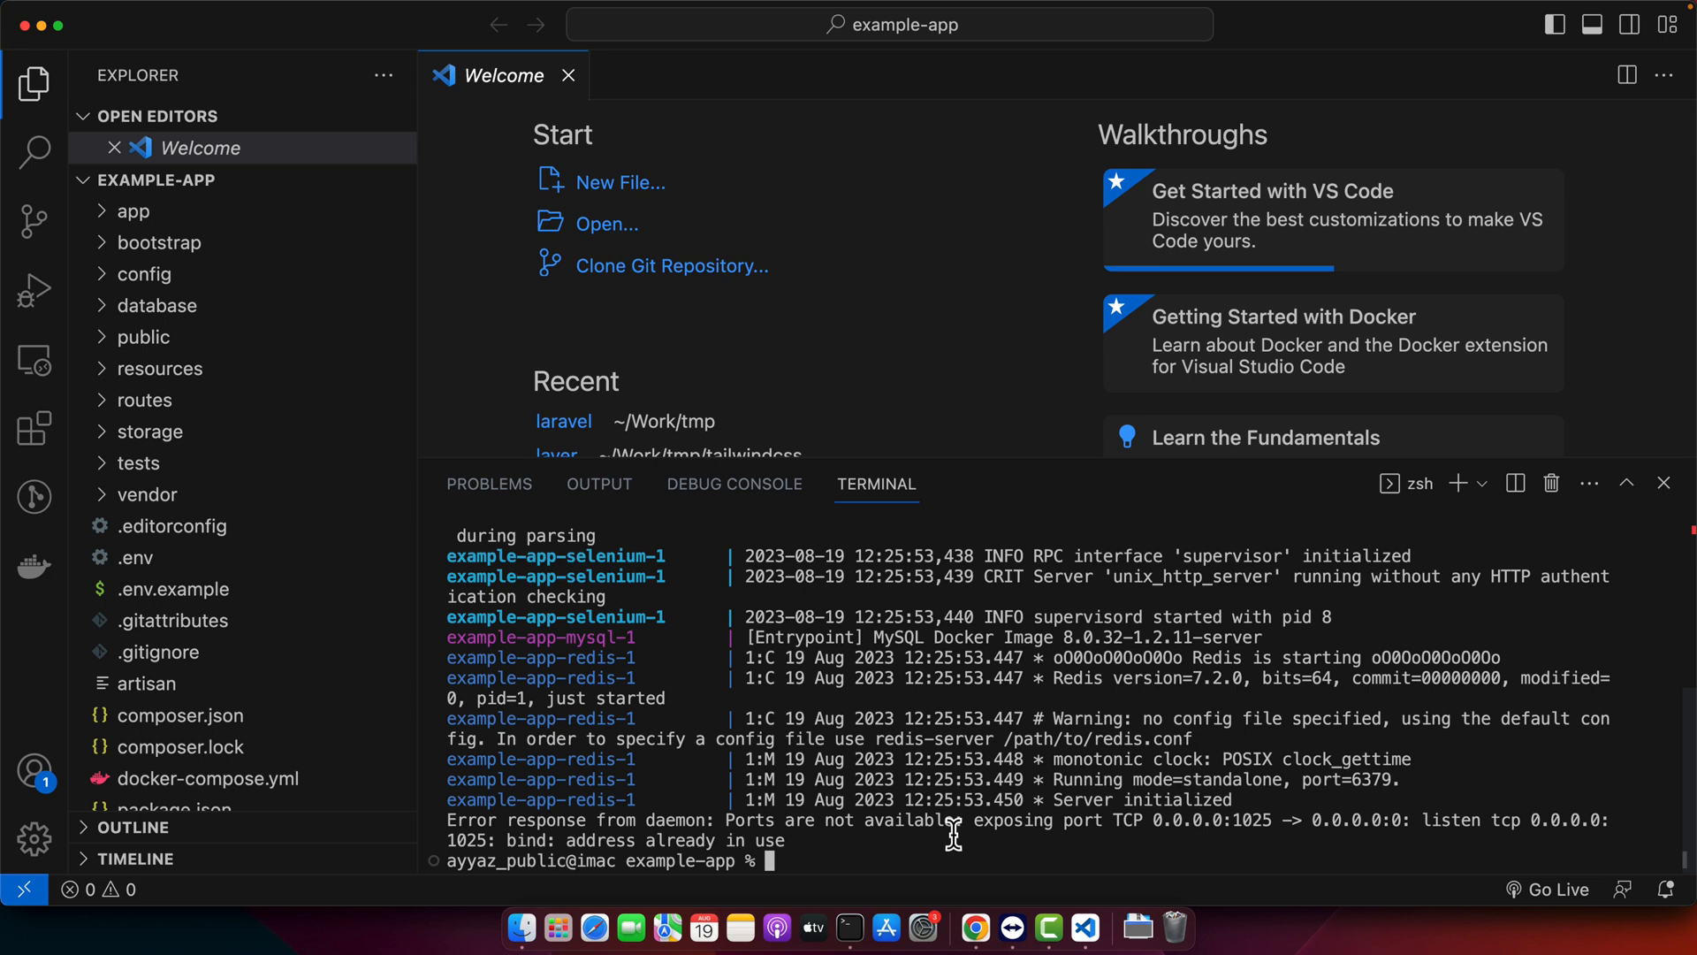
mouse_move(1266, 828)
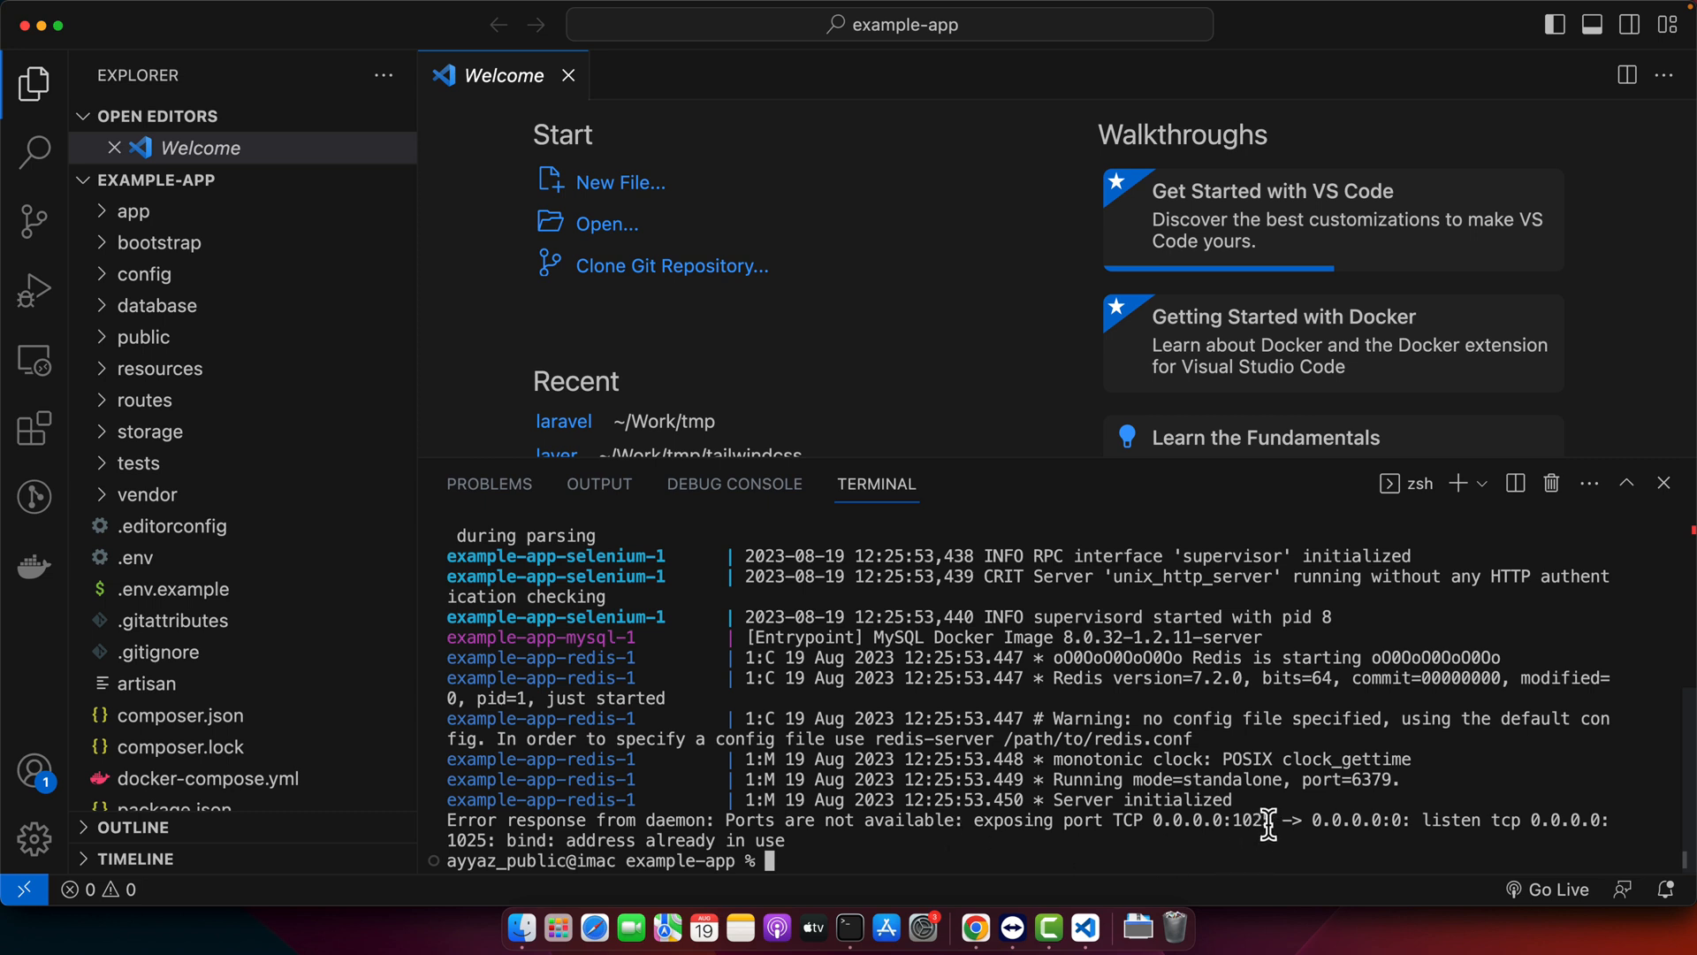
mouse_move(1012, 728)
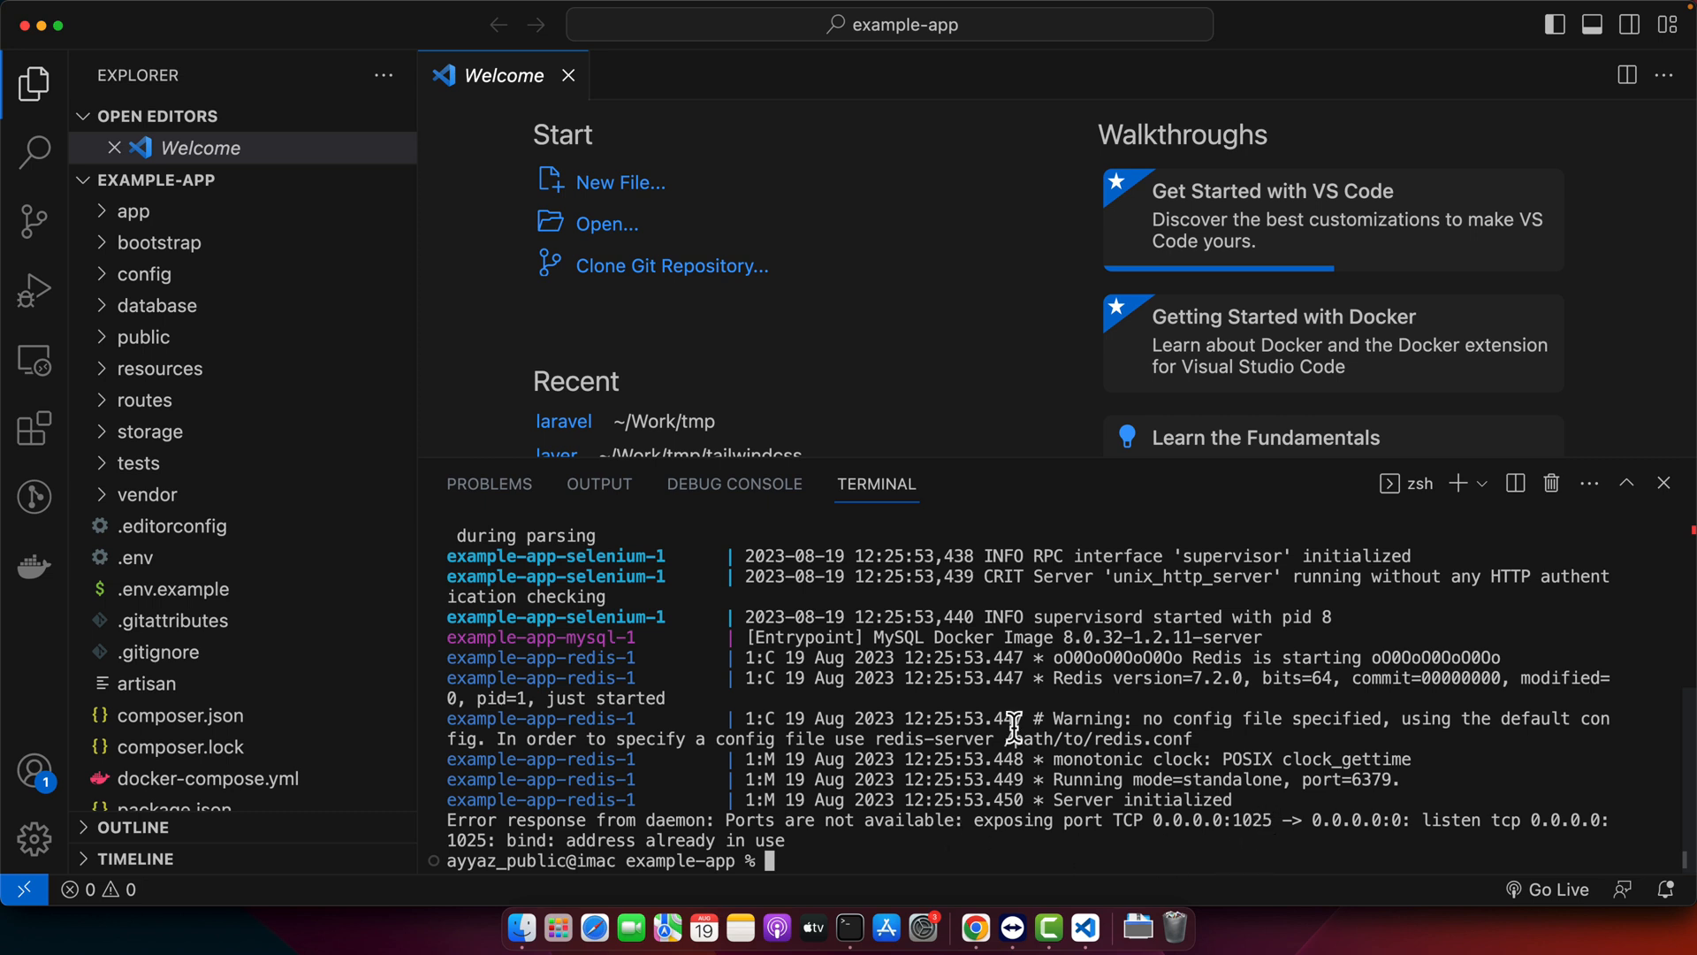
mouse_move(146, 439)
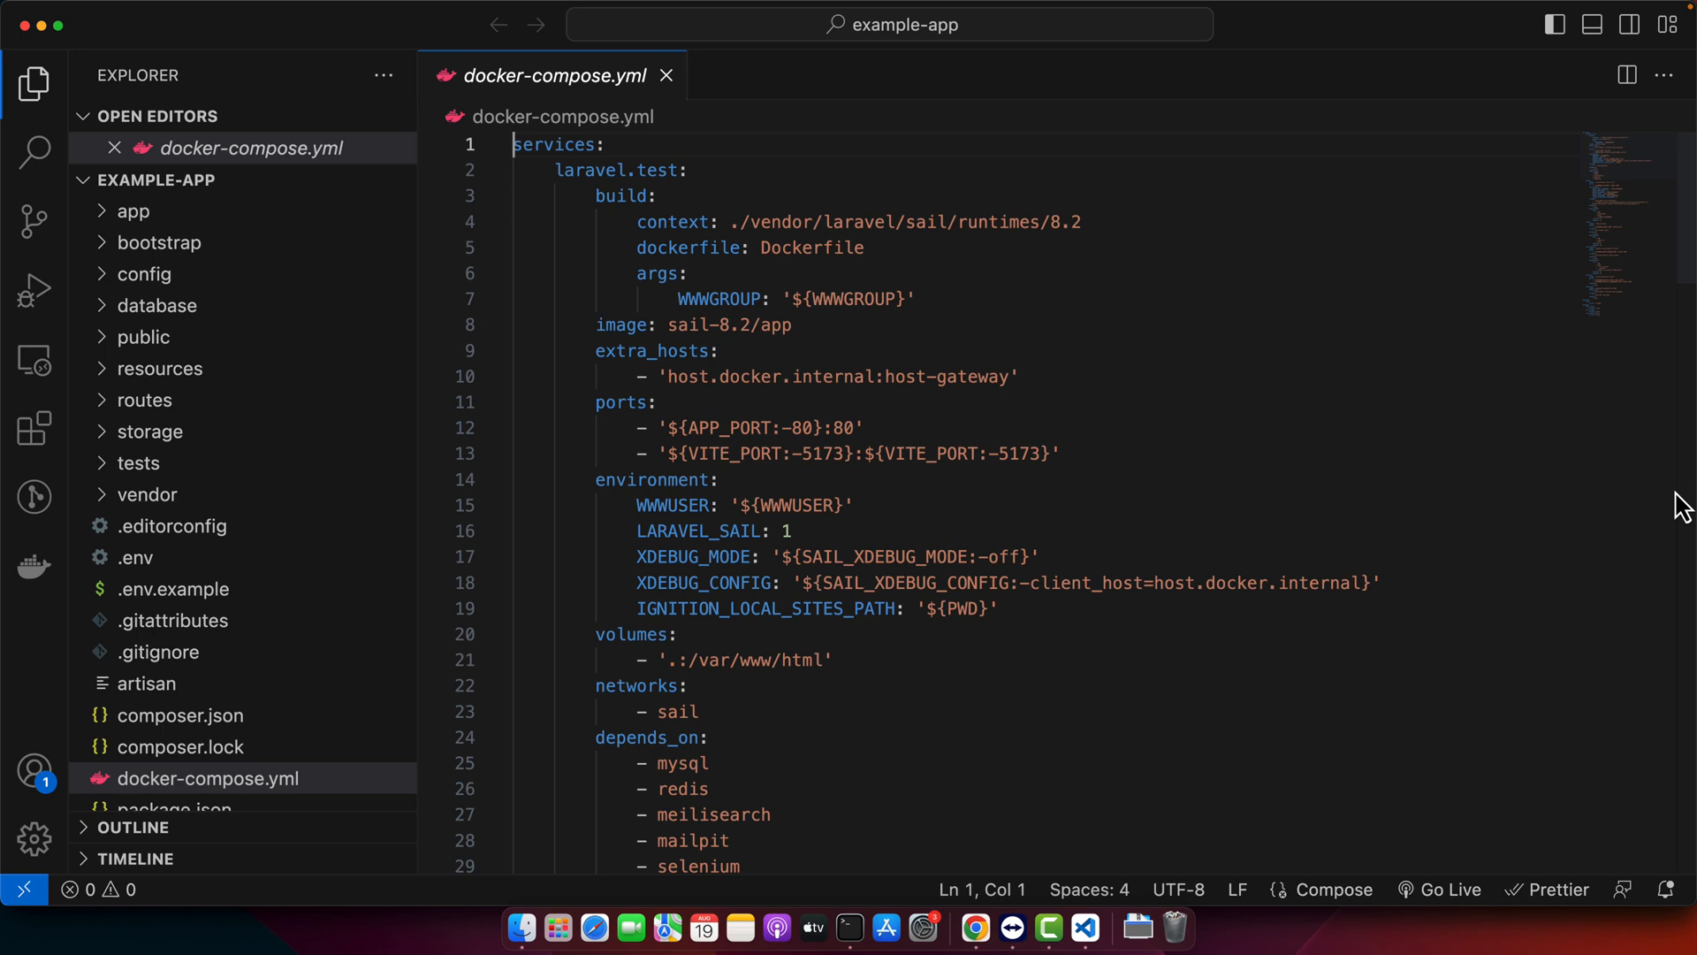
Change the mailpit port on line 89 of docker-compose.yml from 1025 to 1026
scroll(down, 3)
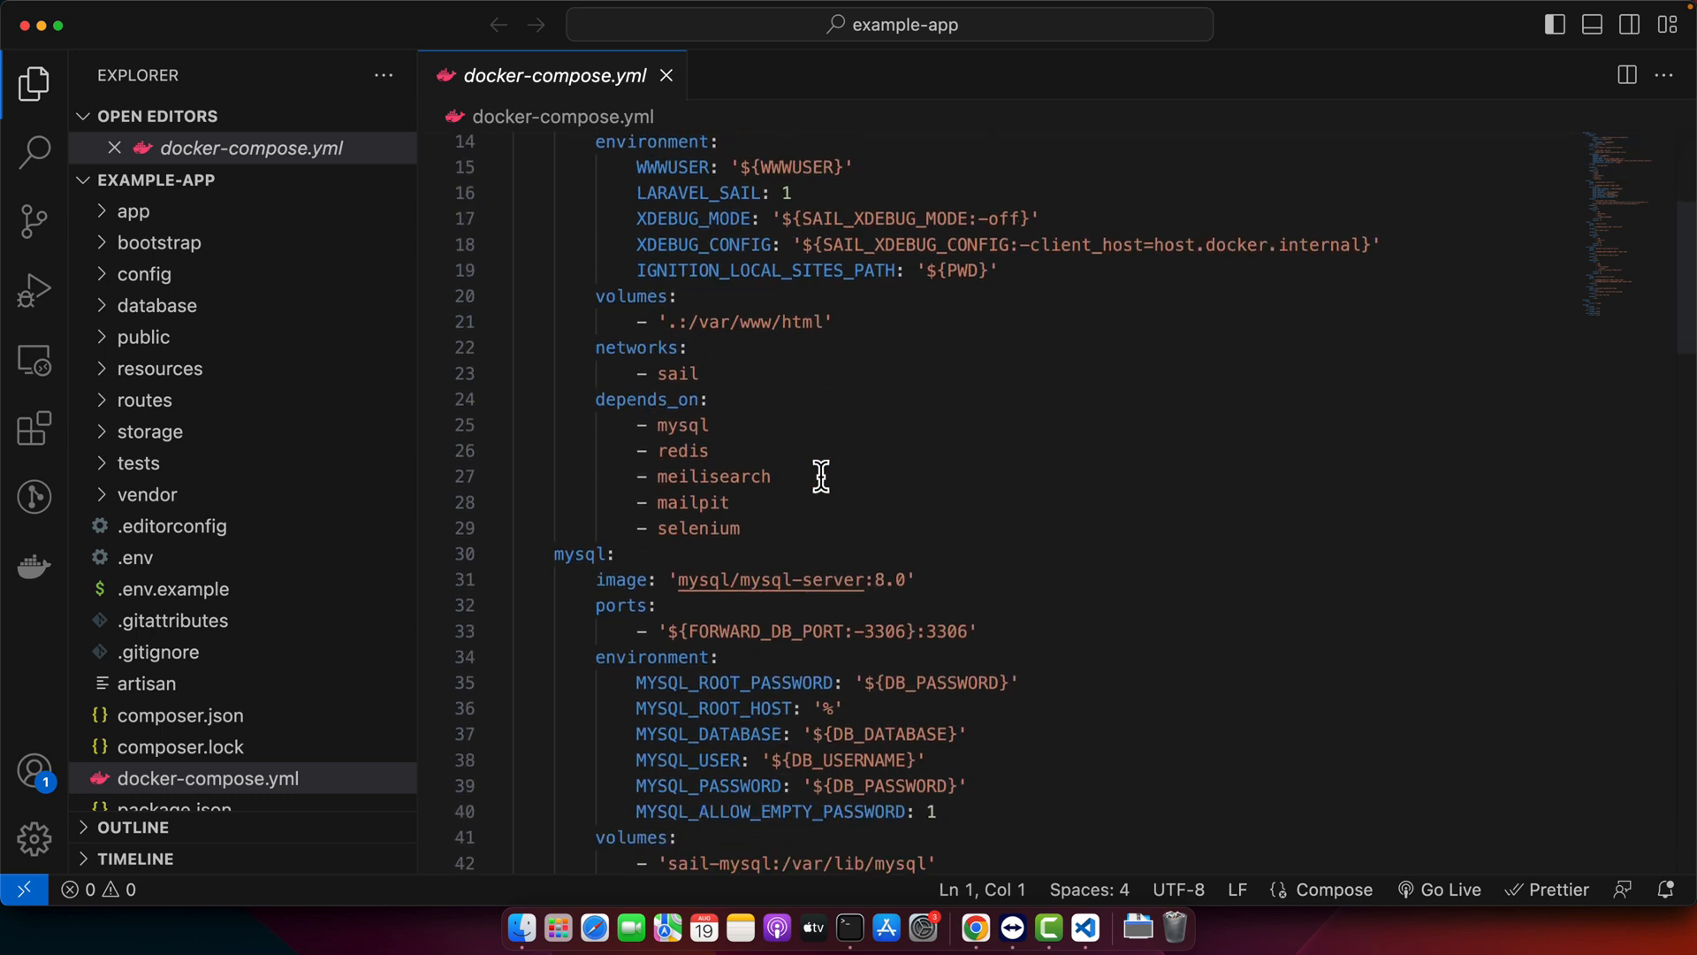
double_click(712, 476)
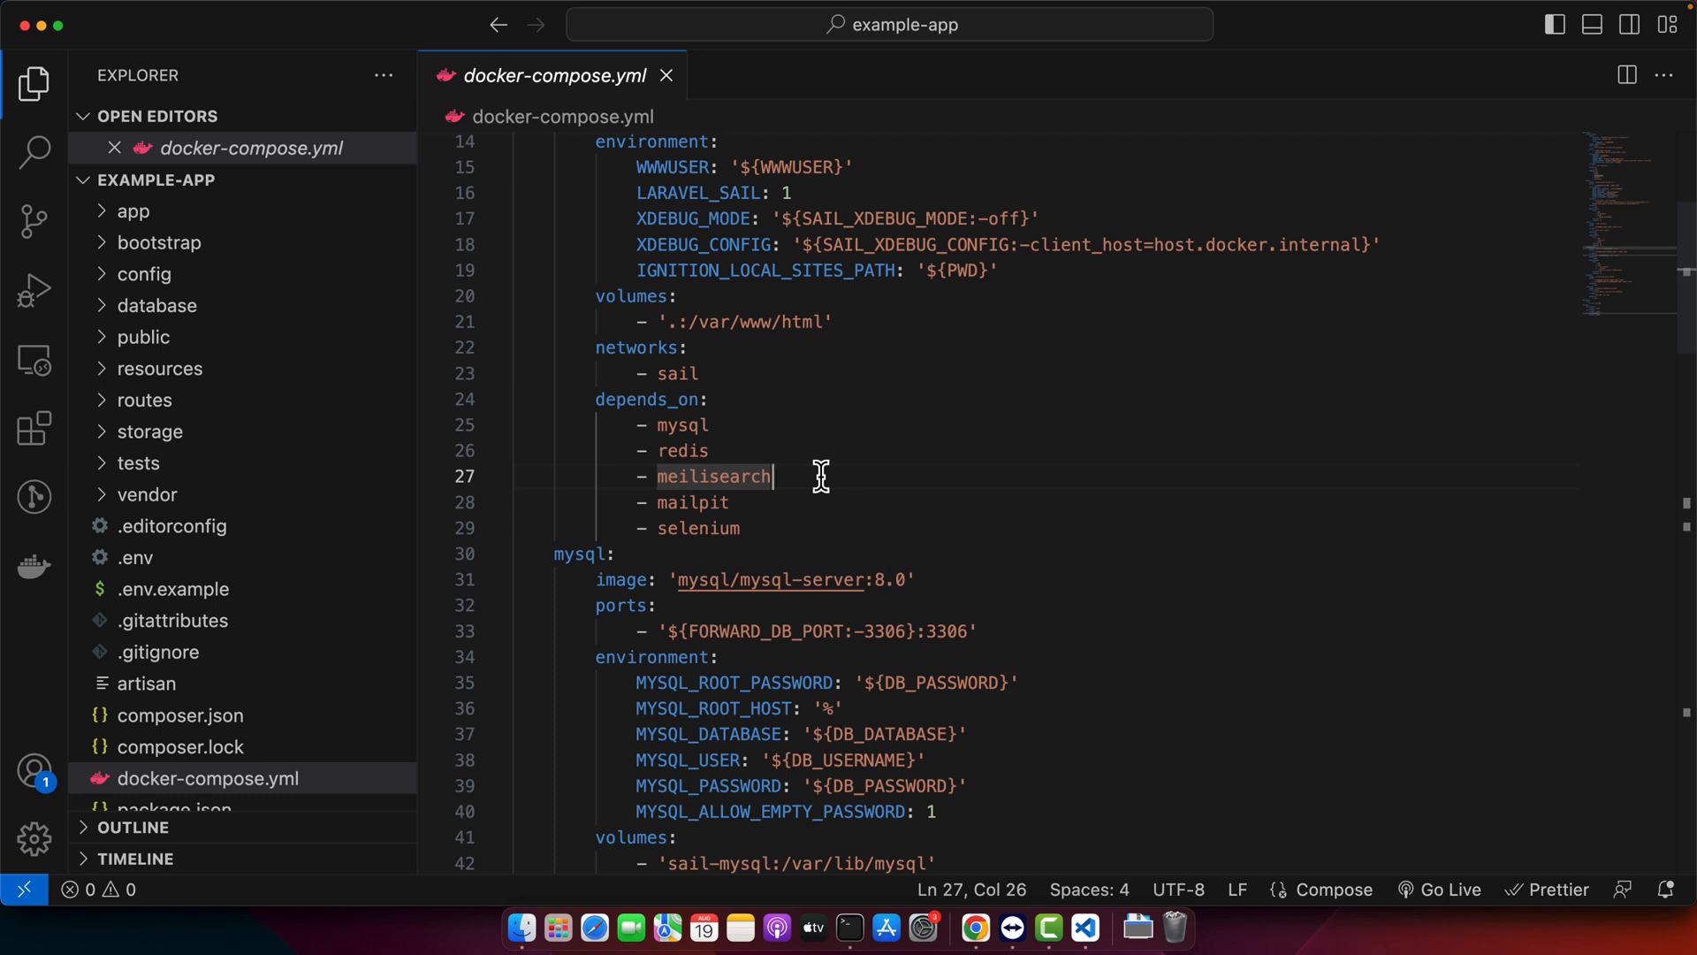
text(1025)
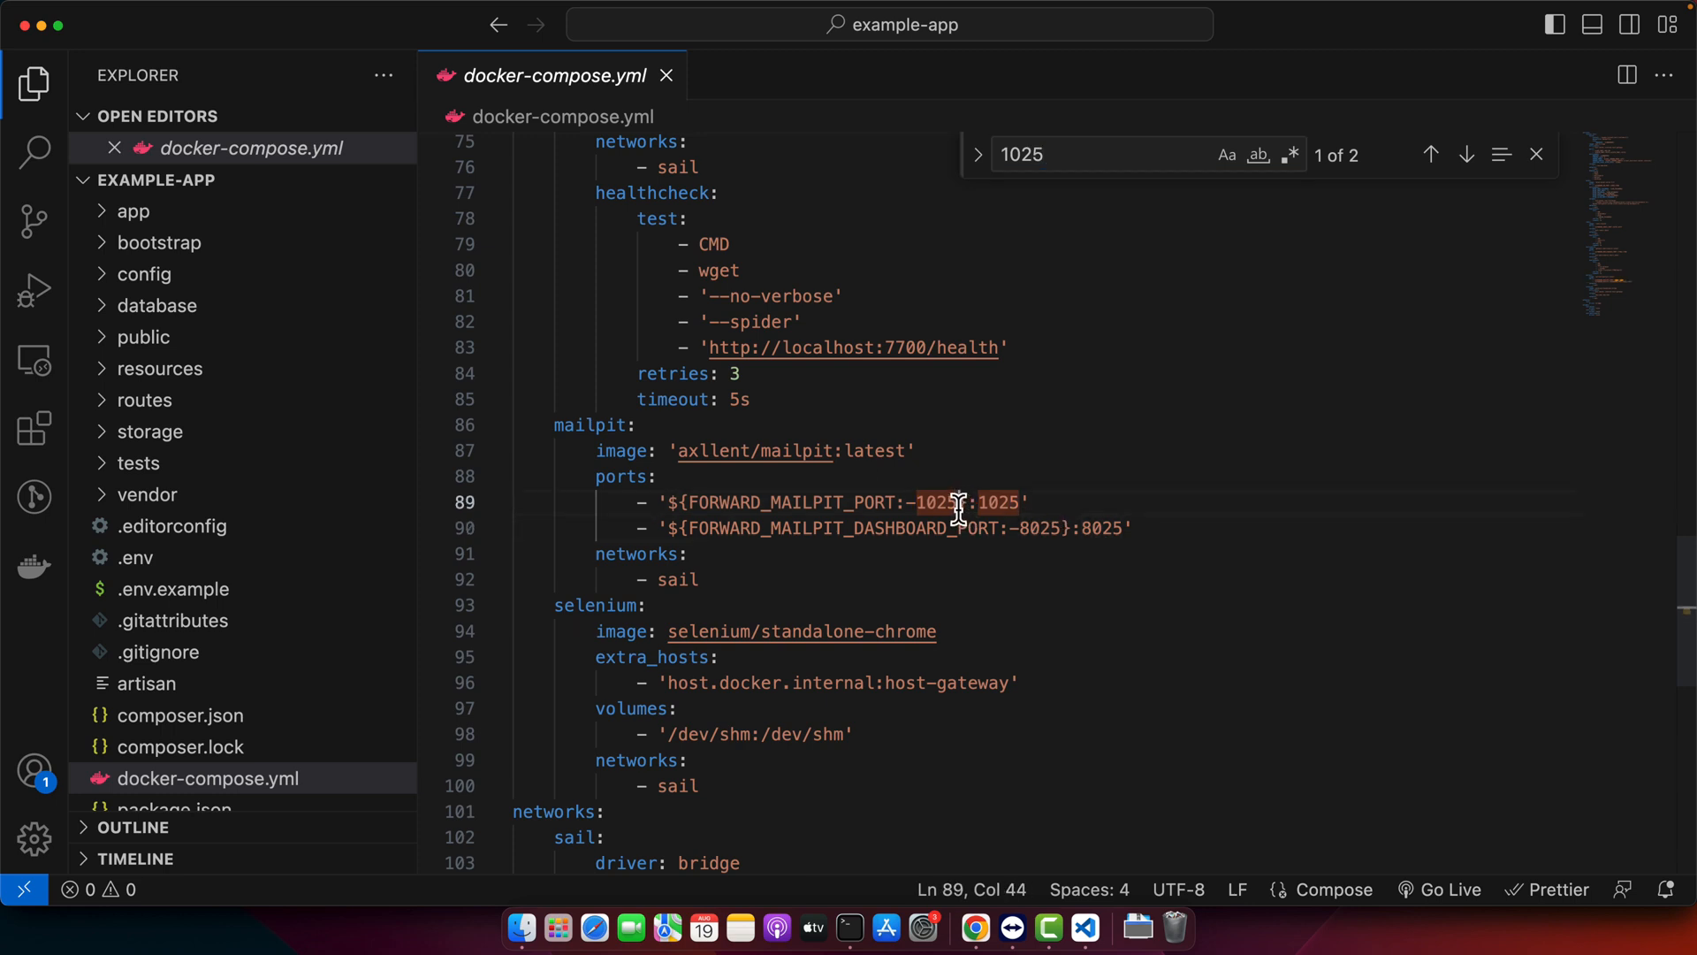
text(6)
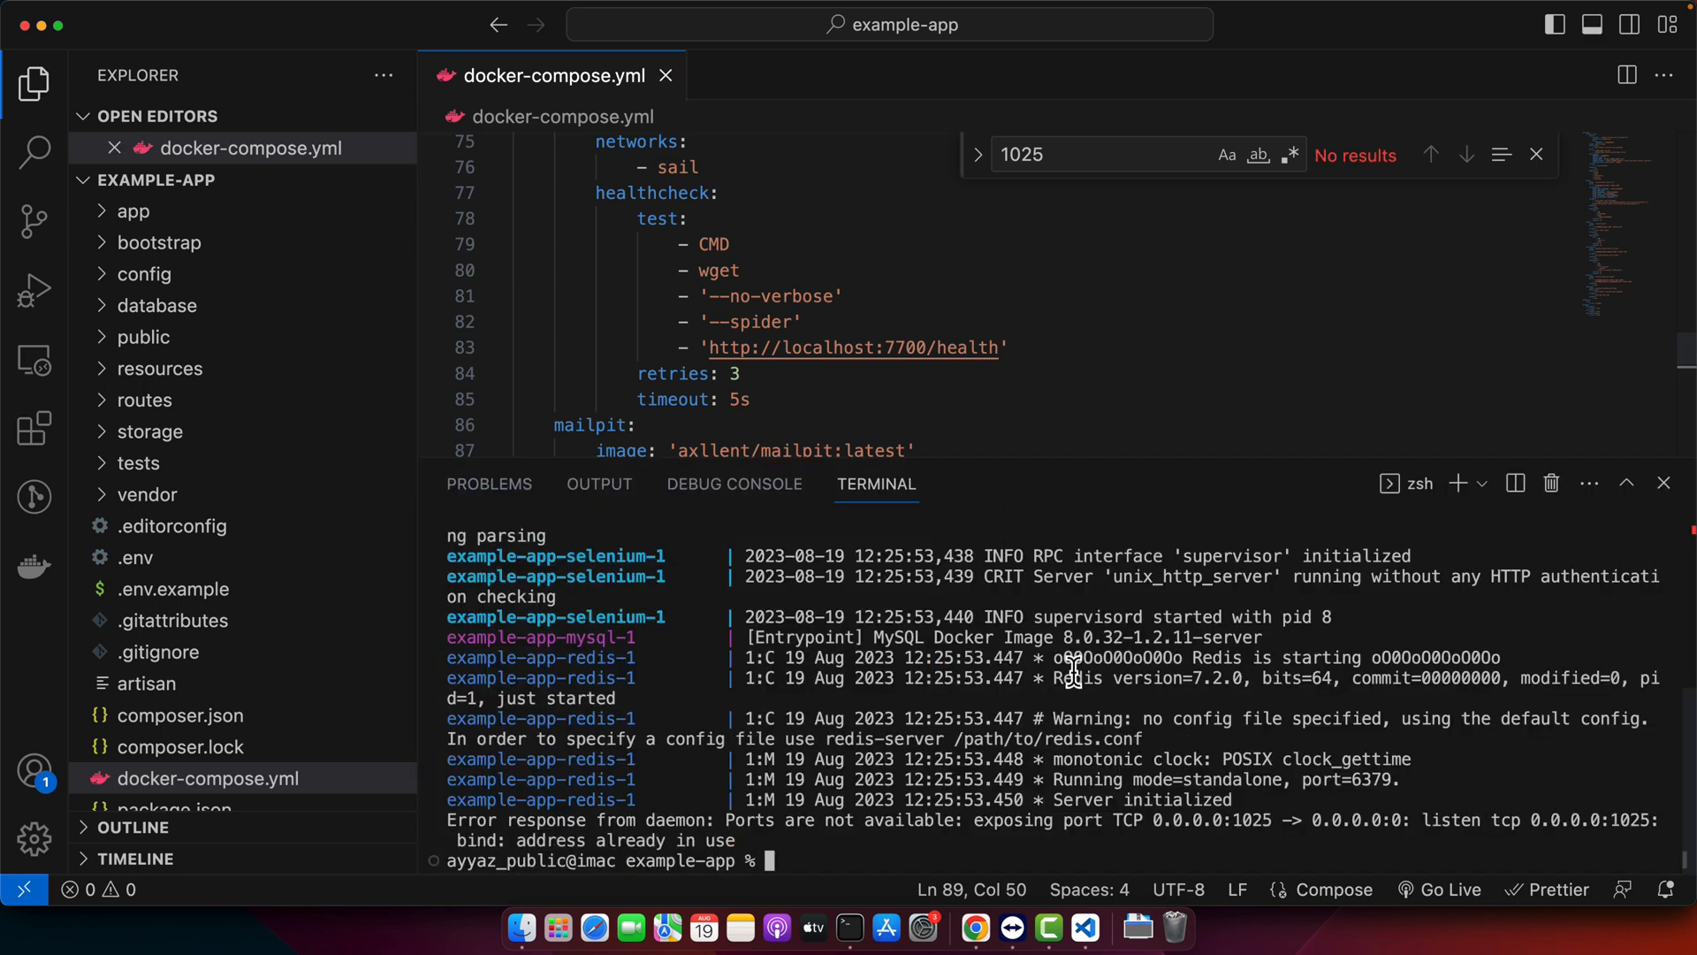
Clear the terminal, rerun sail up, and check the log for the health-check address
text(clear)
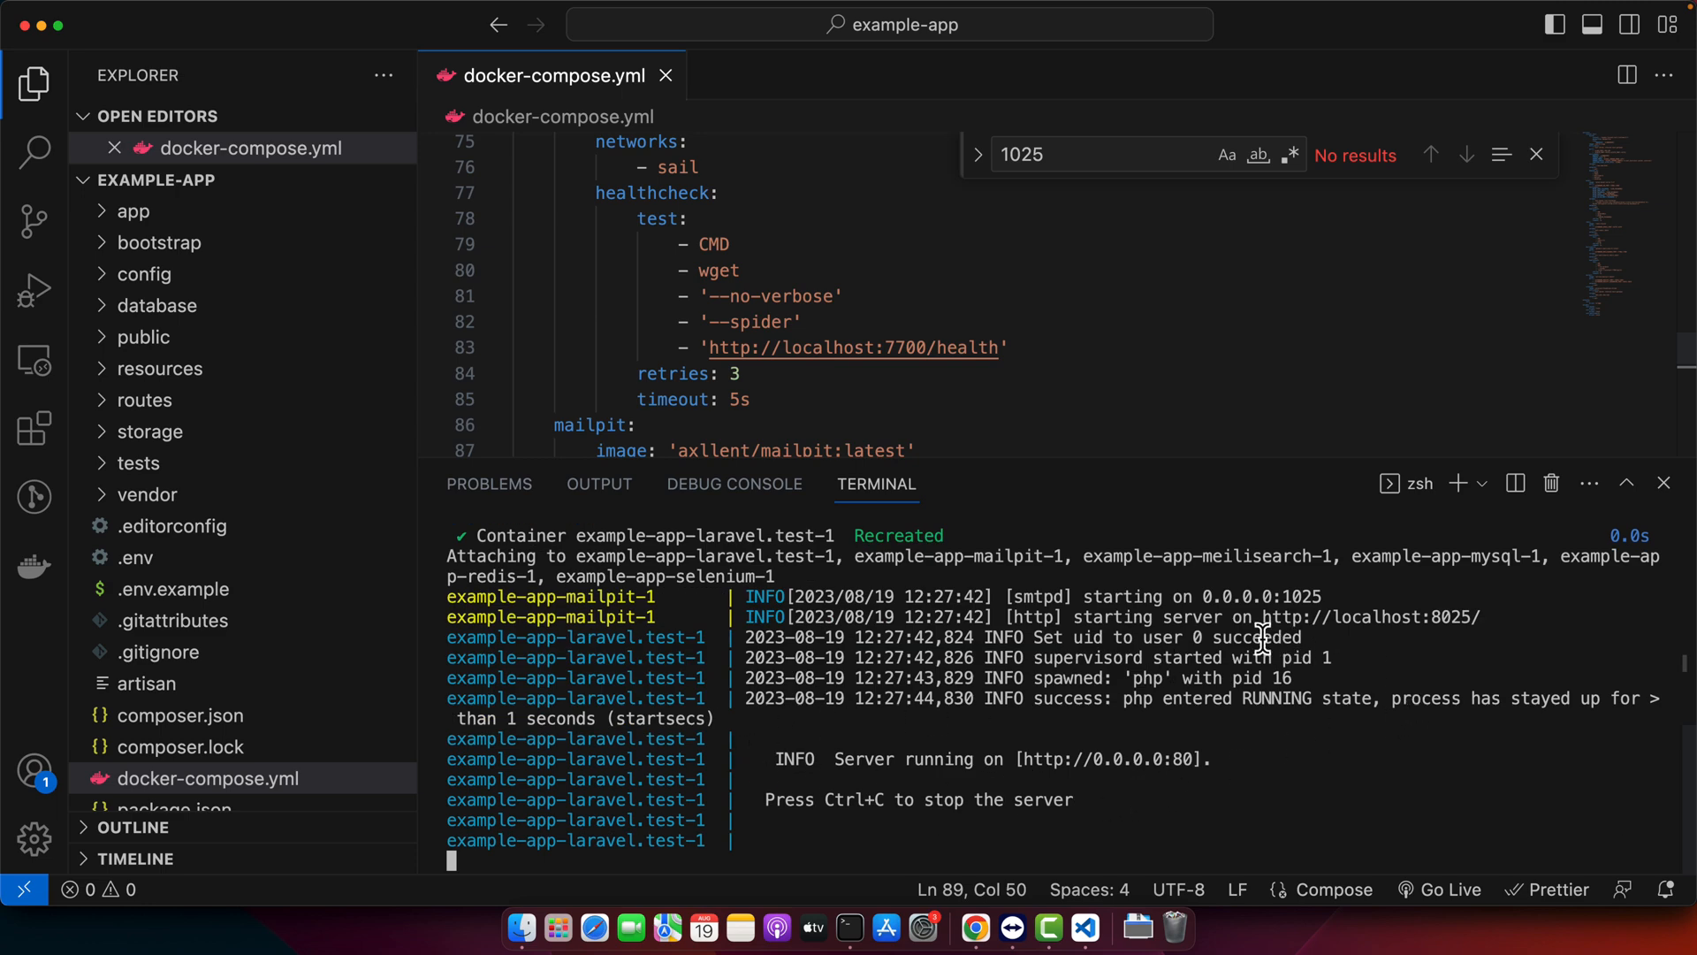
mouse_move(1364, 607)
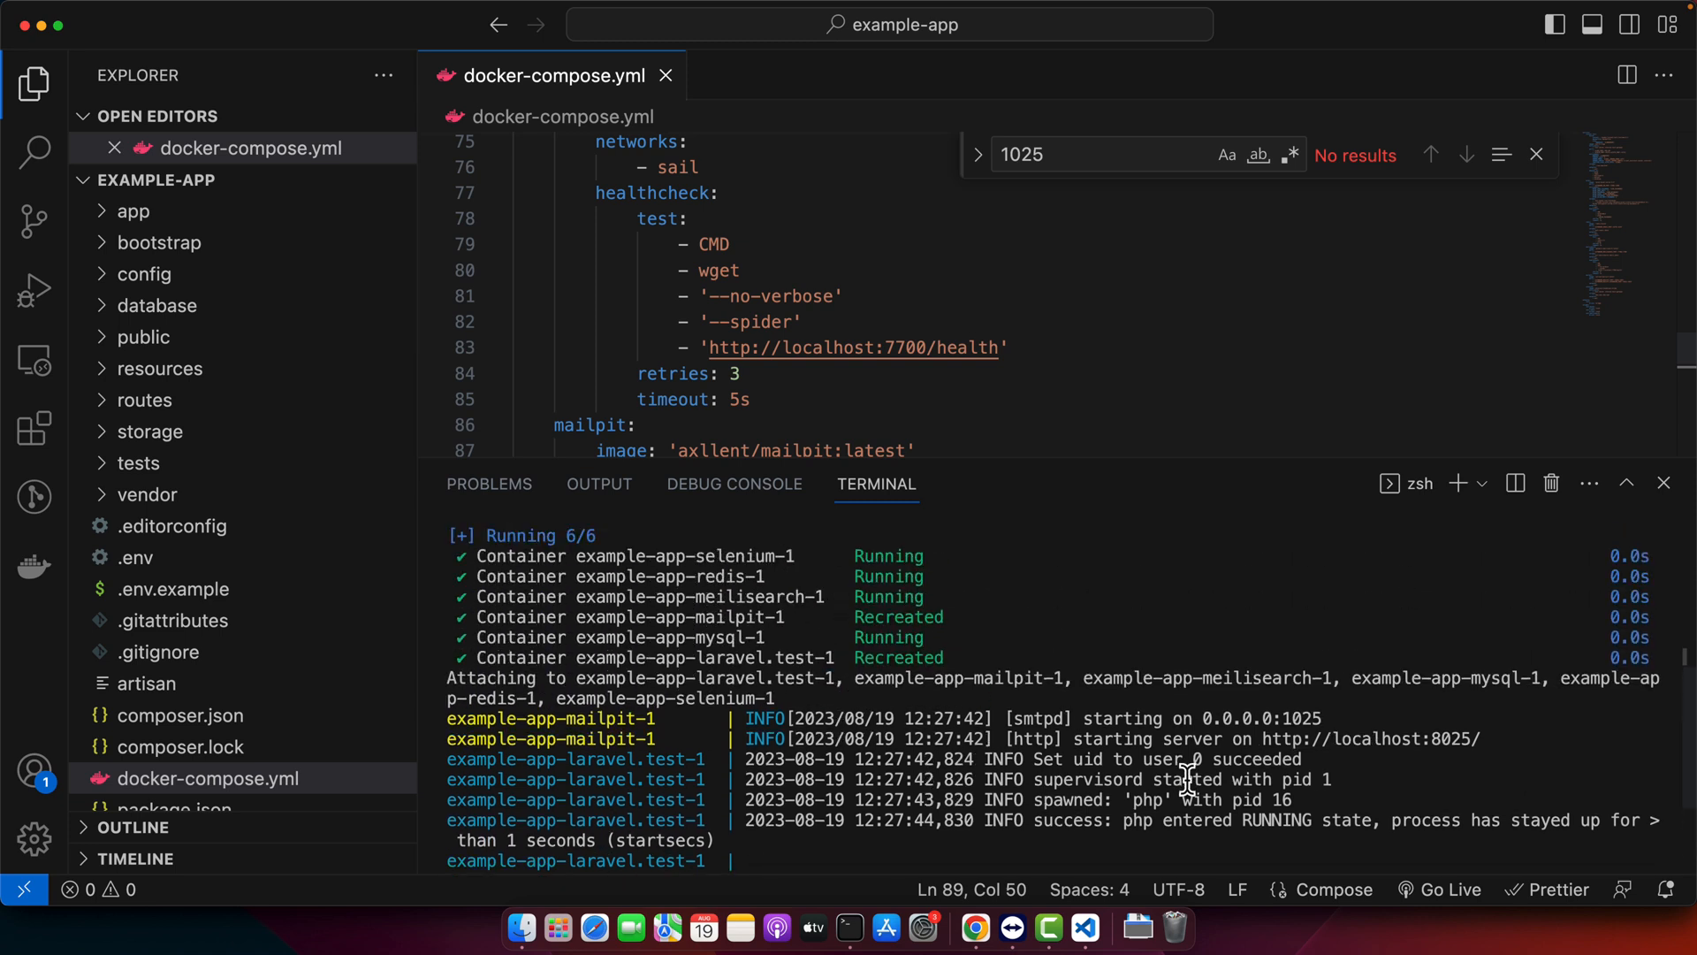
double_click(1036, 717)
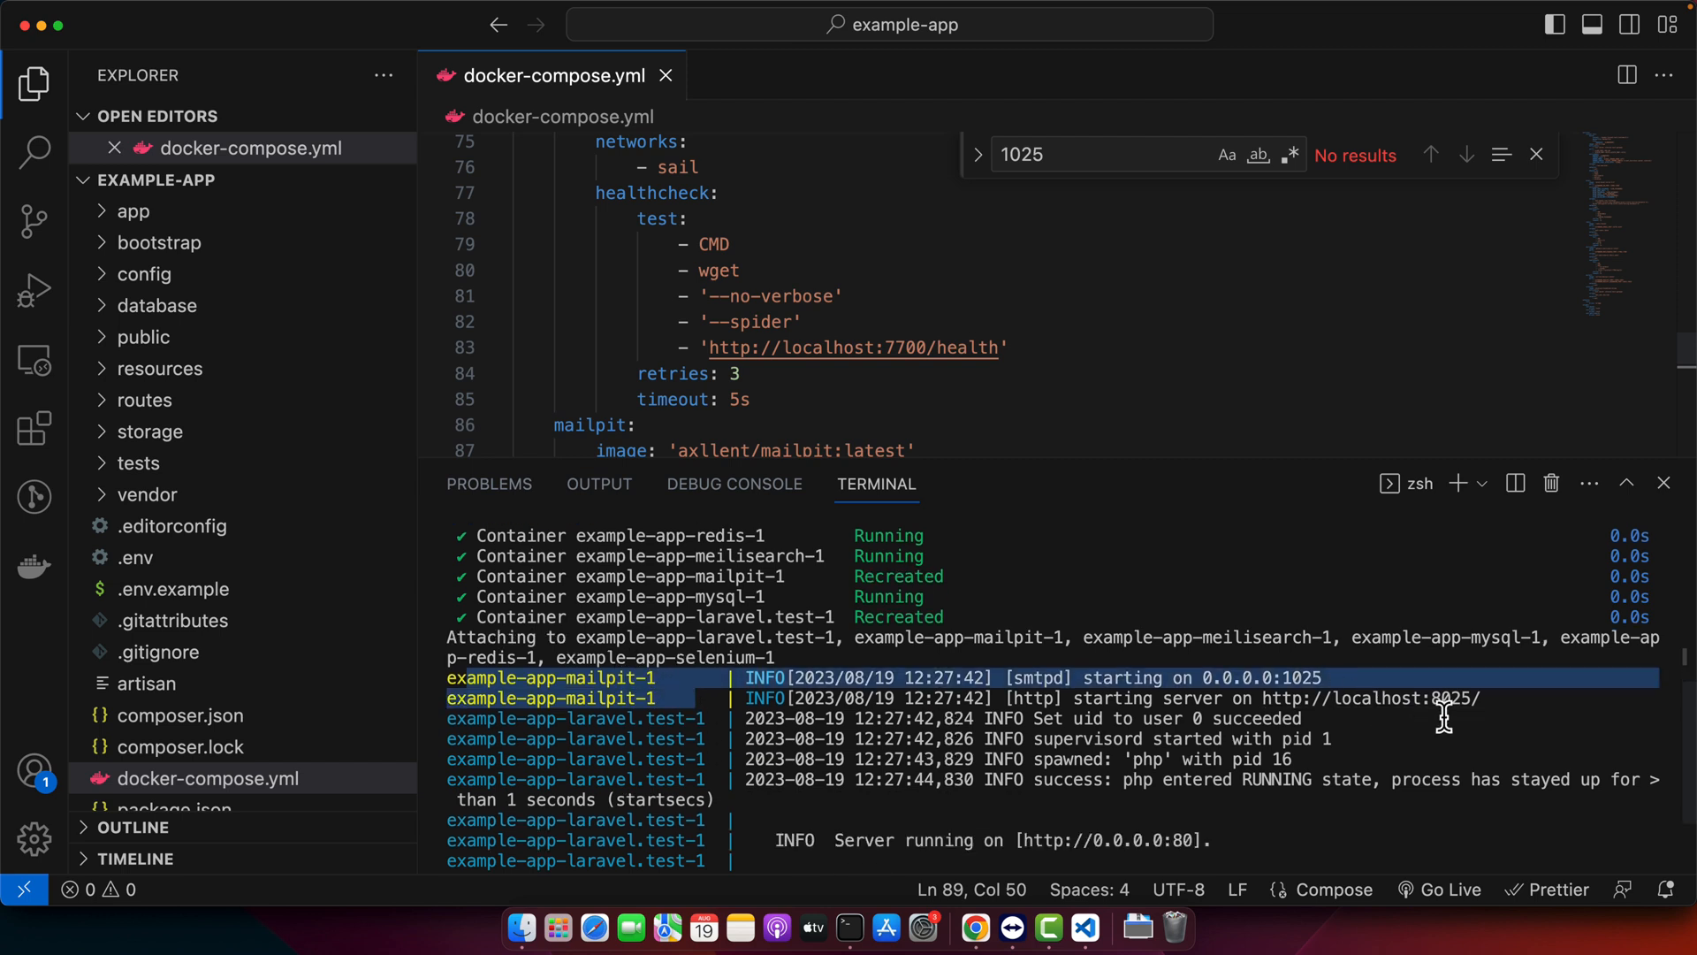
mouse_move(1171, 754)
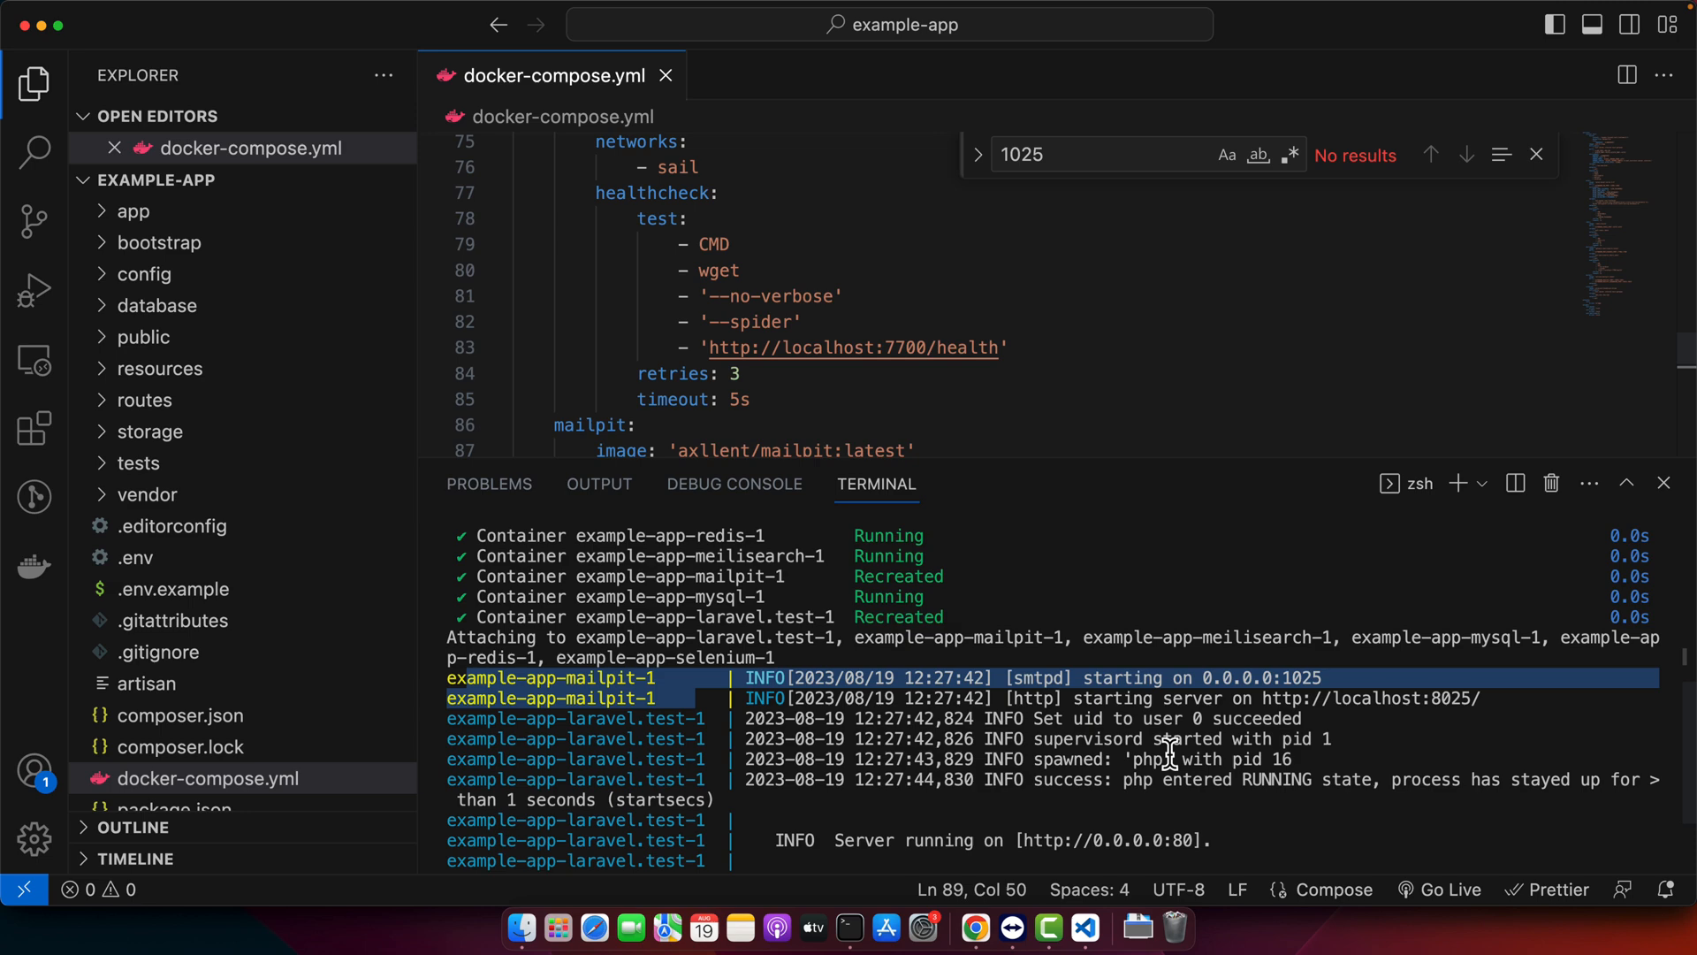
scroll(down, 3)
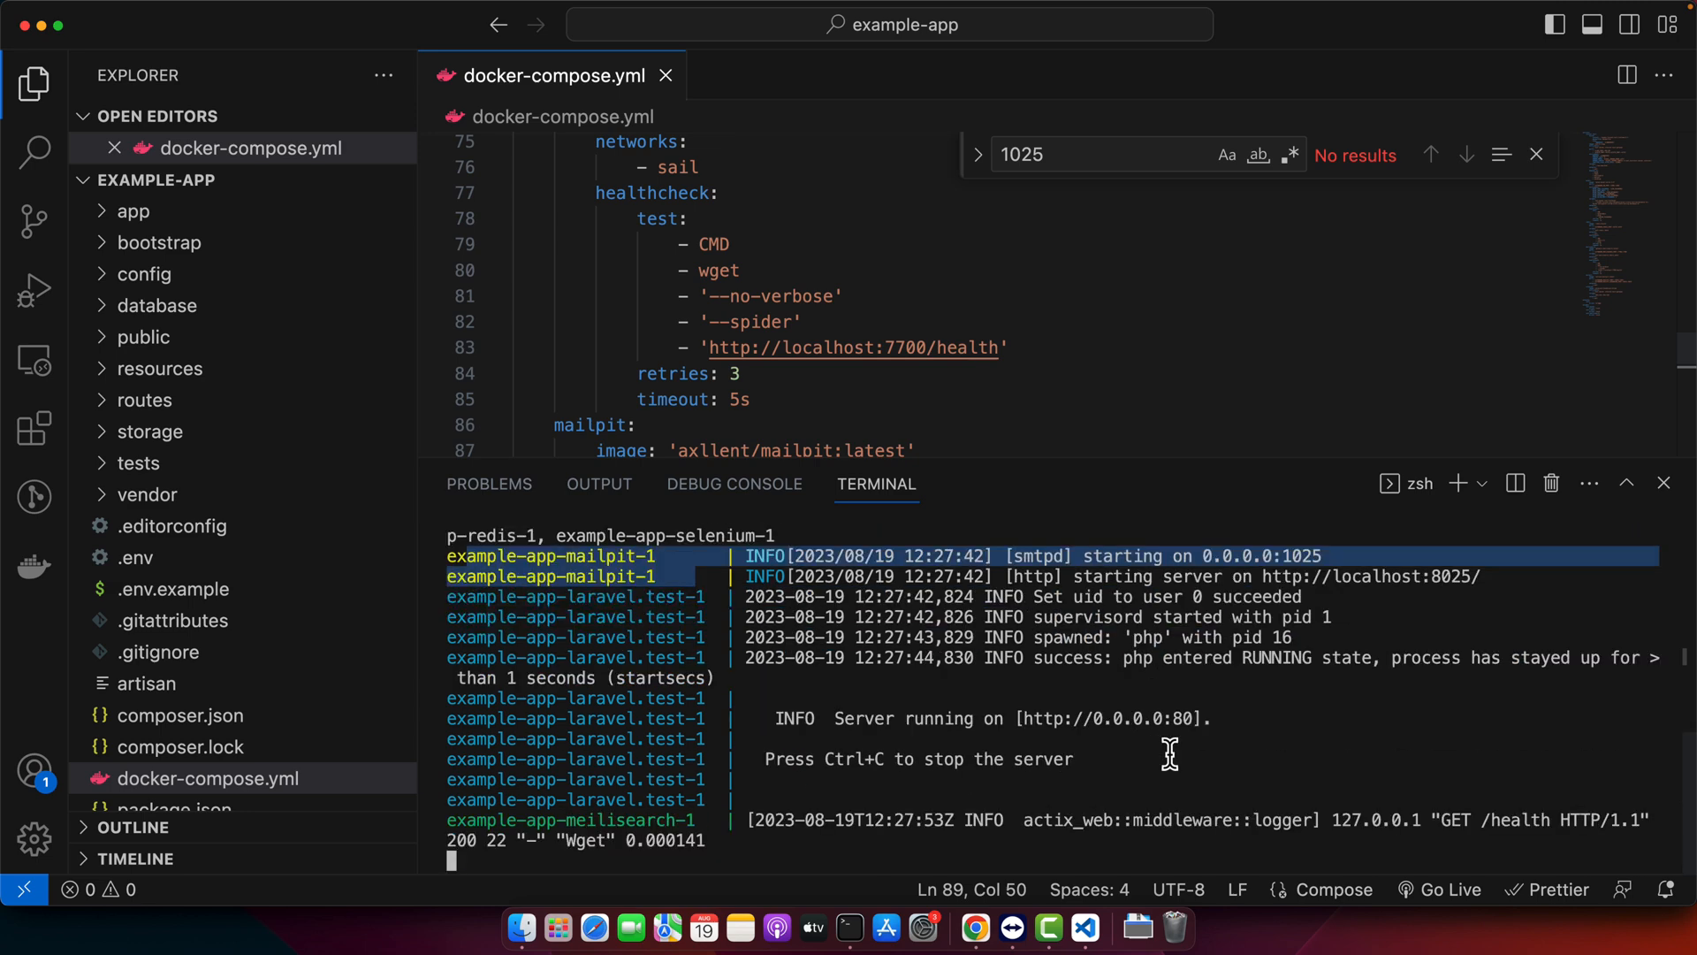
mouse_move(1421, 823)
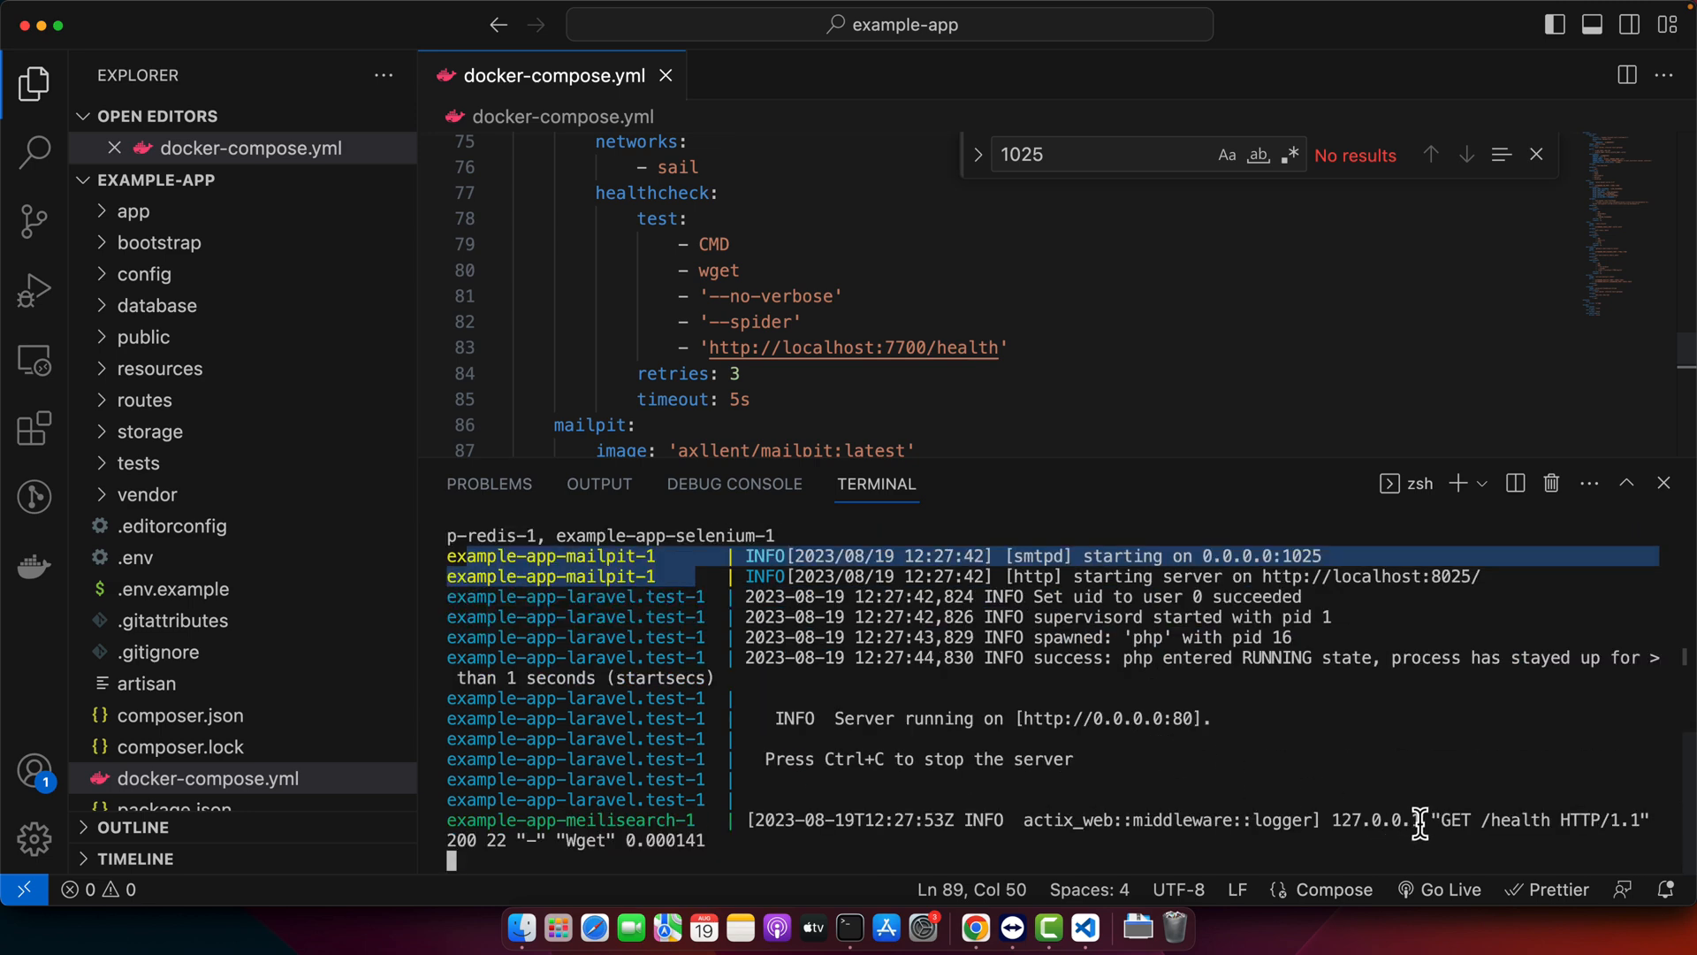
double_click(1374, 819)
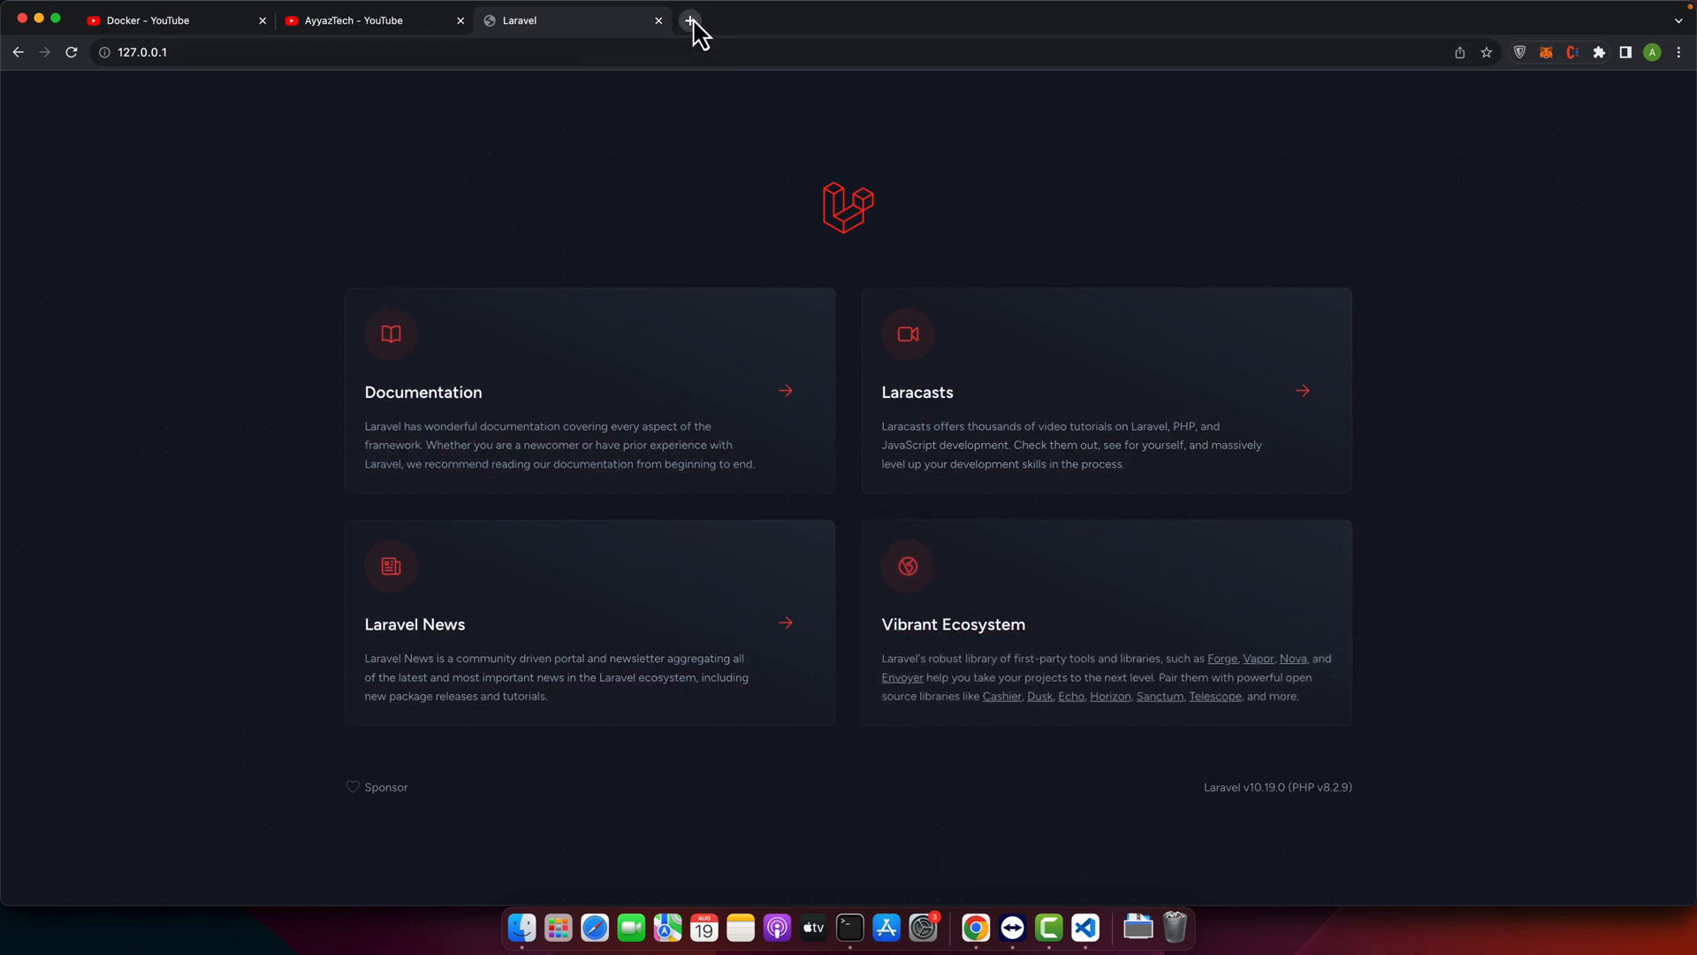
Load localhost in a new Chrome tab to see the Laravel welcome page
click(689, 20)
text(localhost)
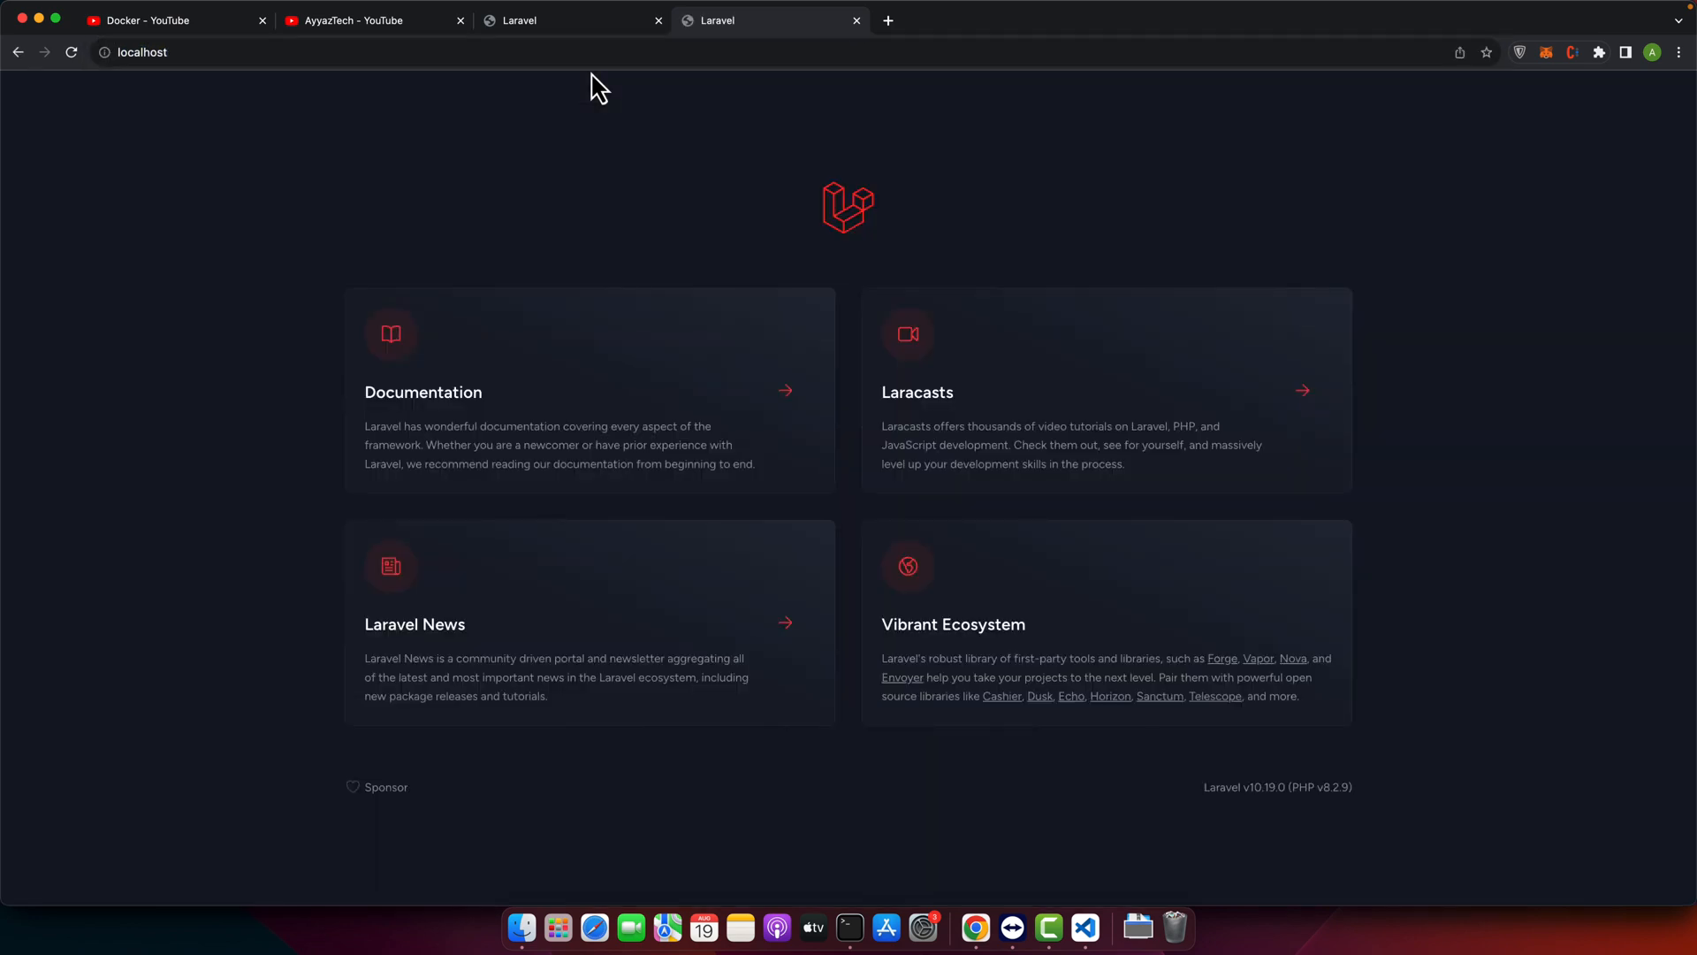
mouse_move(598, 414)
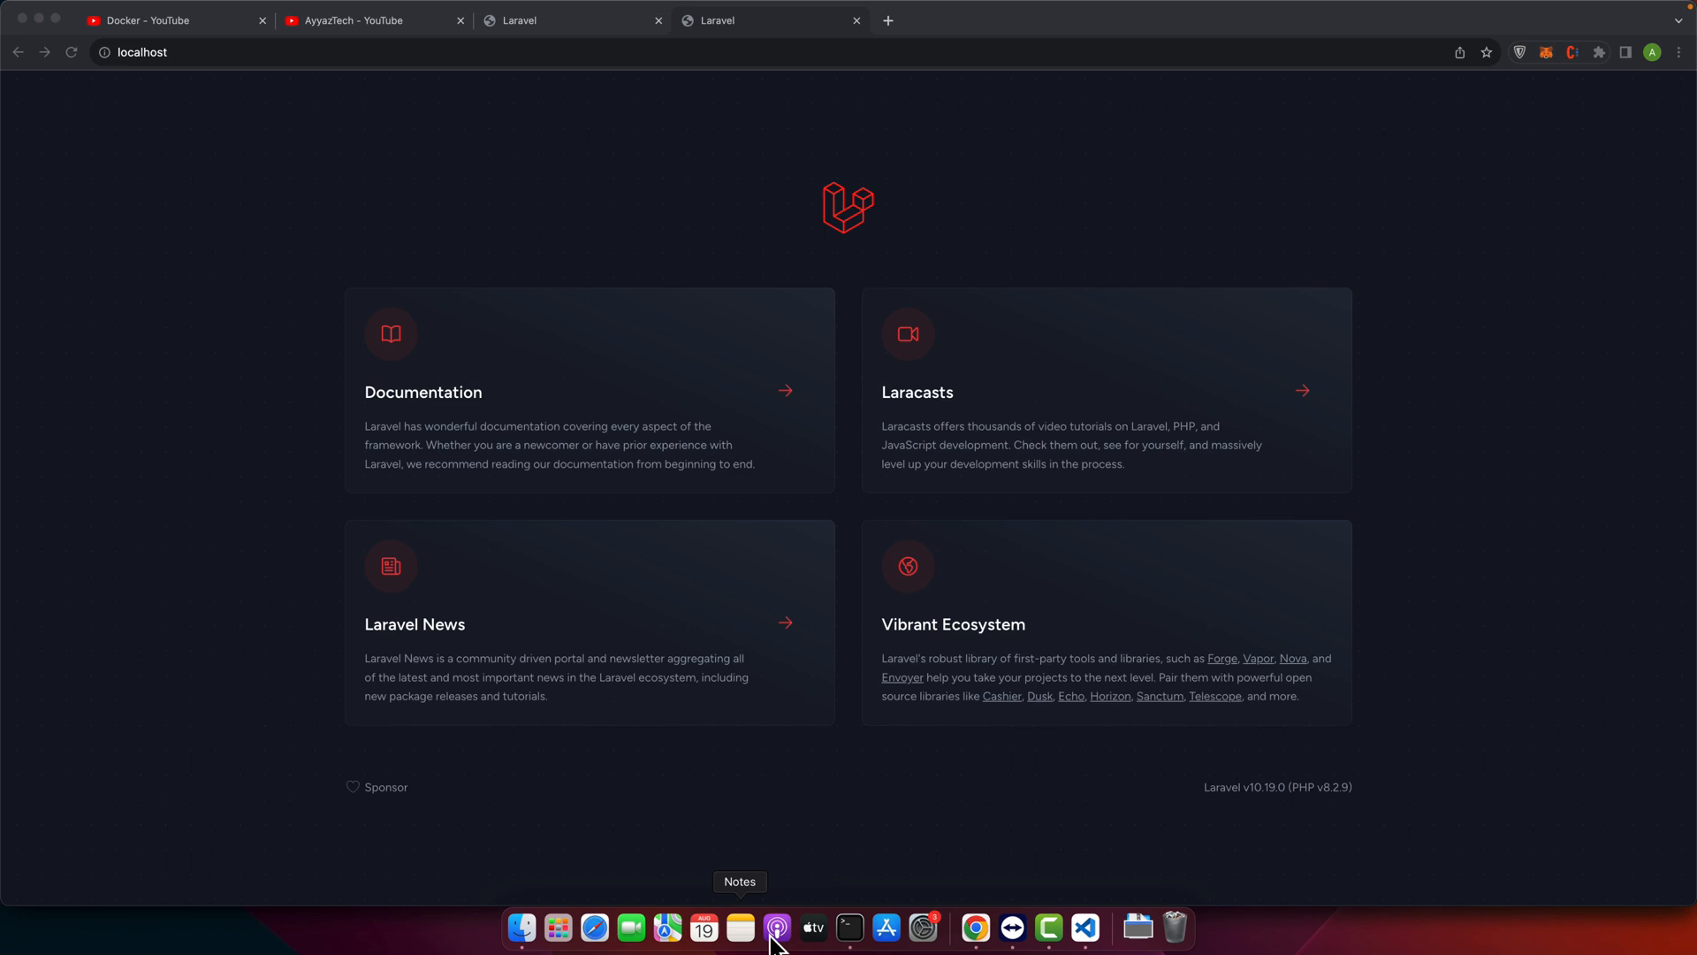
click(1084, 927)
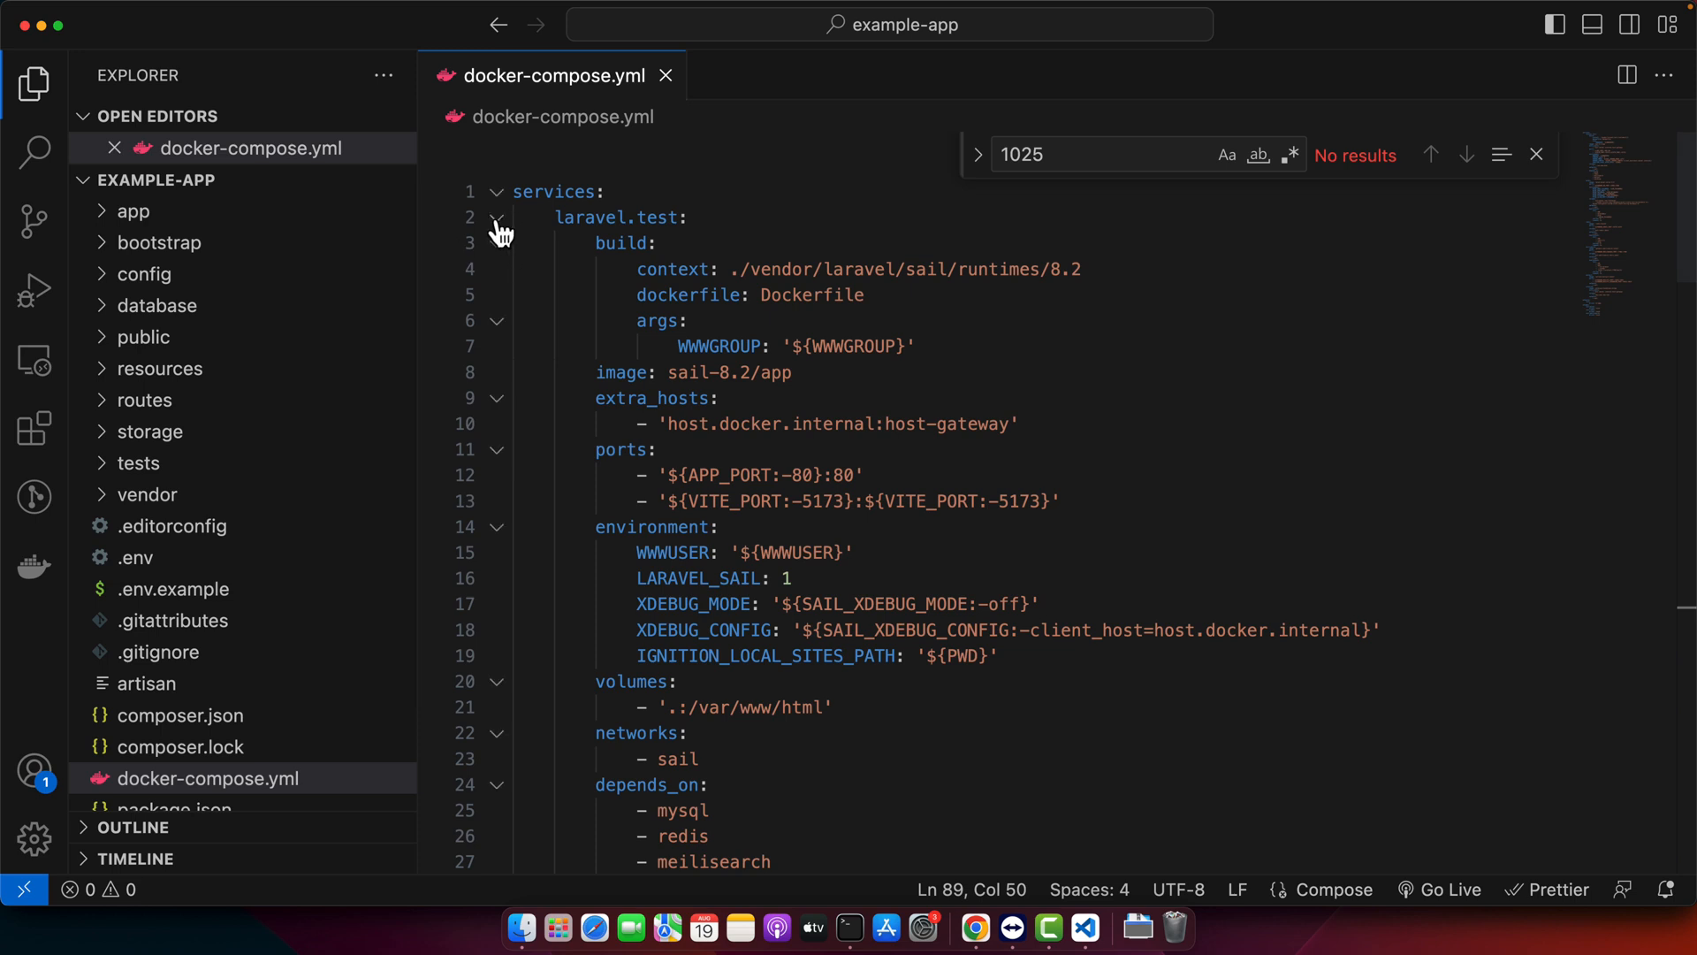
Fold the laravel.test and mailpit service blocks in docker-compose.yml
click(497, 216)
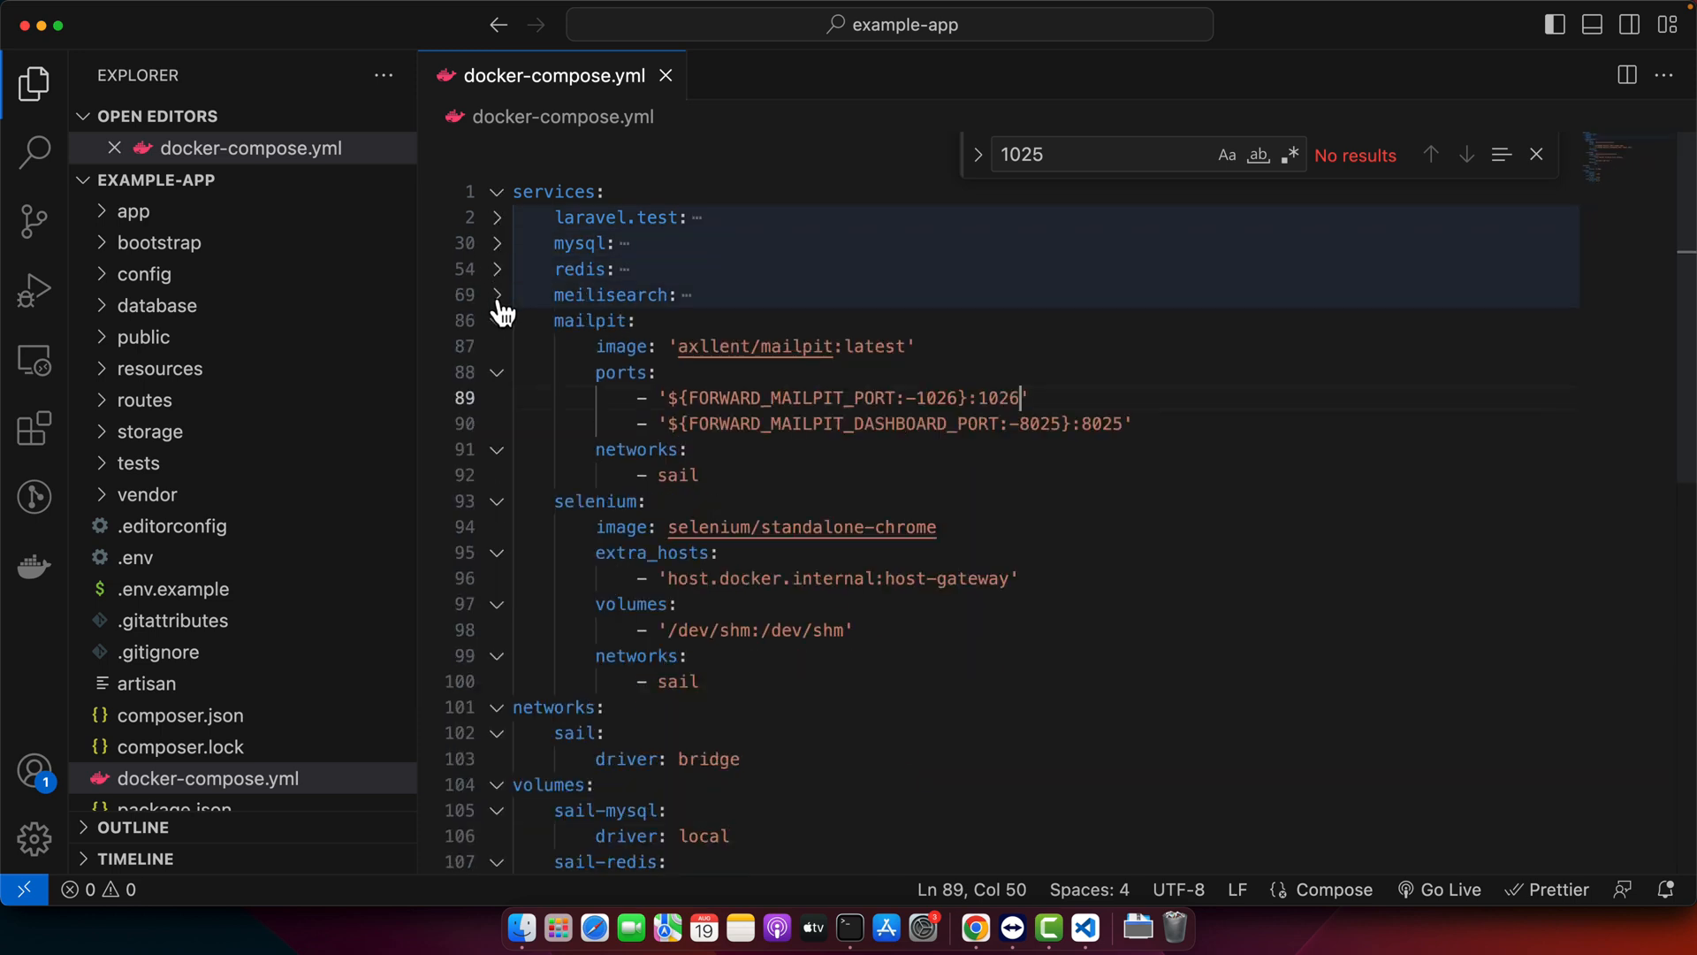
click(498, 320)
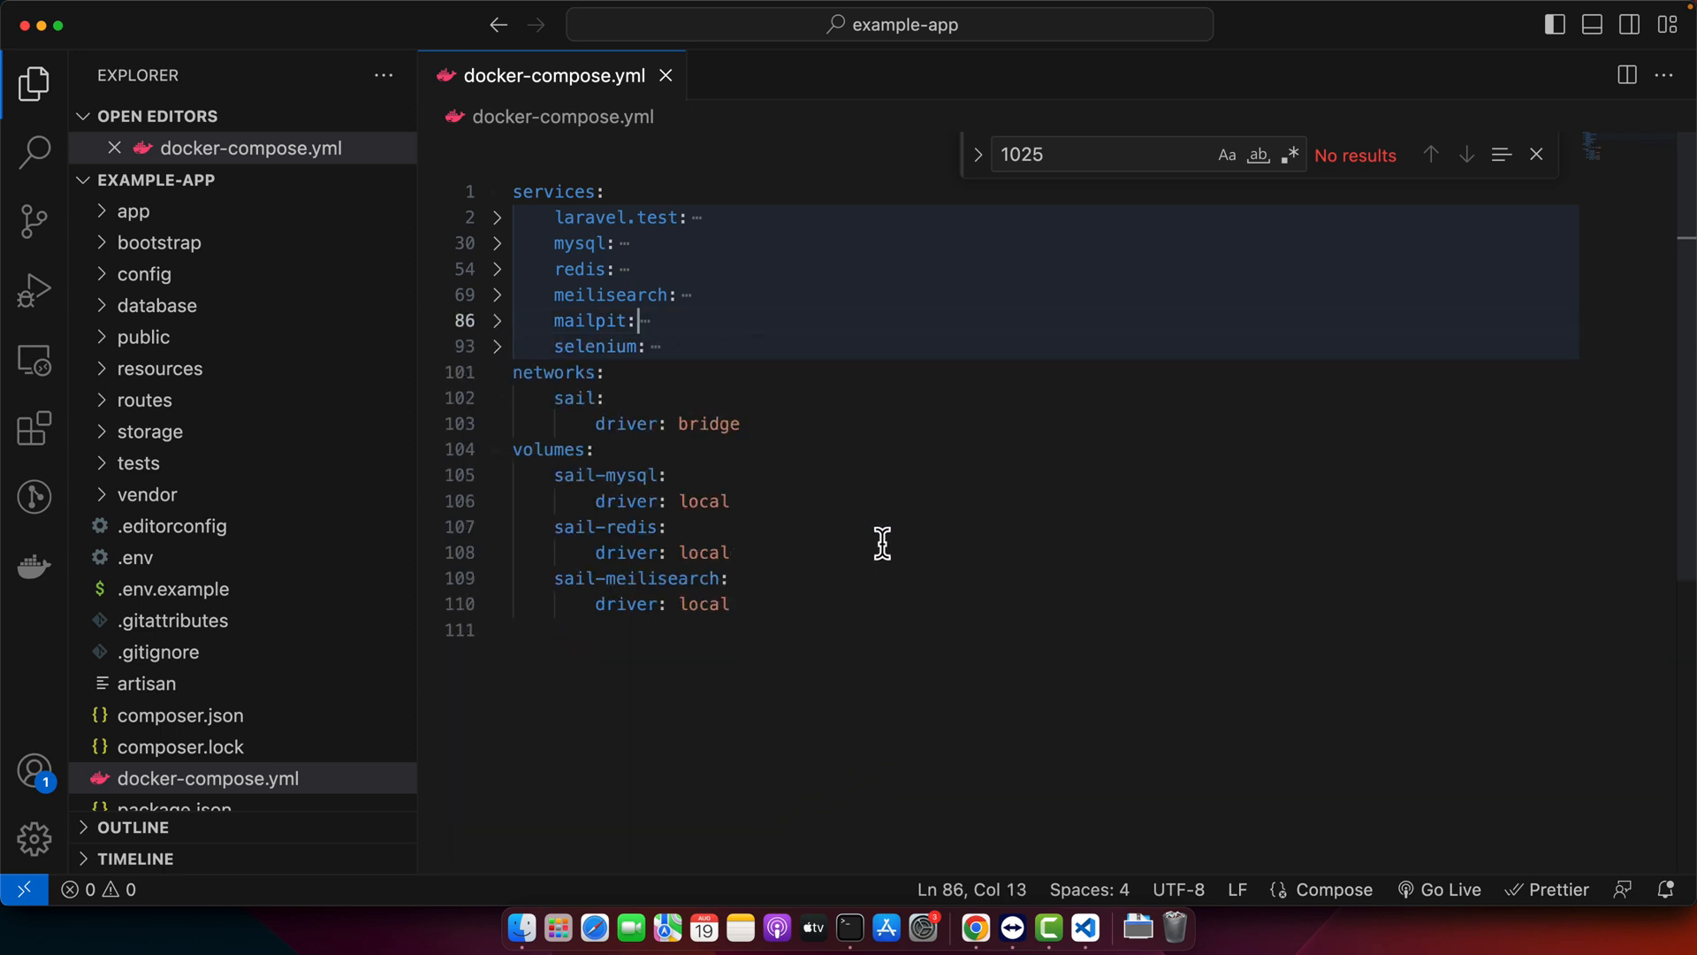
mouse_move(816, 373)
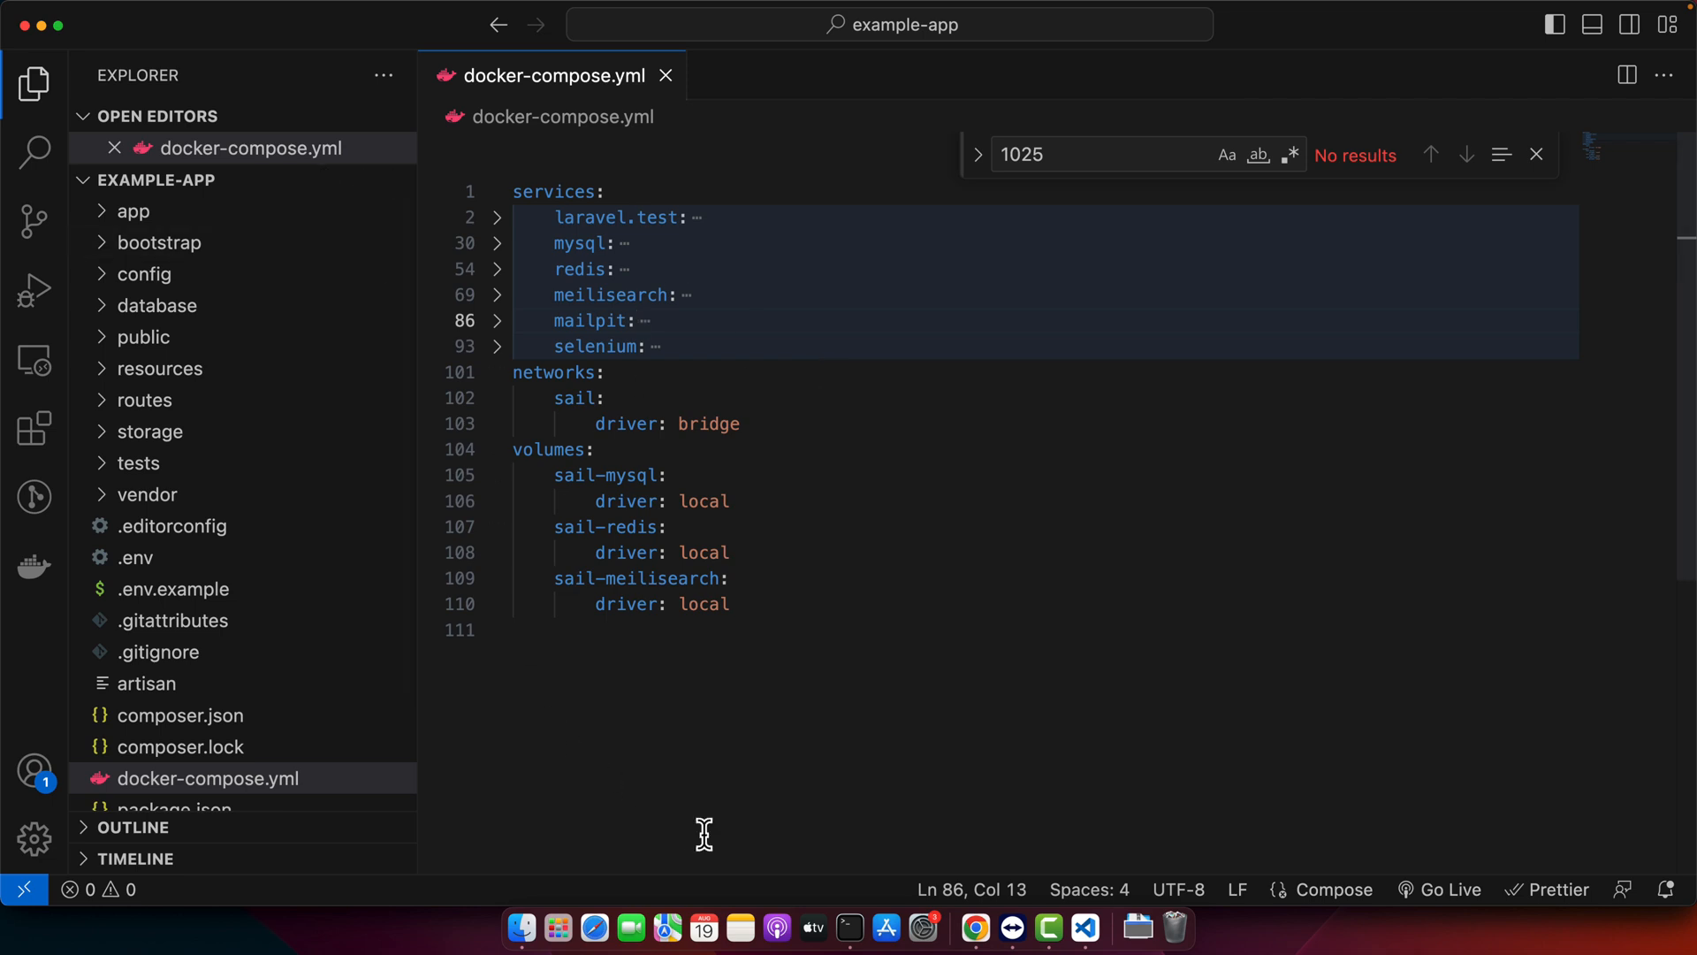
mouse_move(877, 370)
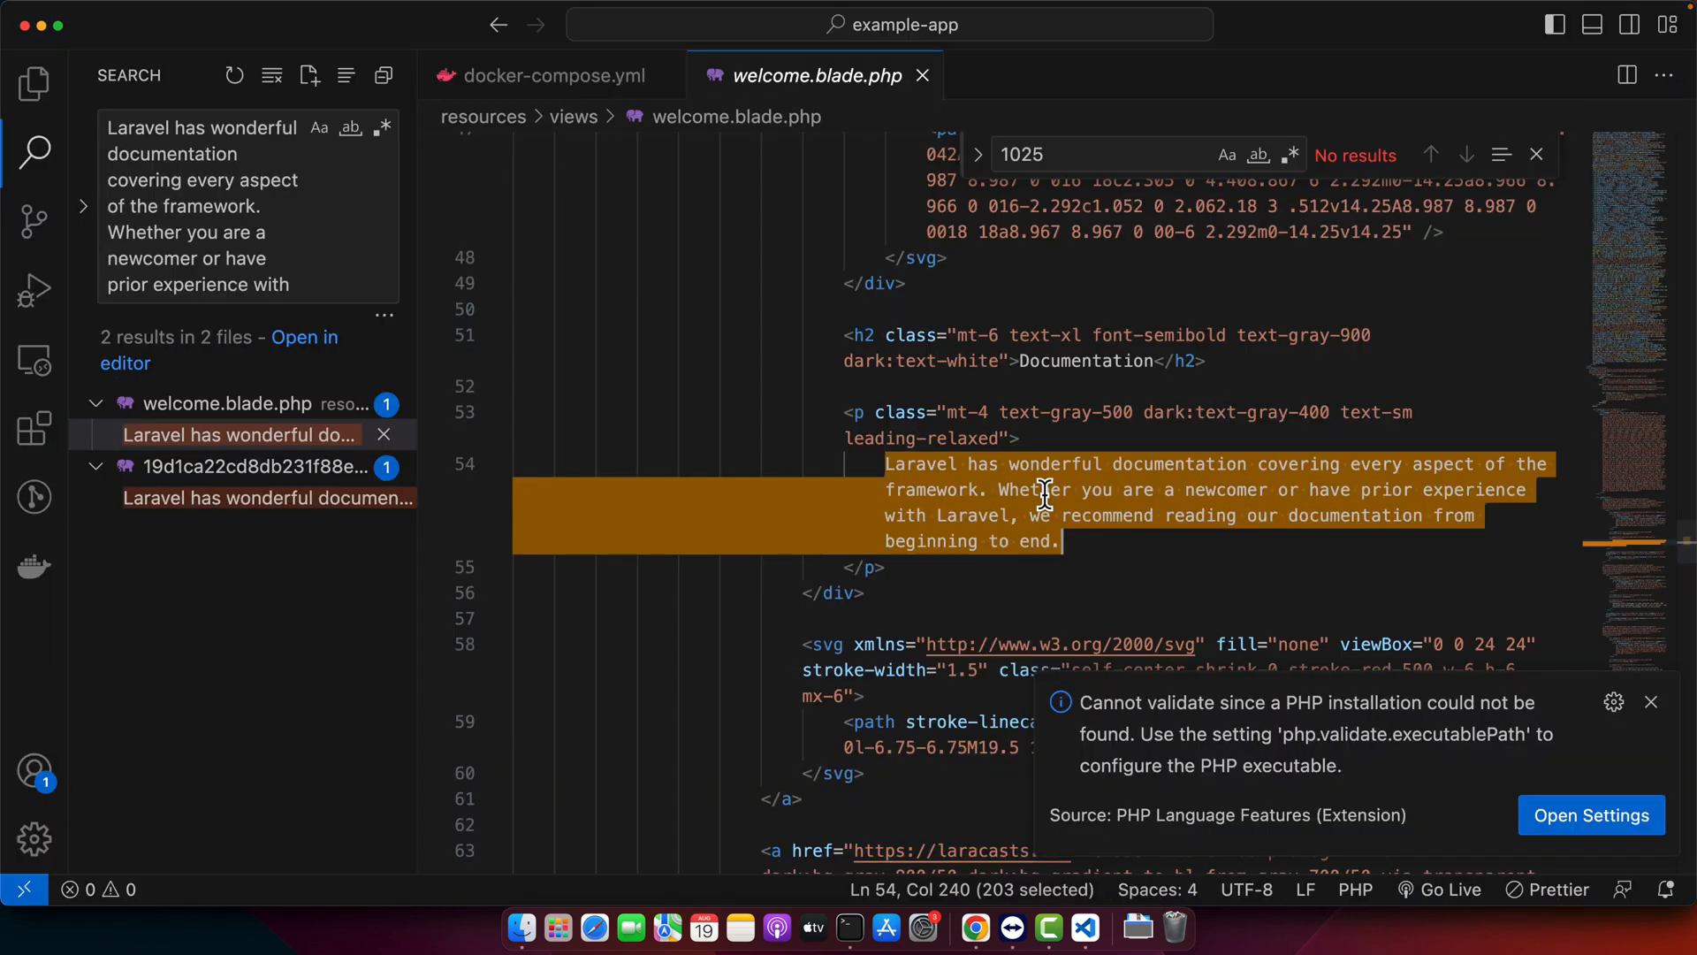
Replace the Documentation paragraph with 'Hello world', check it in Chrome, then add 'xyz'
click(888, 463)
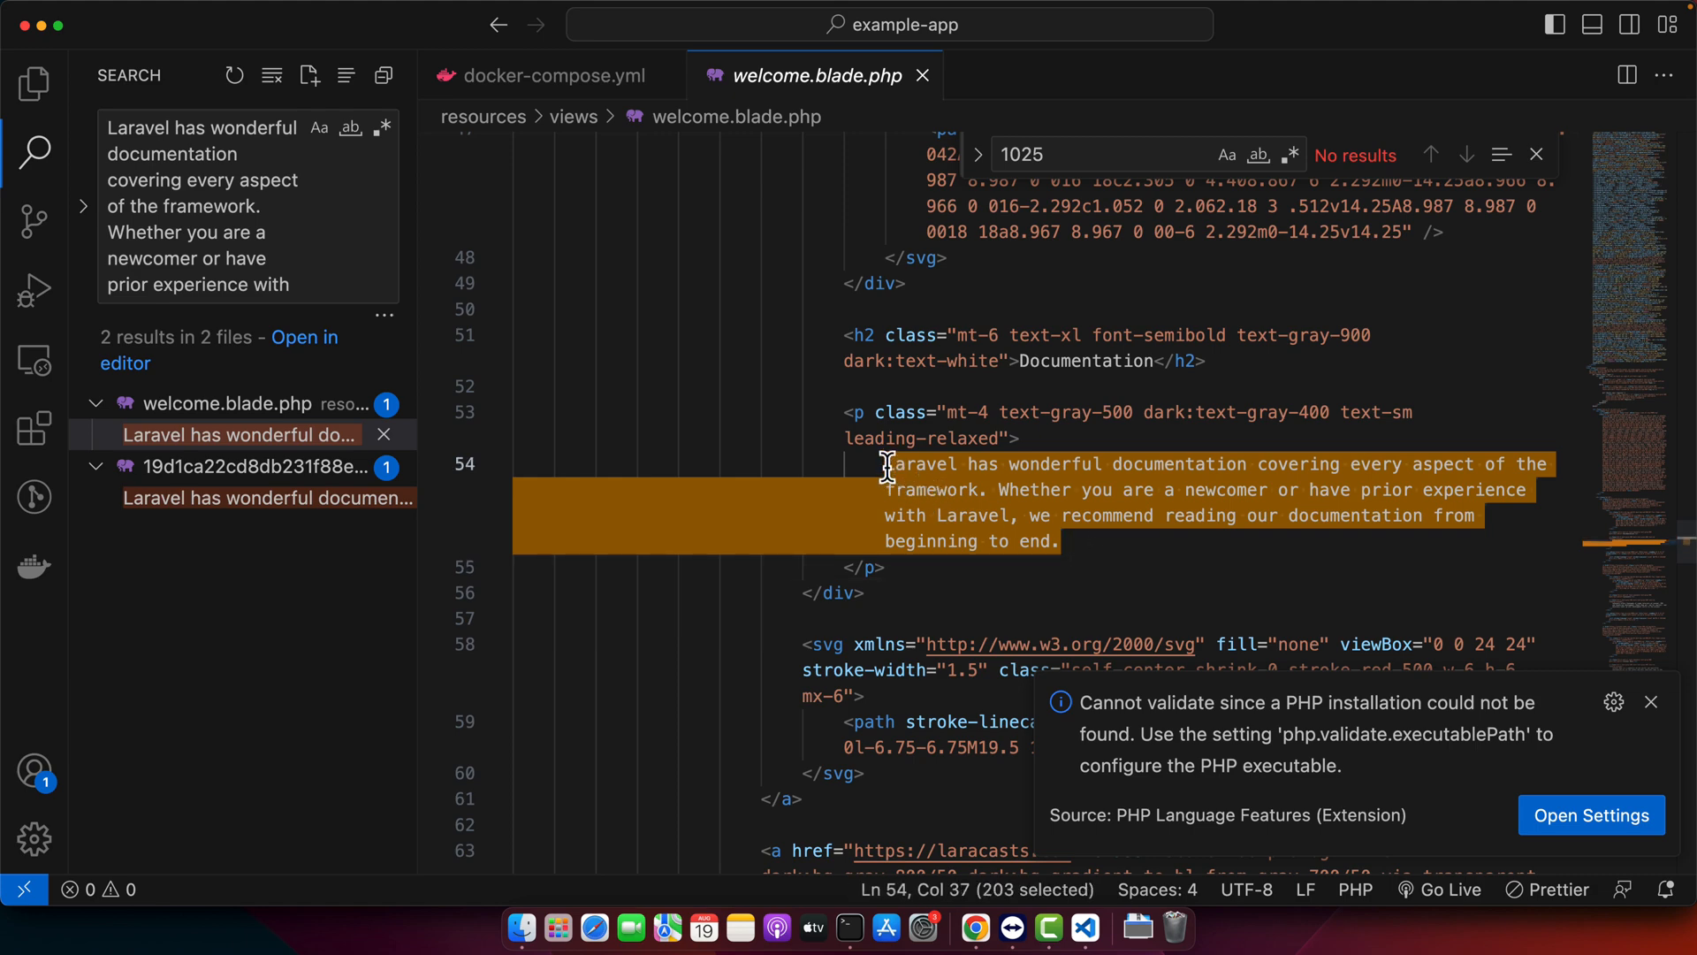
text(Hello worl)
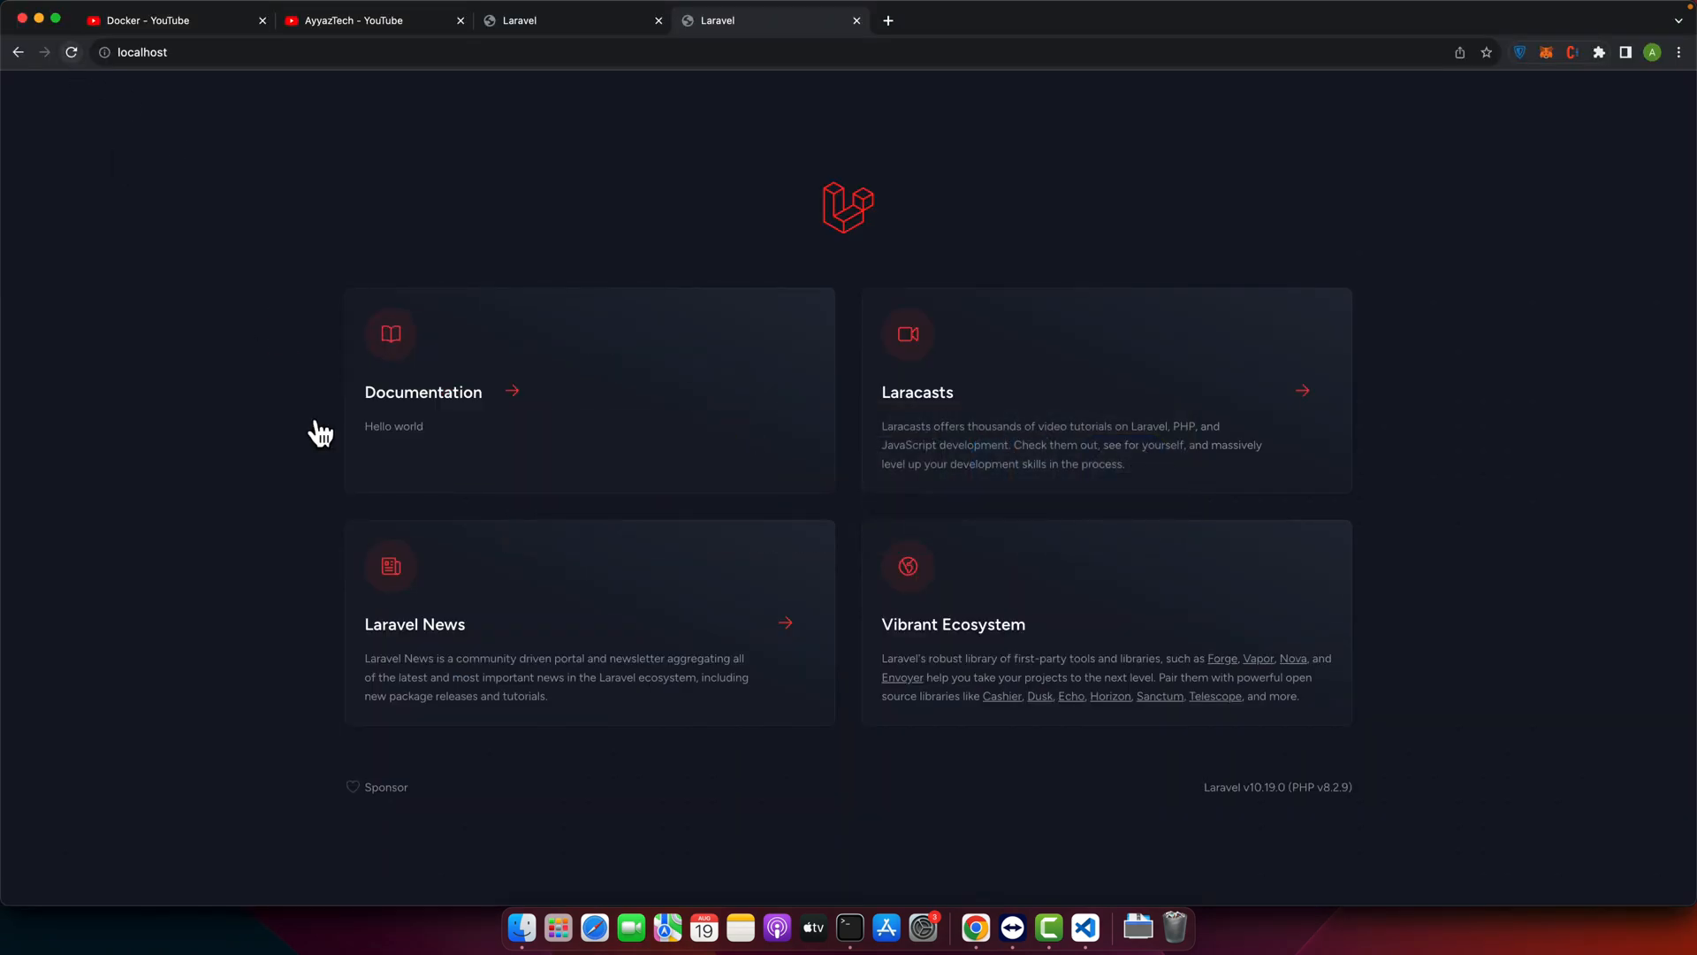
mouse_move(442, 227)
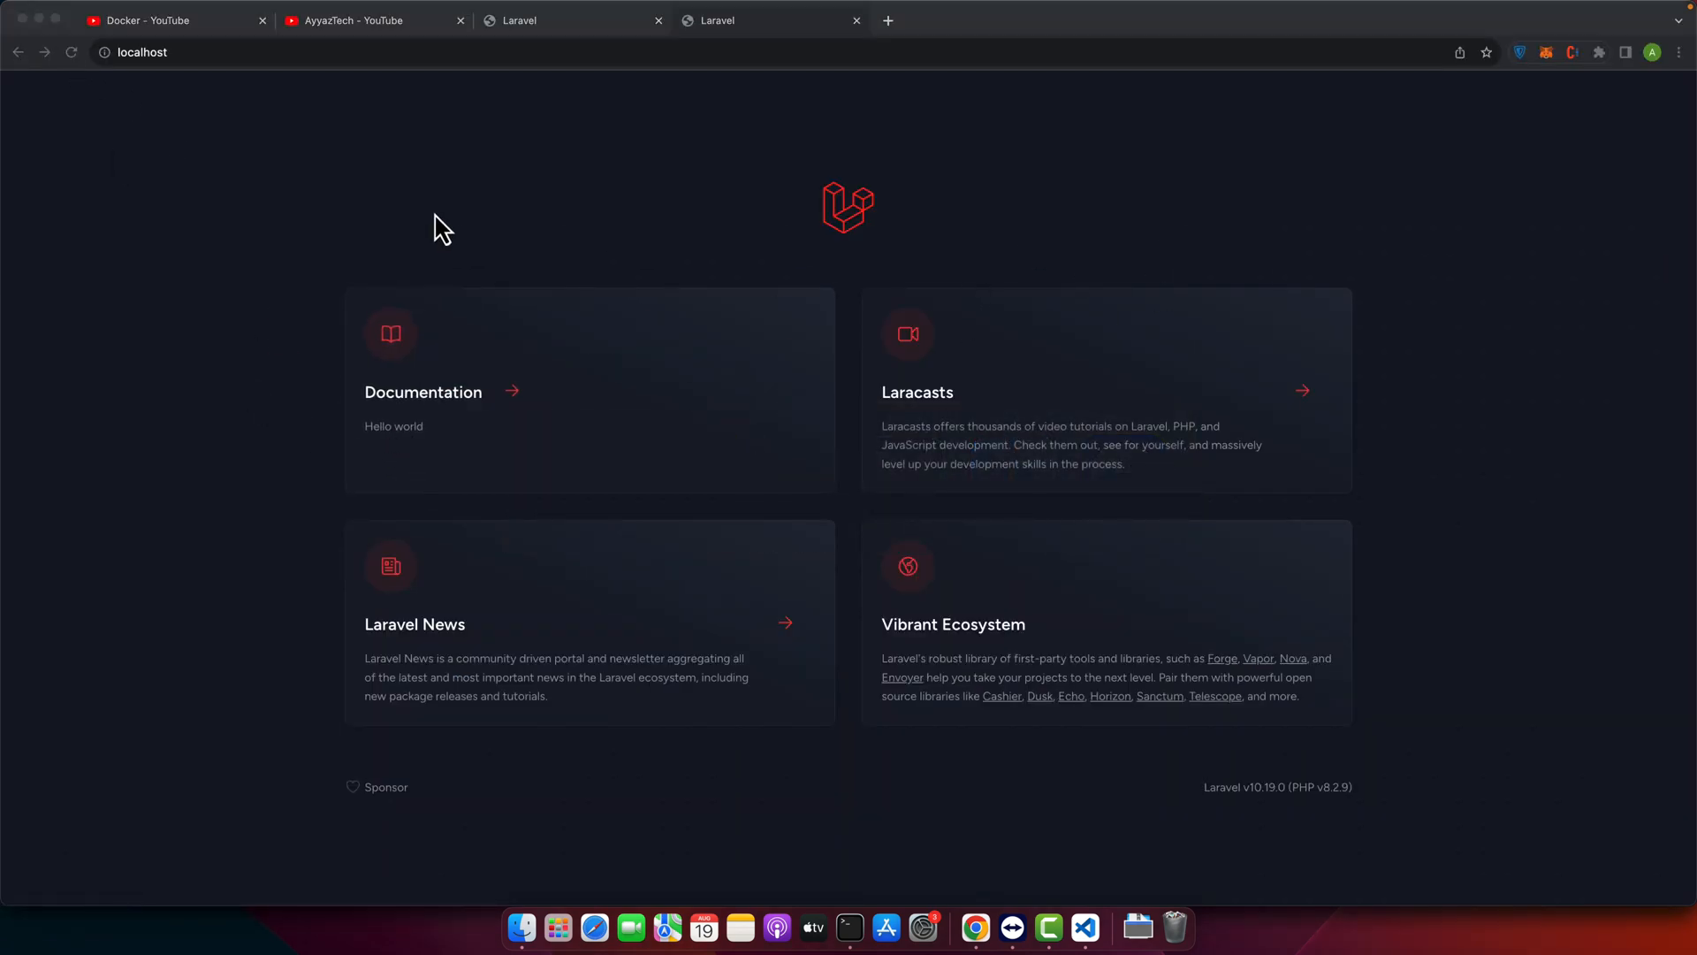
click(72, 52)
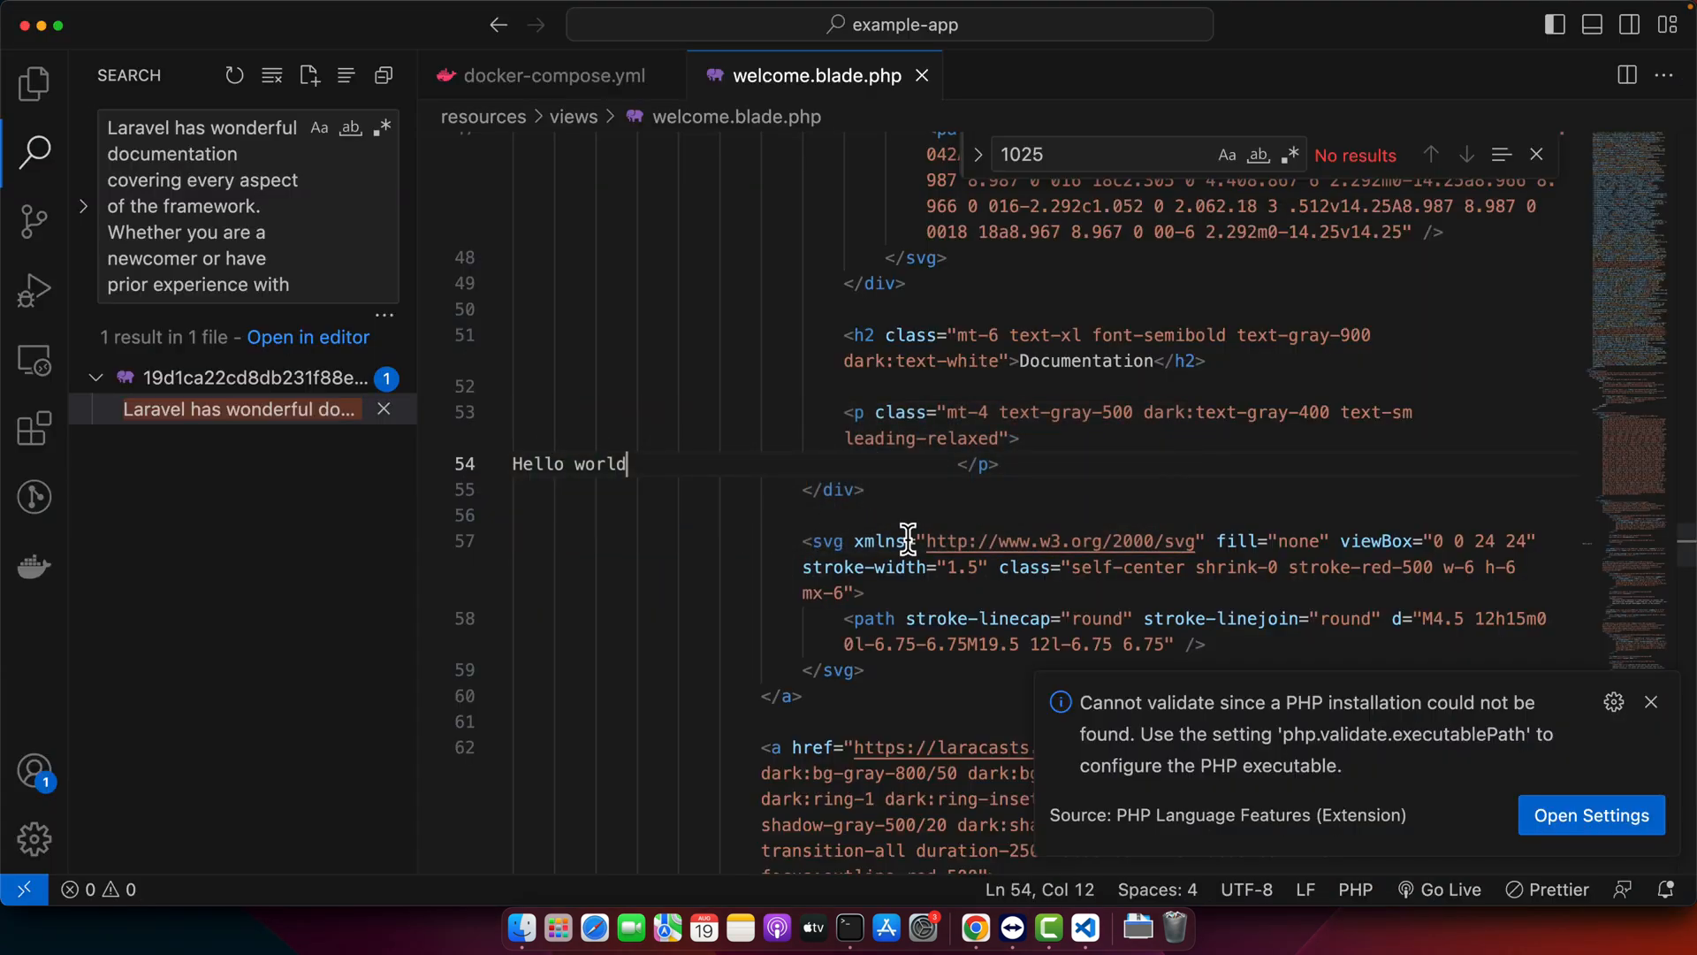
text(xyz)
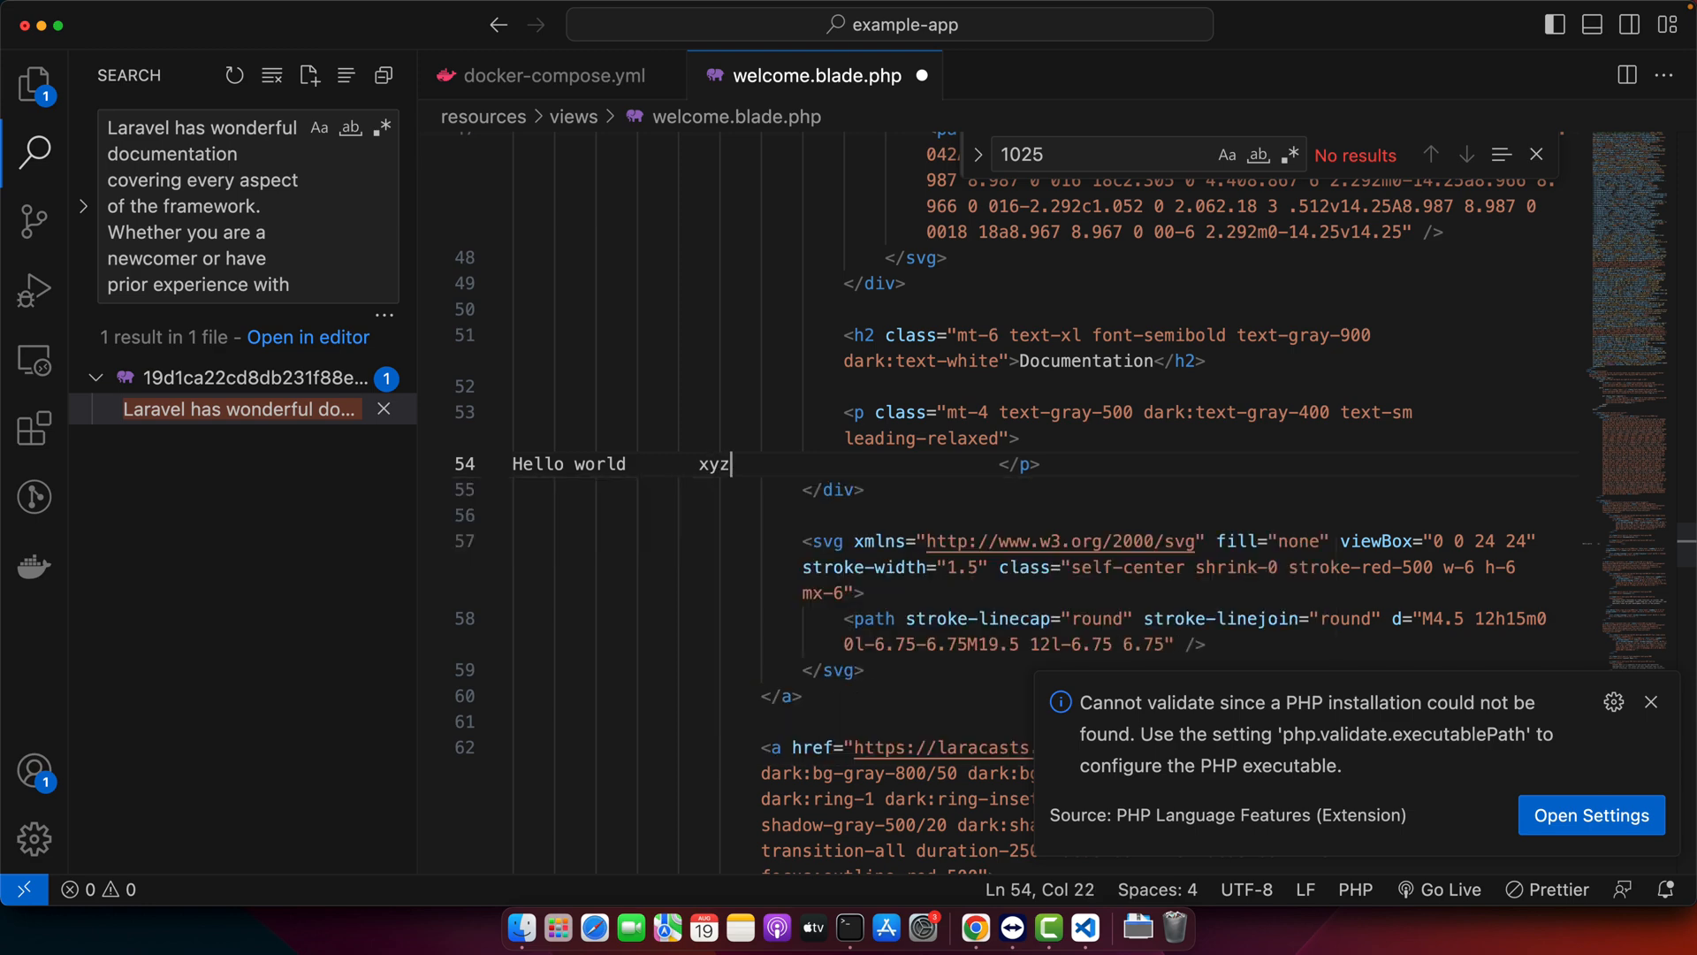